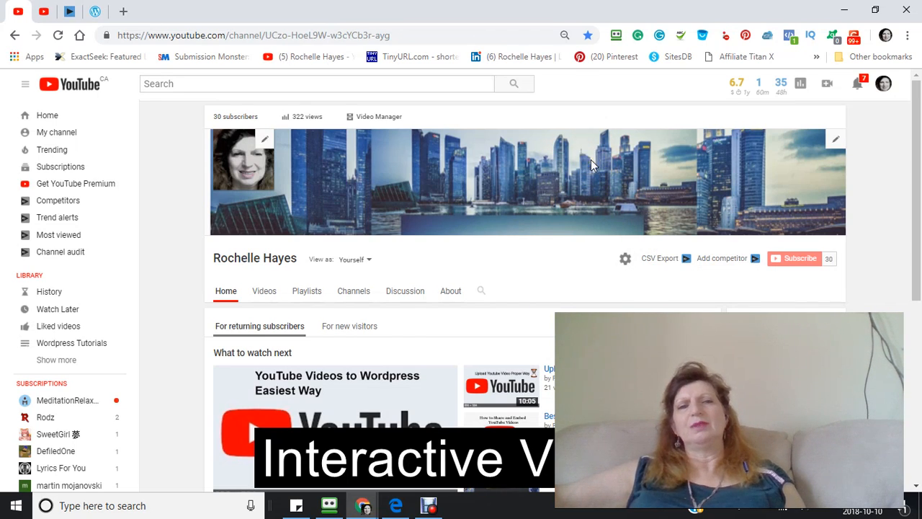
mouse_move(593, 158)
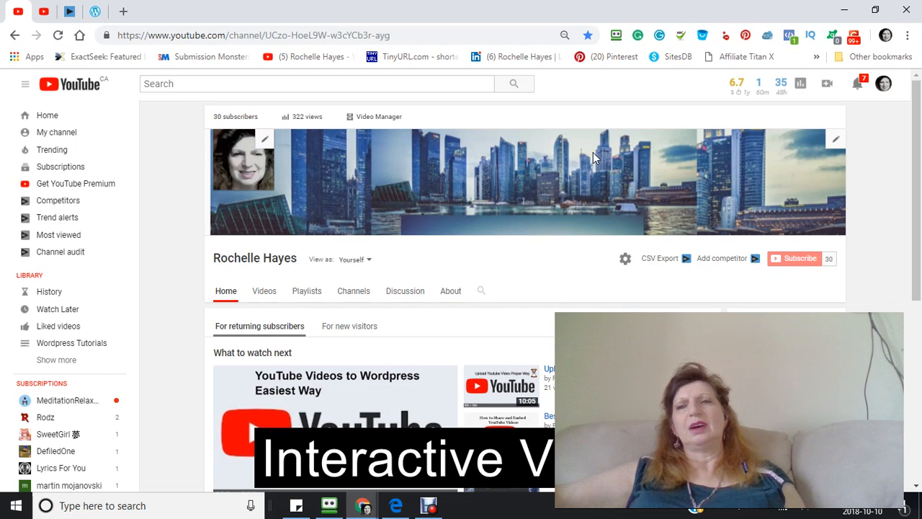
mouse_move(600, 160)
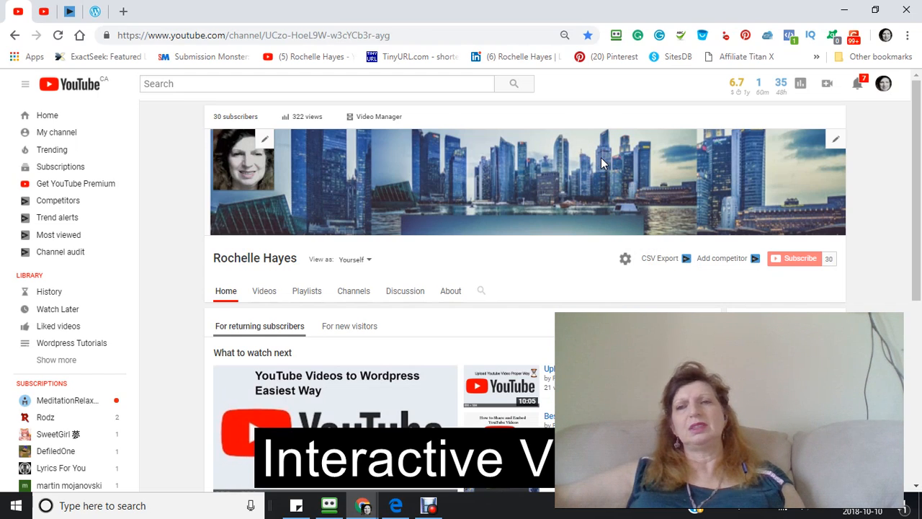
mouse_move(621, 168)
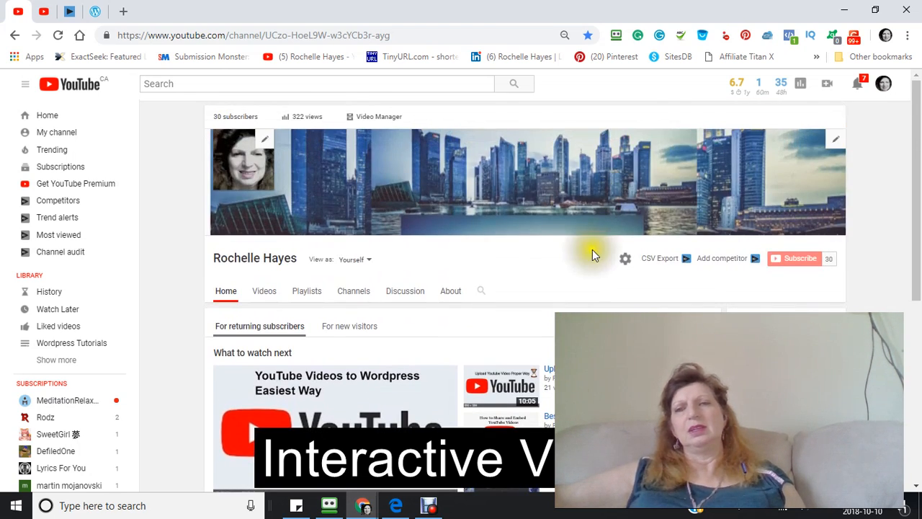
mouse_move(591, 310)
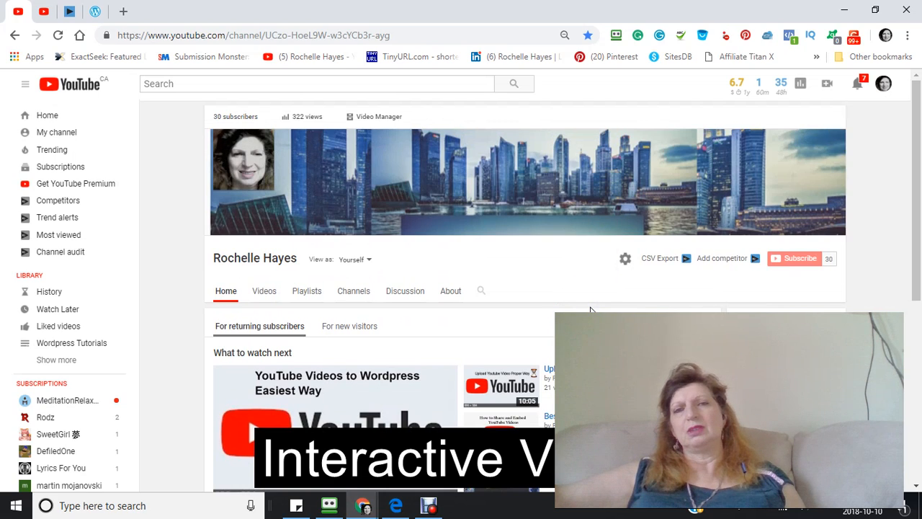
mouse_move(571, 275)
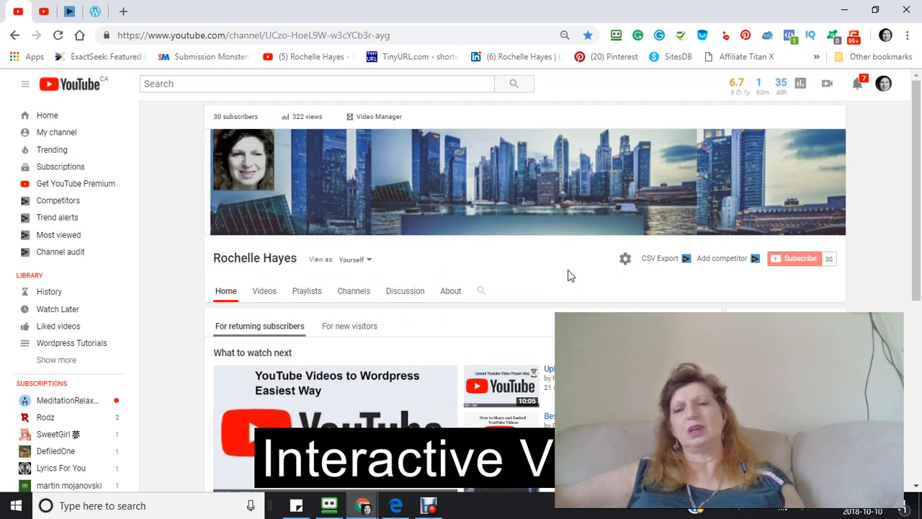
Go from the channel avatar menu into YouTube Creator Studio
scroll("down", 3)
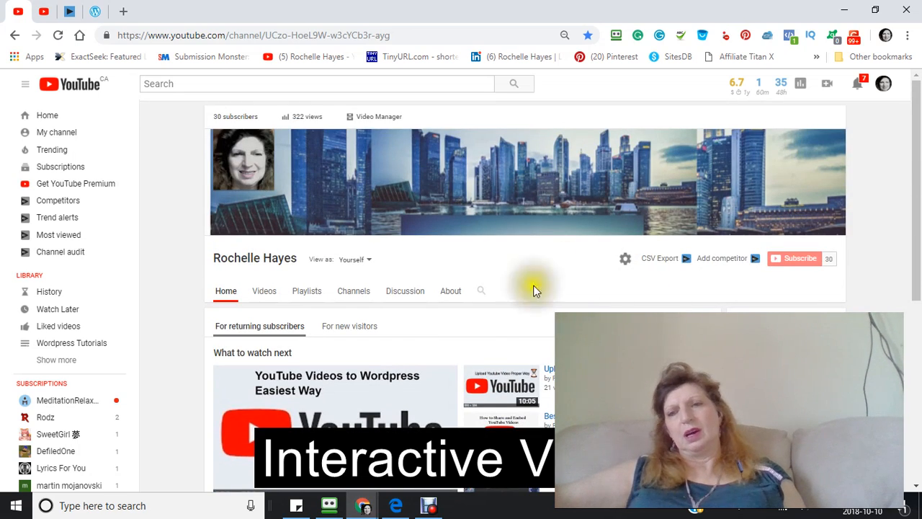
scroll("down", 3)
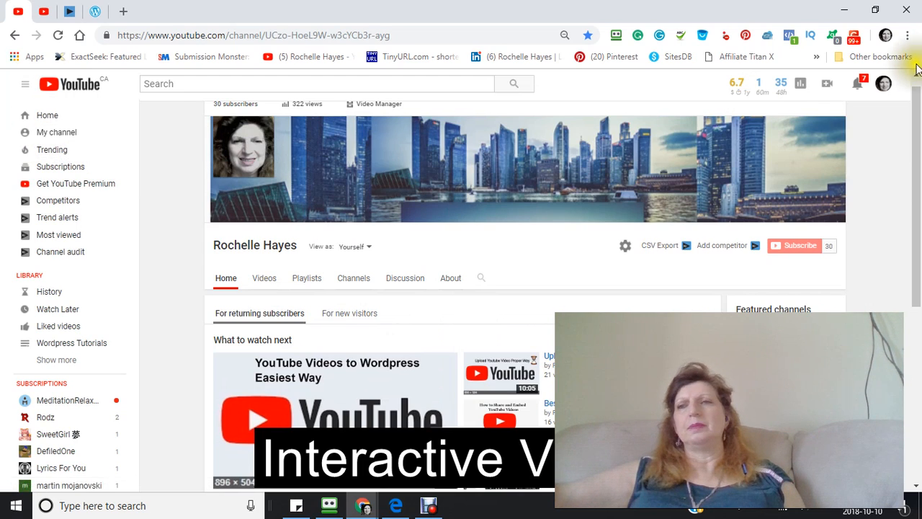
left_click(883, 84)
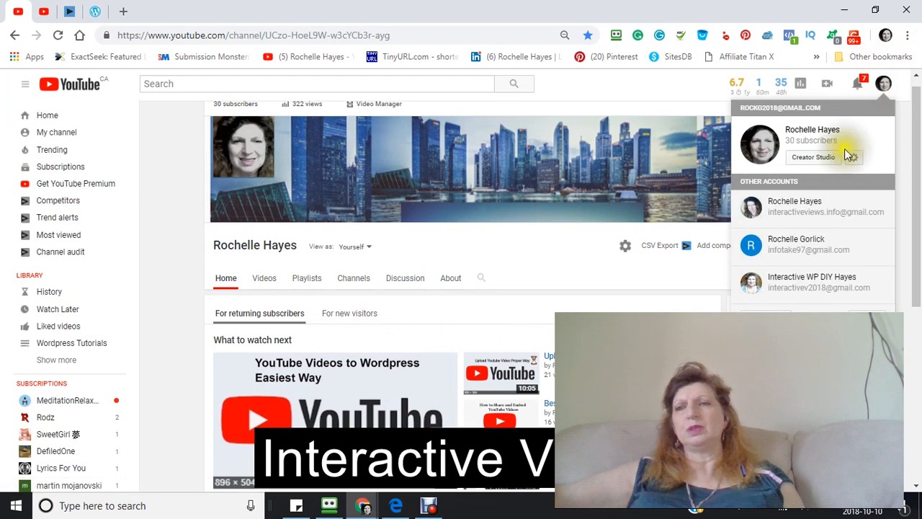
left_click(813, 157)
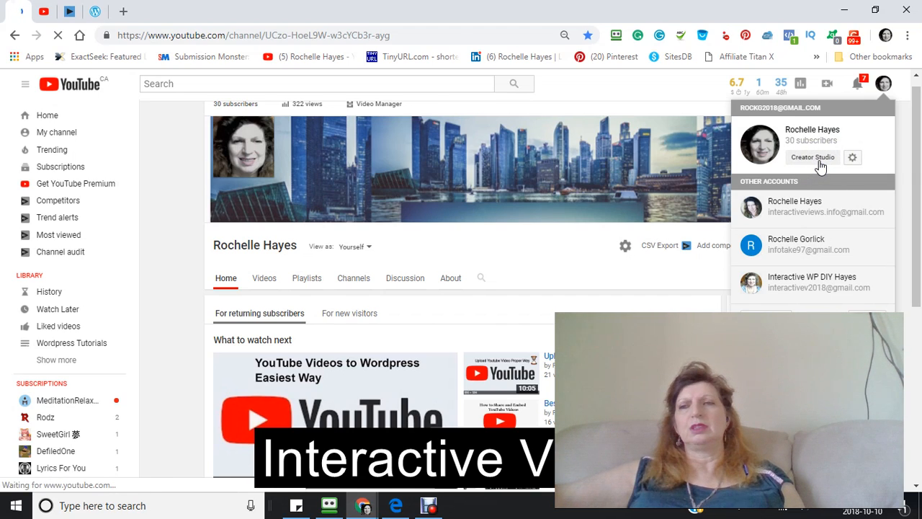
left_click(812, 157)
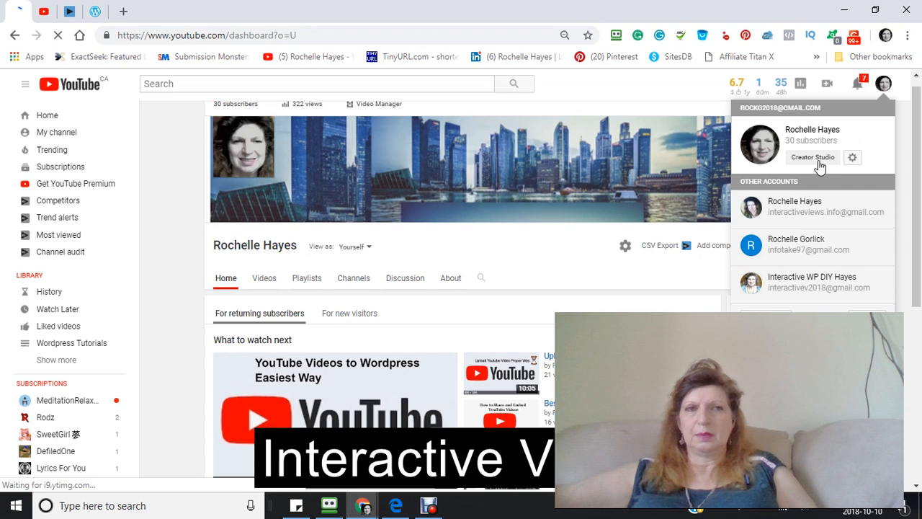
Show Video Manager's list of uploaded videos and scroll through all 22
left_click(812, 157)
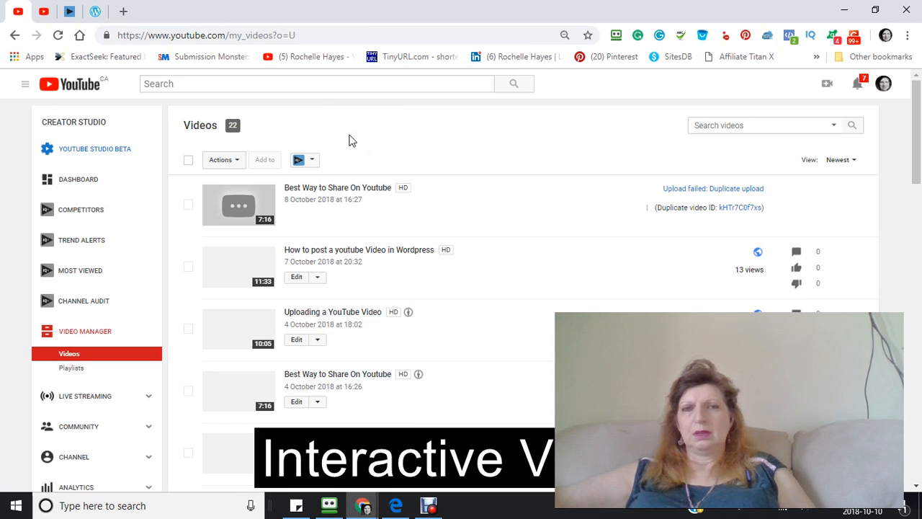
scroll("down", 3)
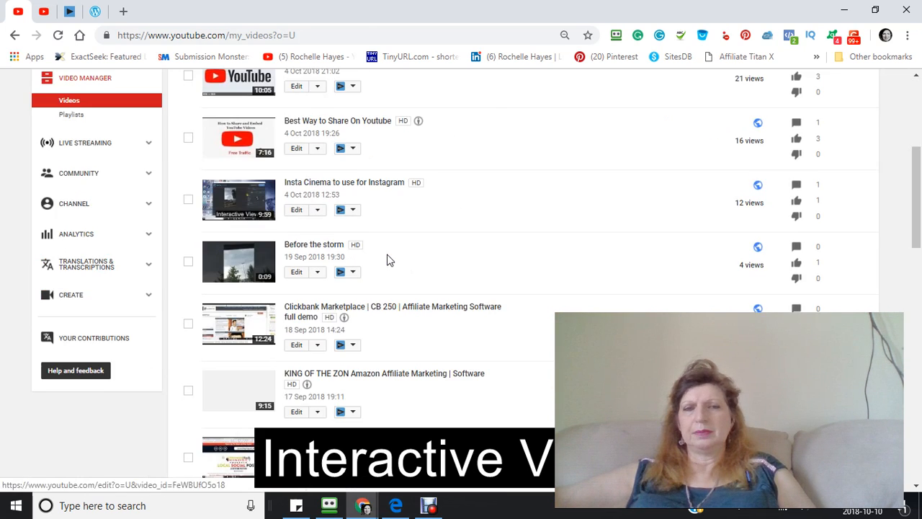
scroll("down", 3)
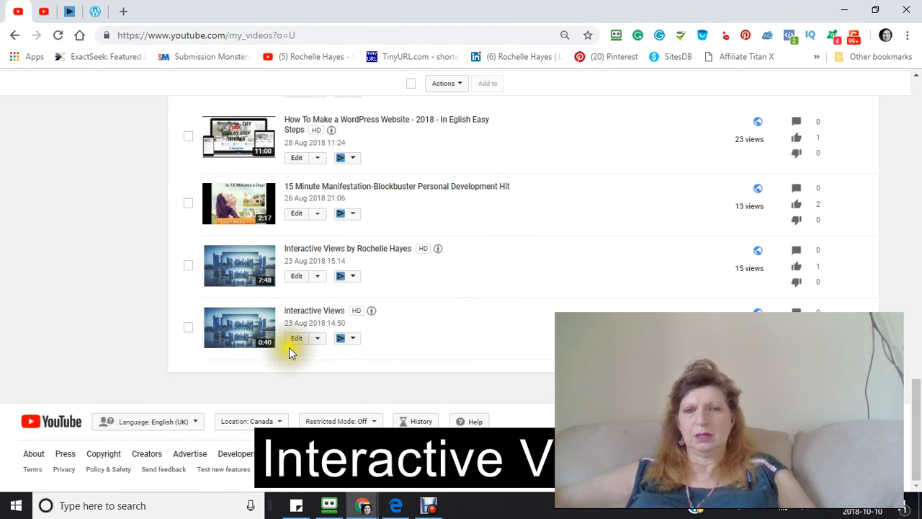
double_click(315, 323)
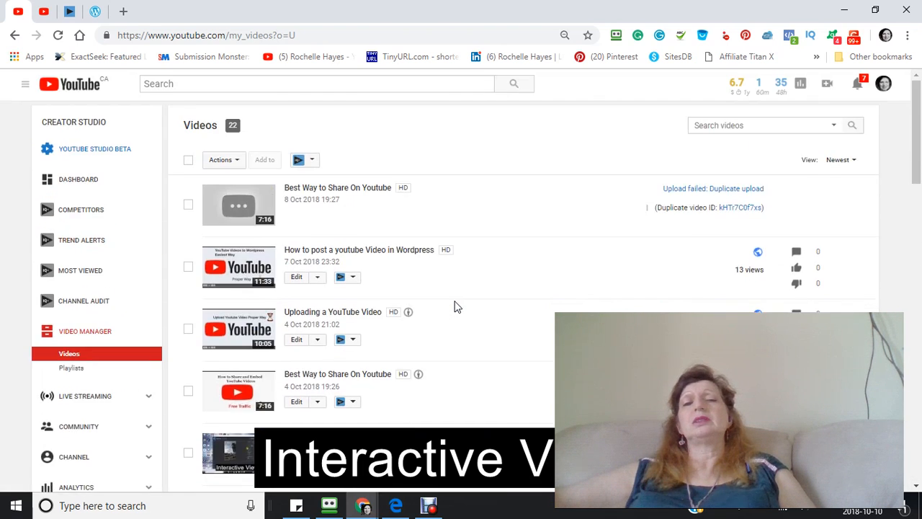
mouse_move(254, 277)
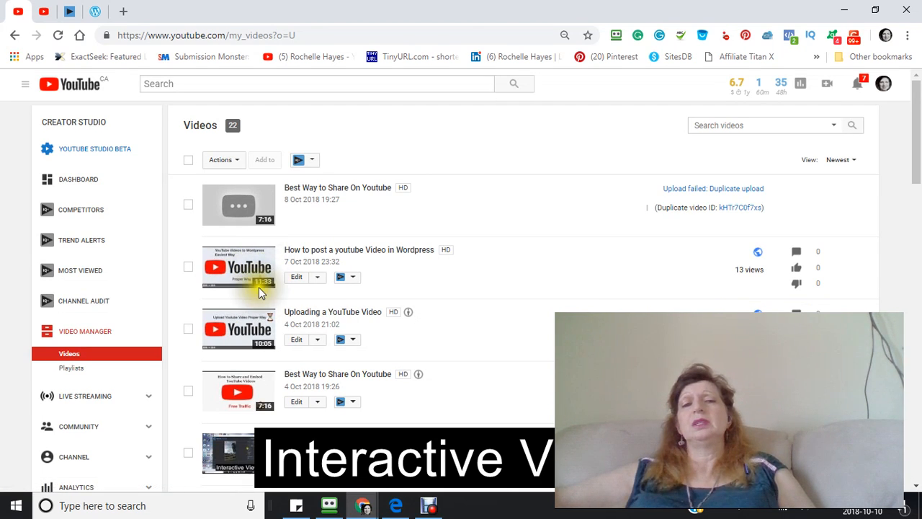
mouse_move(472, 282)
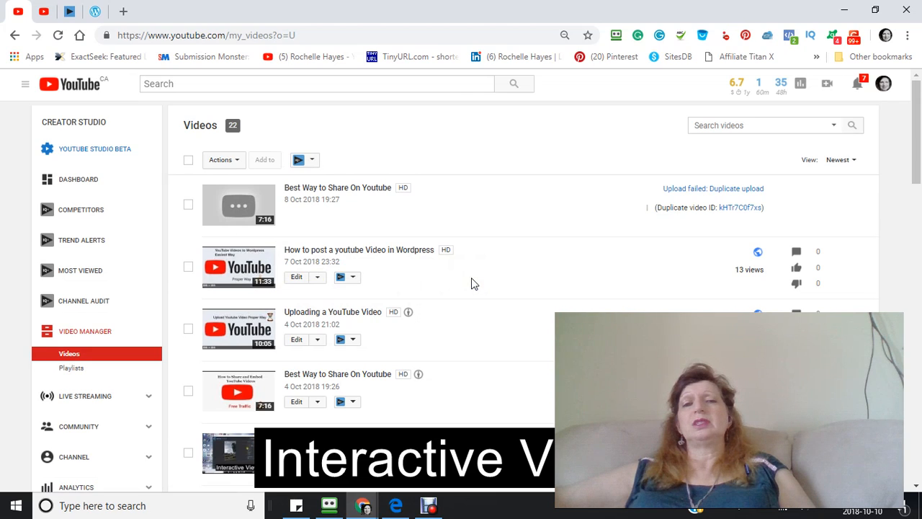
mouse_move(465, 293)
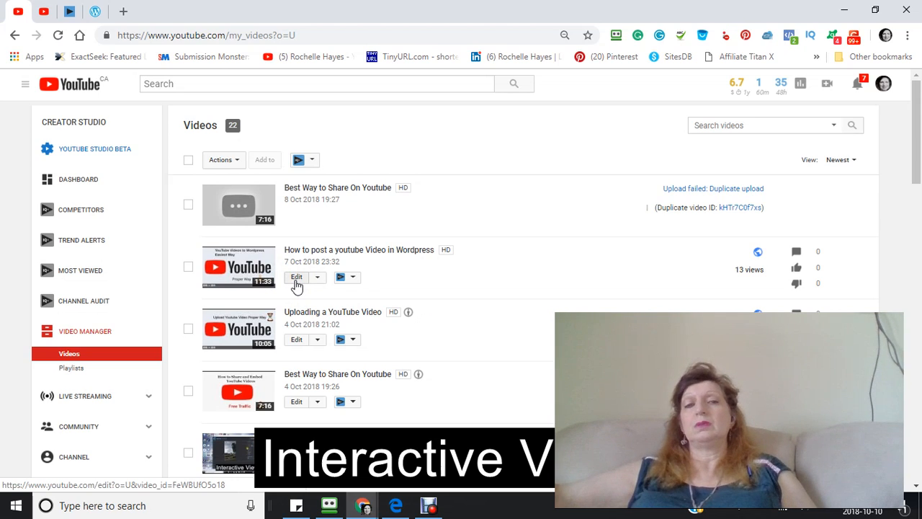
Open the edit details for 'How to post a youtube Video in Wordpress'
left_click(296, 276)
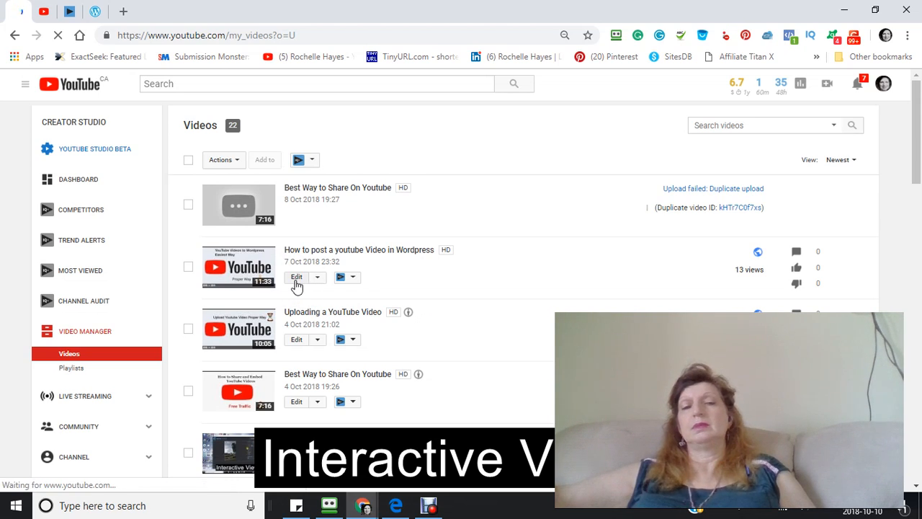
left_click(296, 278)
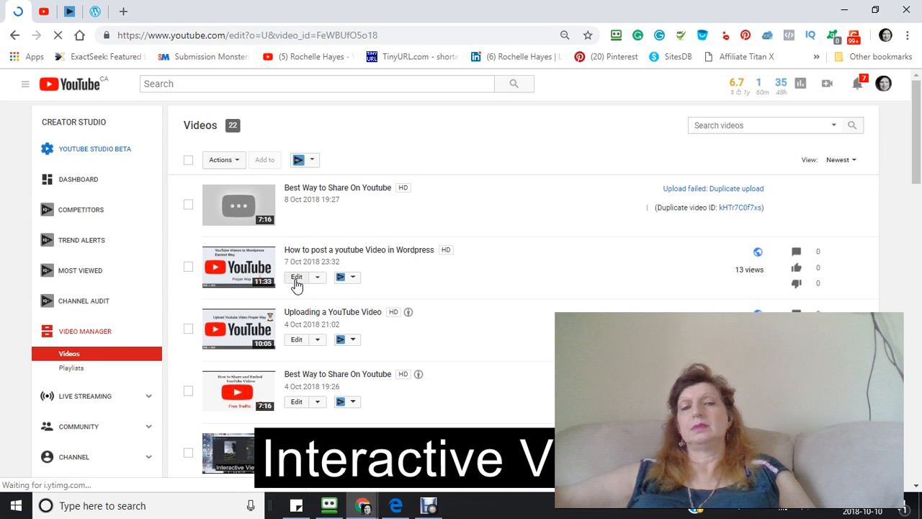
left_click(296, 277)
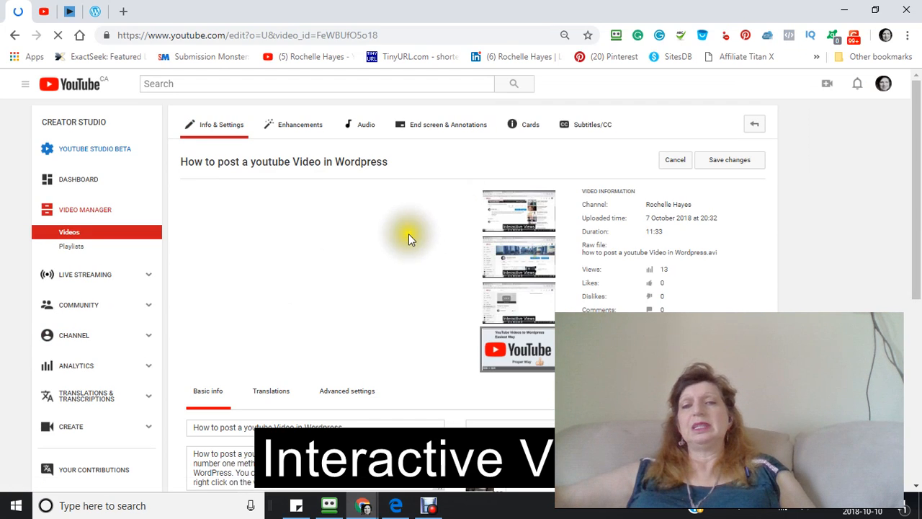
Scroll down to the video's basic info and tags, then copy its title
scroll("down", 3)
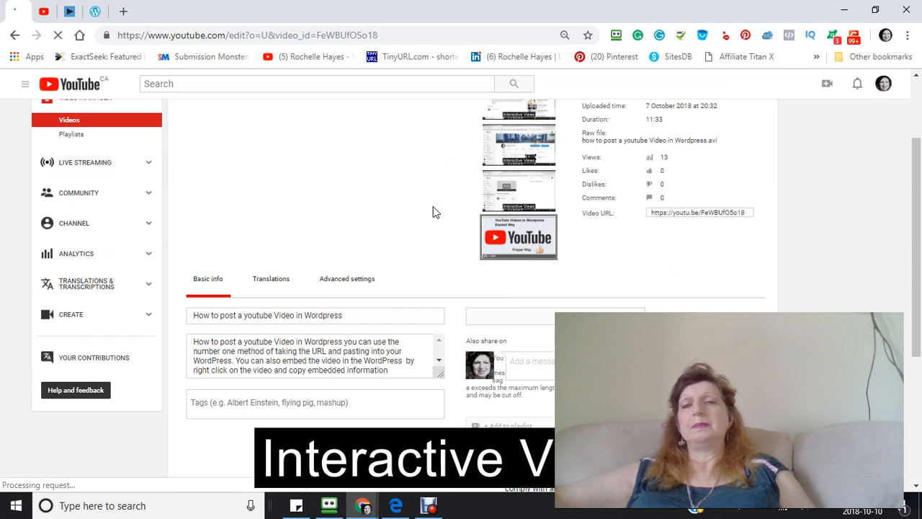
scroll("down", 3)
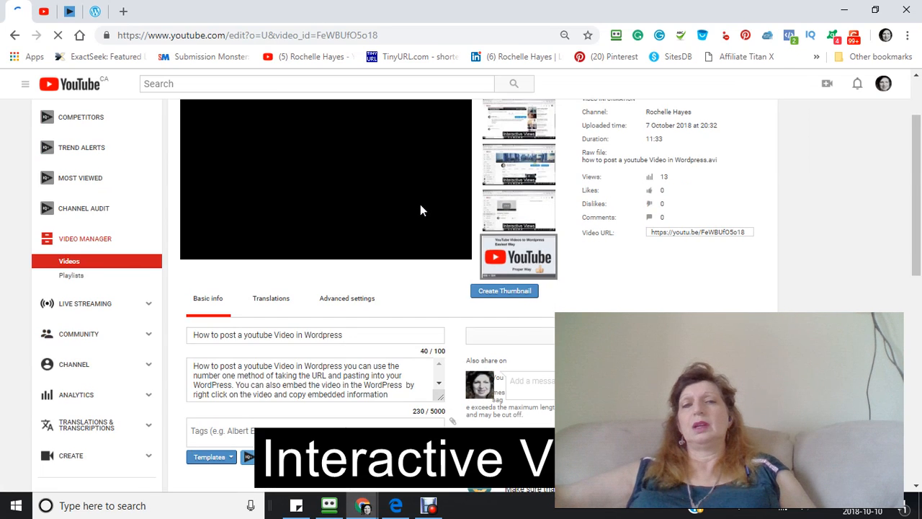
scroll("down", 3)
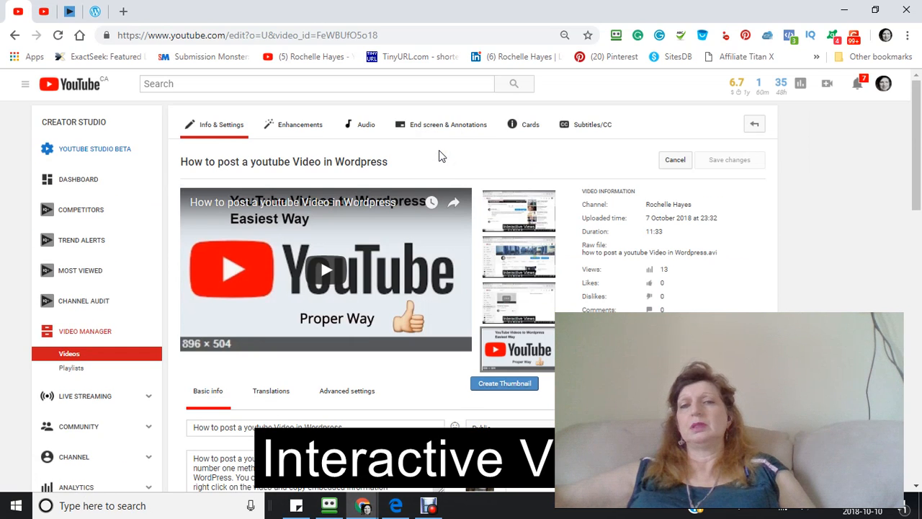
scroll("down", 3)
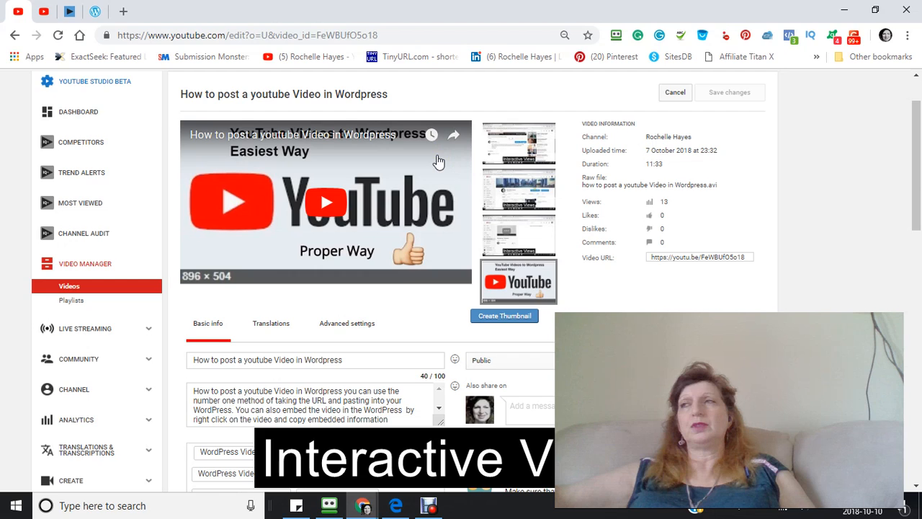
scroll("down", 3)
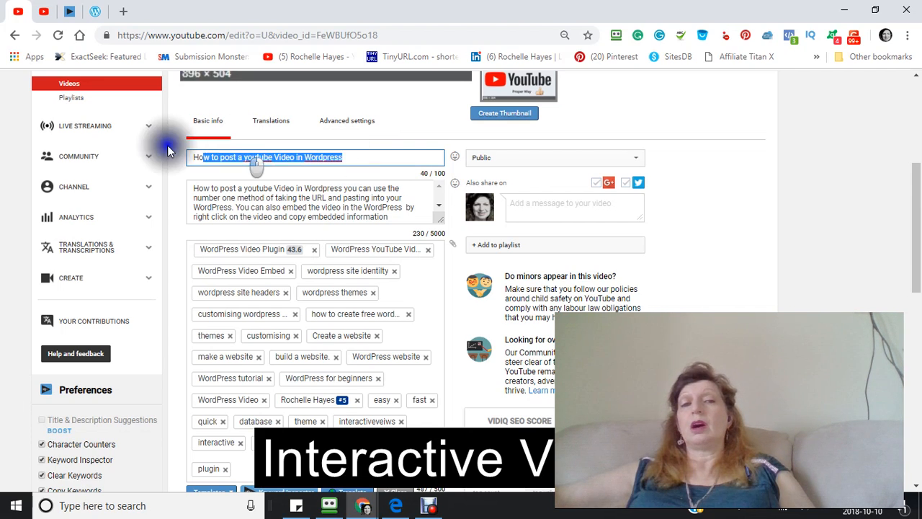
right_click(267, 157)
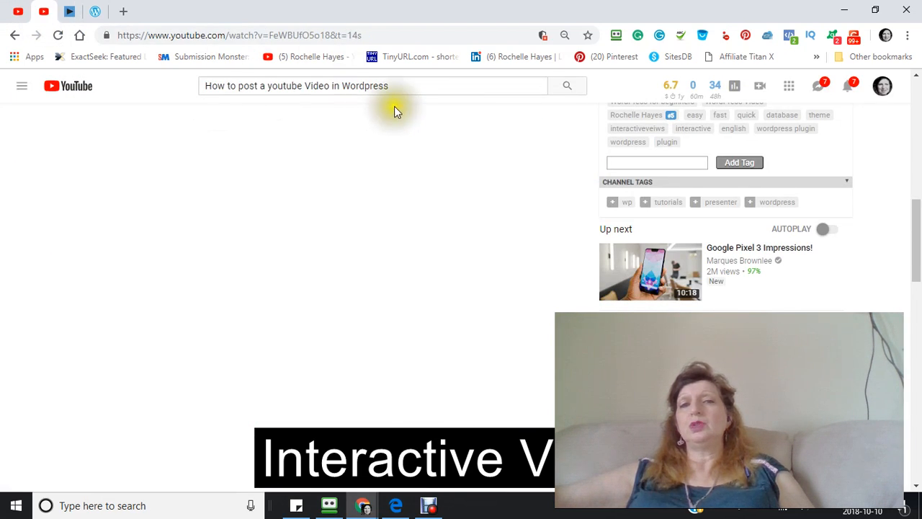
Search YouTube for 'How to post a youtube Video in Wordpress' and scroll the results
left_click(393, 86)
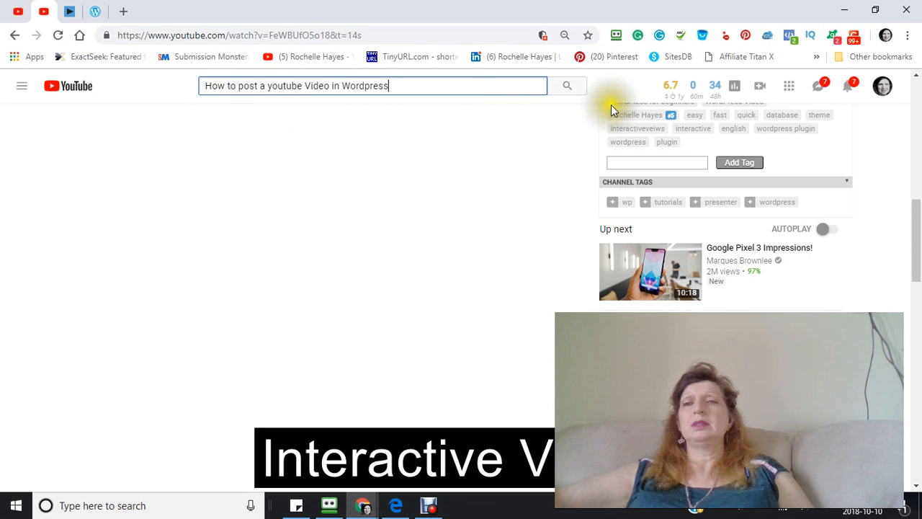
left_click(567, 86)
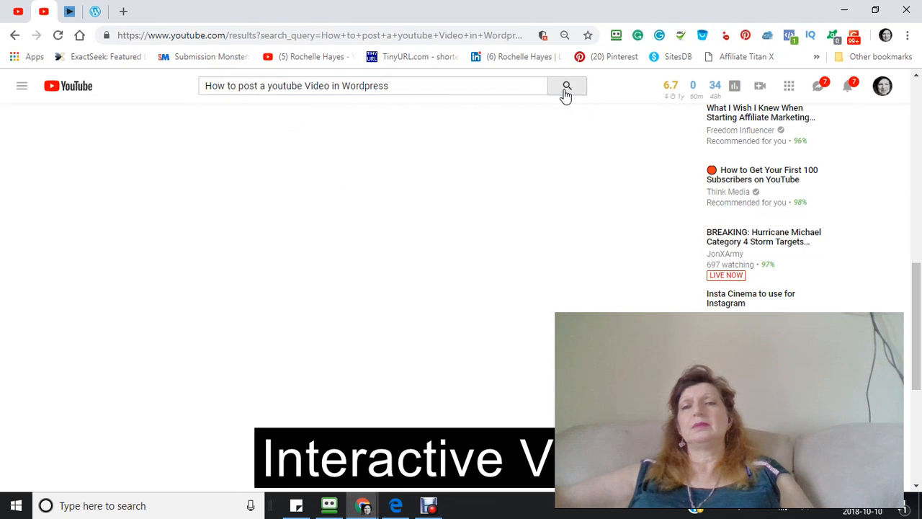
left_click(567, 86)
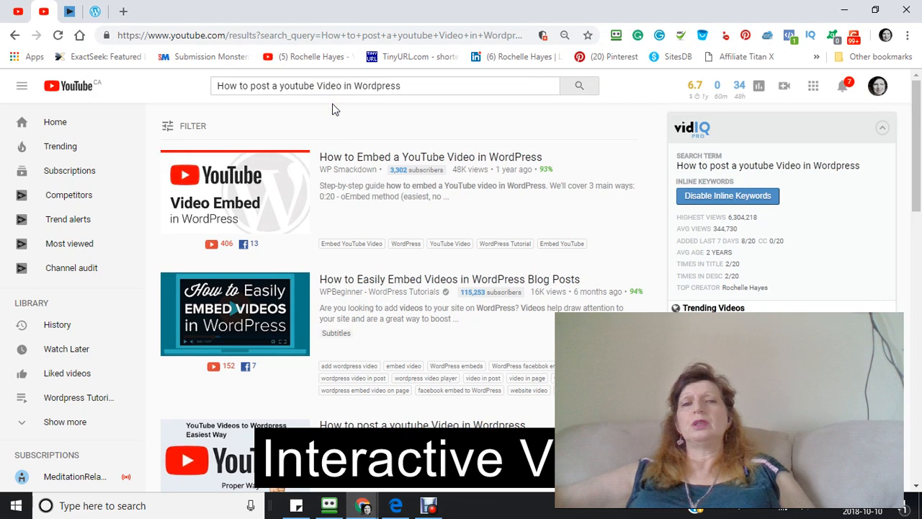
mouse_move(324, 152)
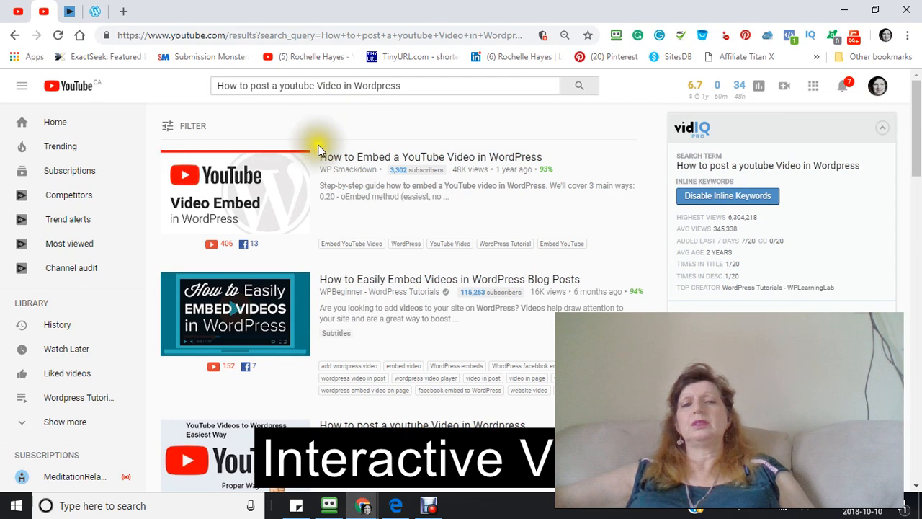
scroll("down", 3)
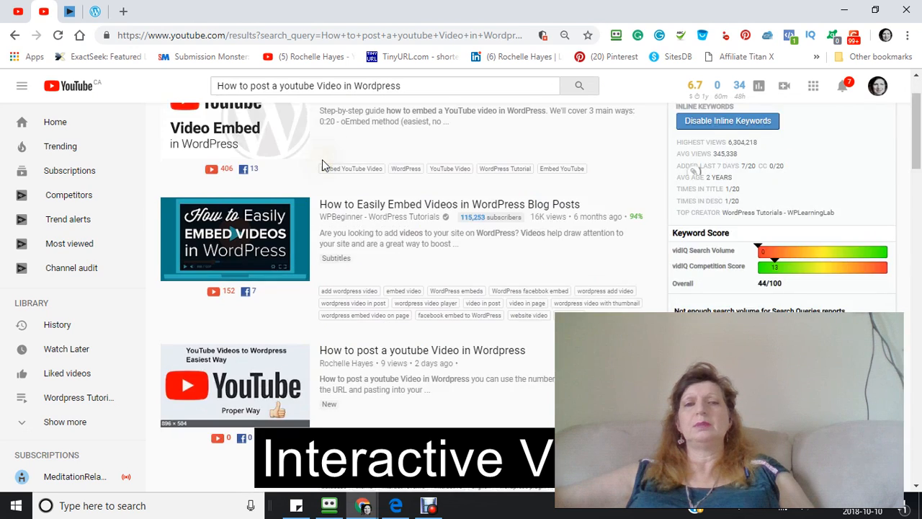
scroll("down", 3)
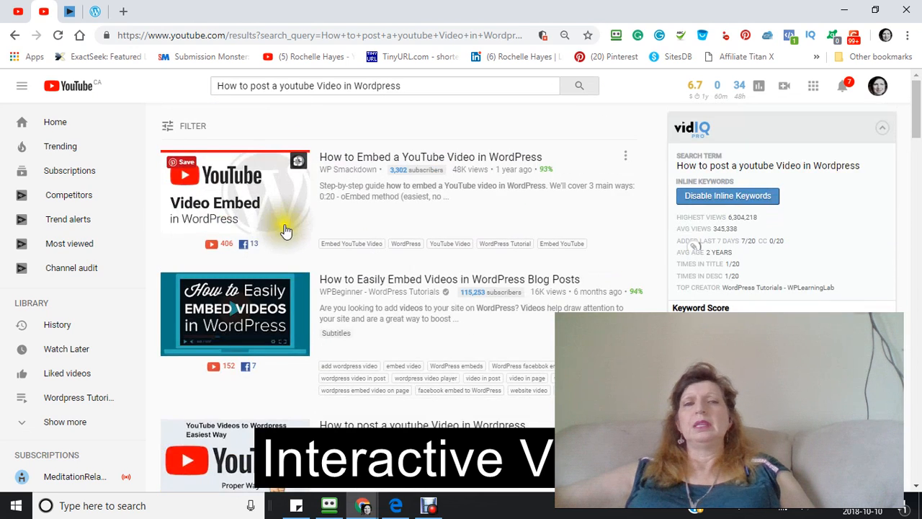
scroll("down", 3)
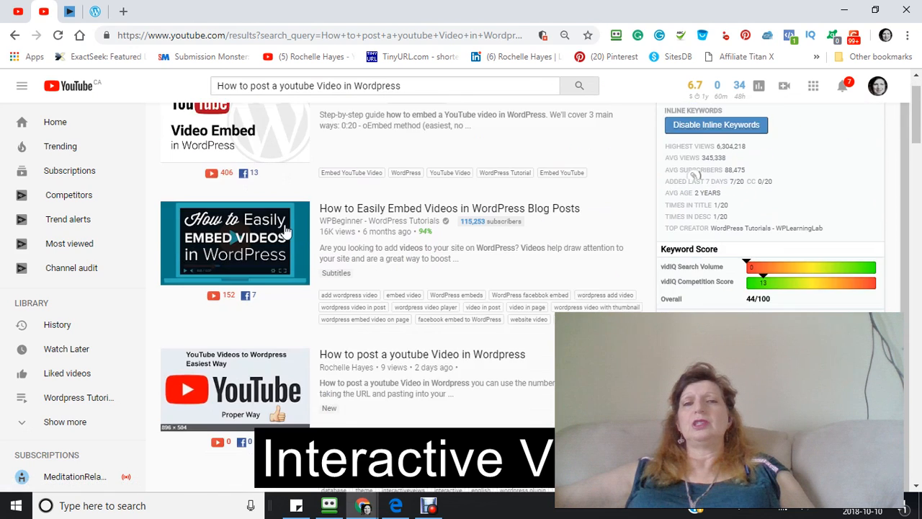
scroll("down", 3)
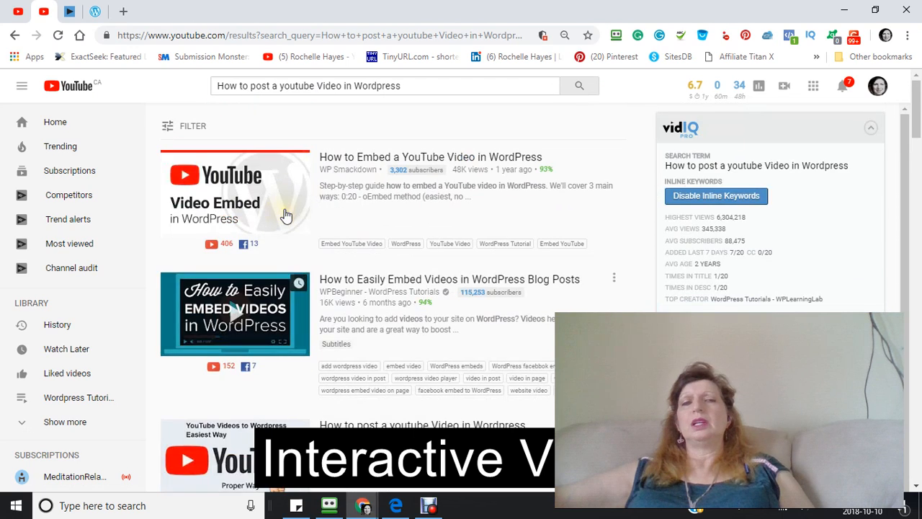
mouse_move(277, 209)
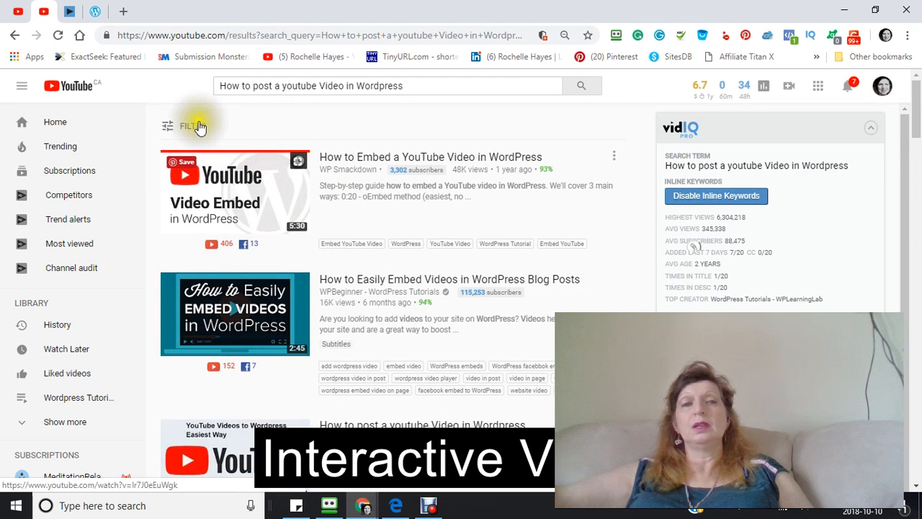
mouse_move(167, 126)
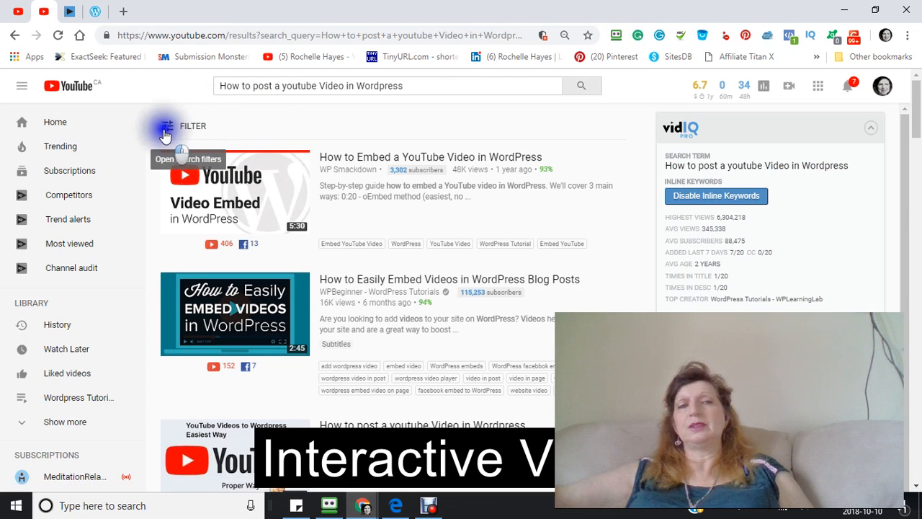
Filter results to Creative Commons videos, scroll through them, then reopen the filter options
left_click(184, 125)
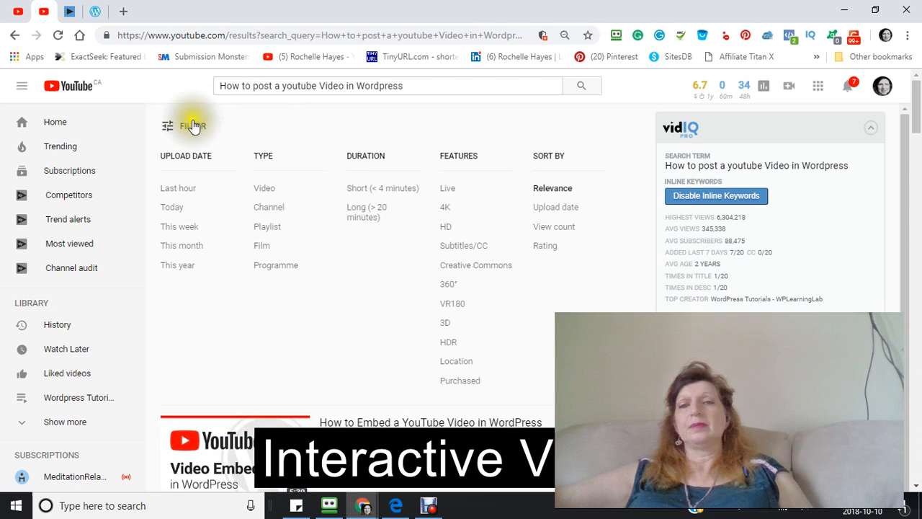
mouse_move(476, 294)
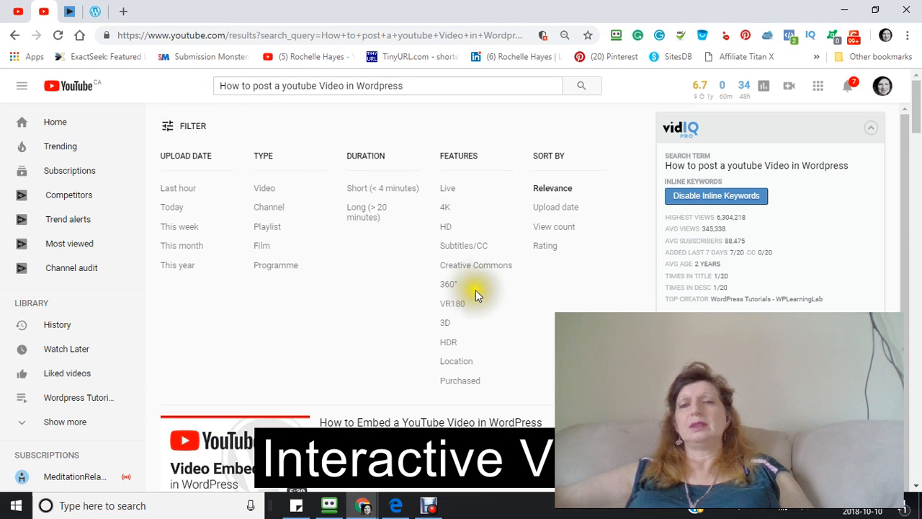
mouse_move(421, 273)
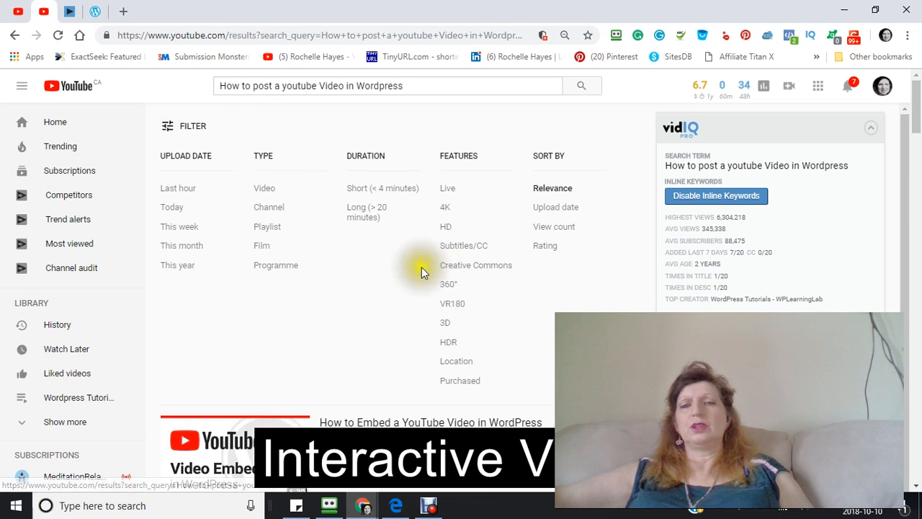
mouse_move(475, 266)
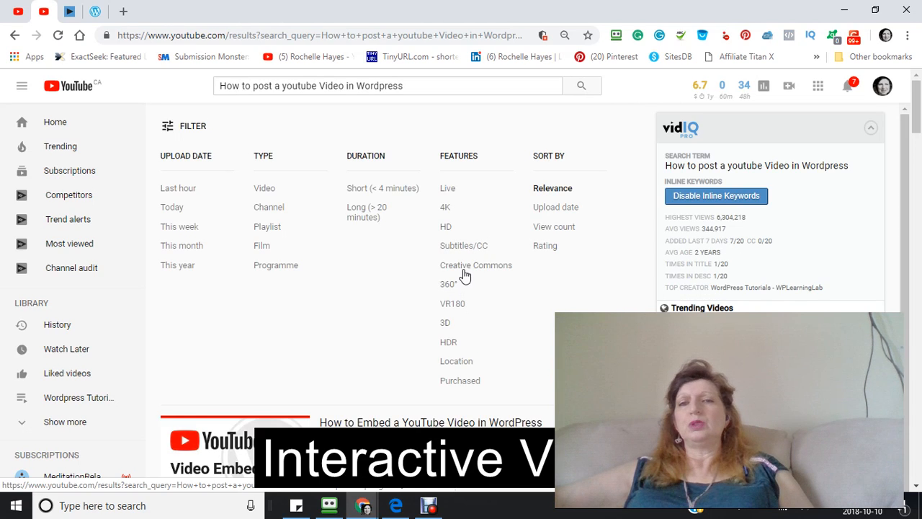
left_click(185, 126)
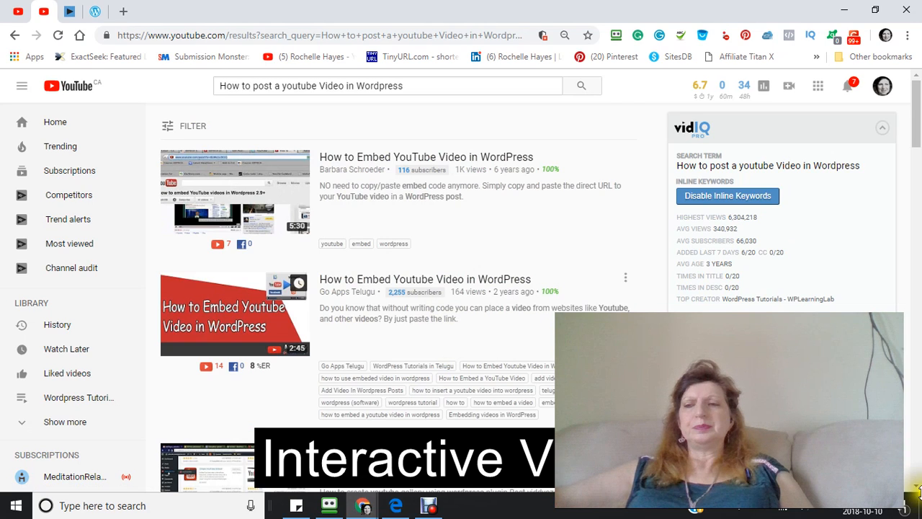
scroll("down", 3)
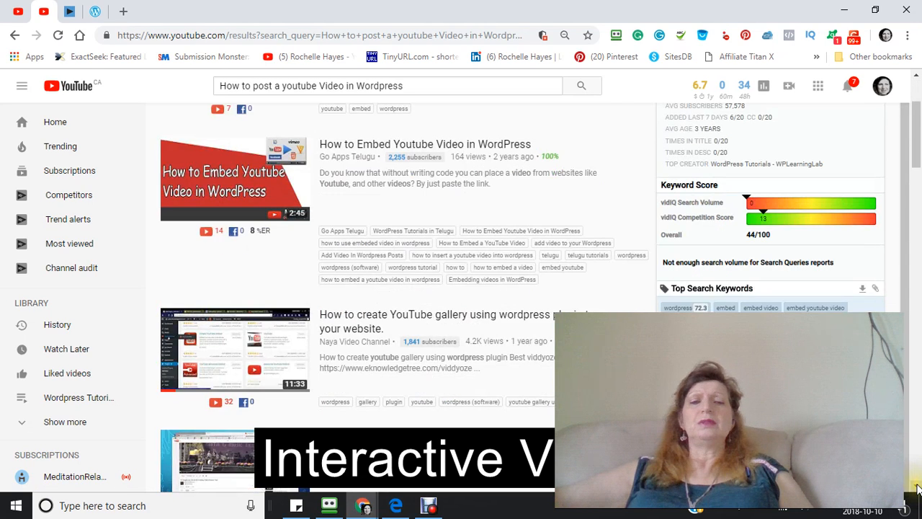
scroll("down", 3)
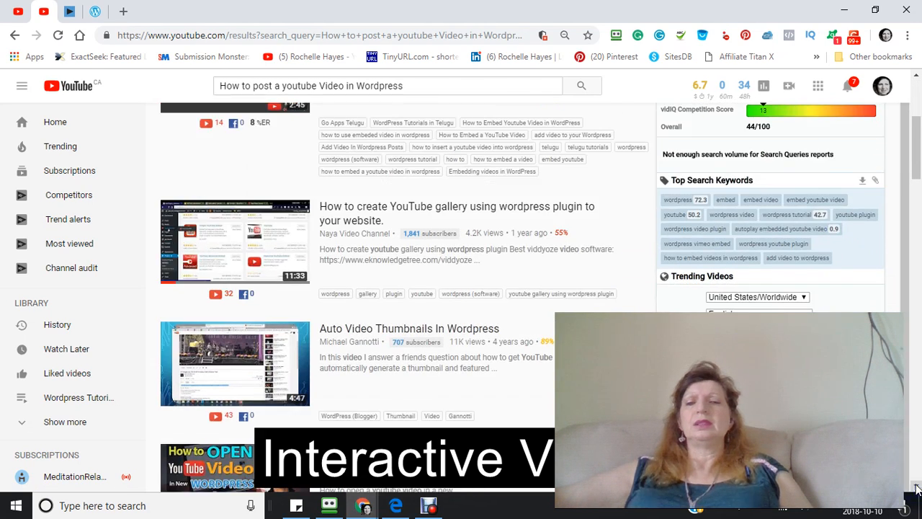
scroll("down", 3)
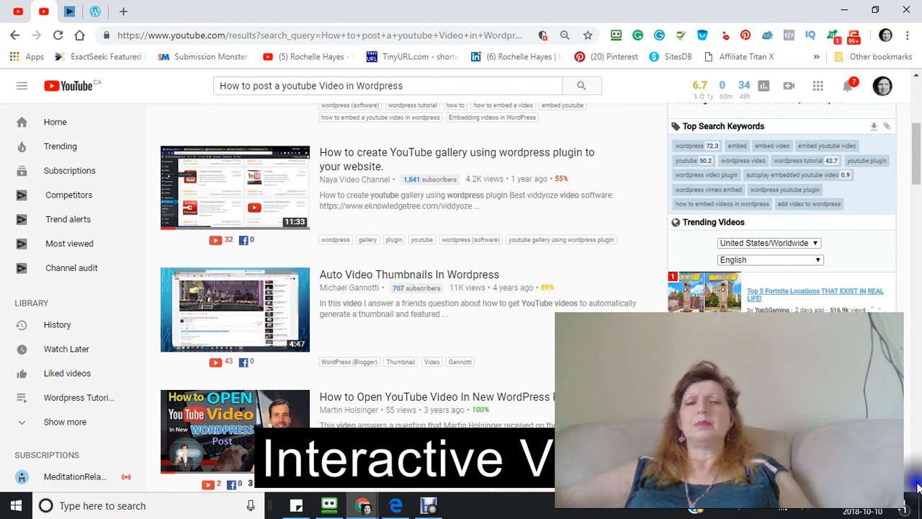
scroll("down", 3)
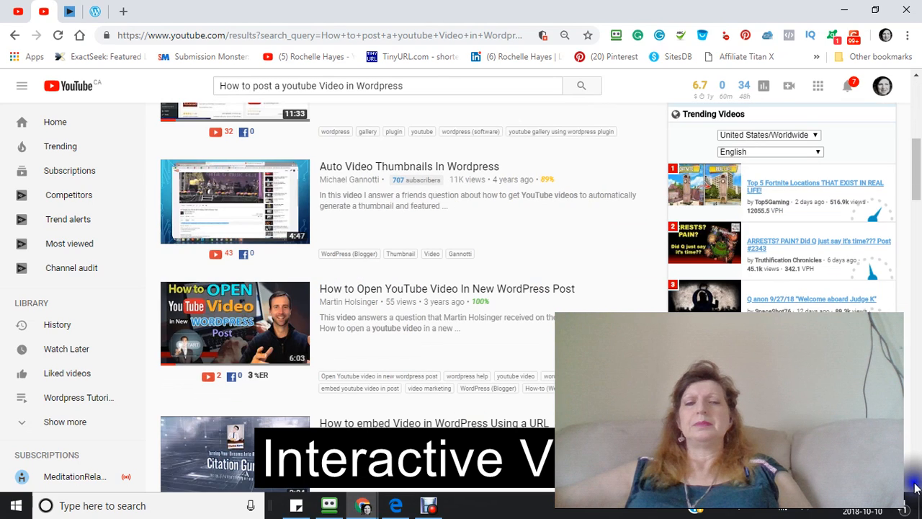
scroll("down", 3)
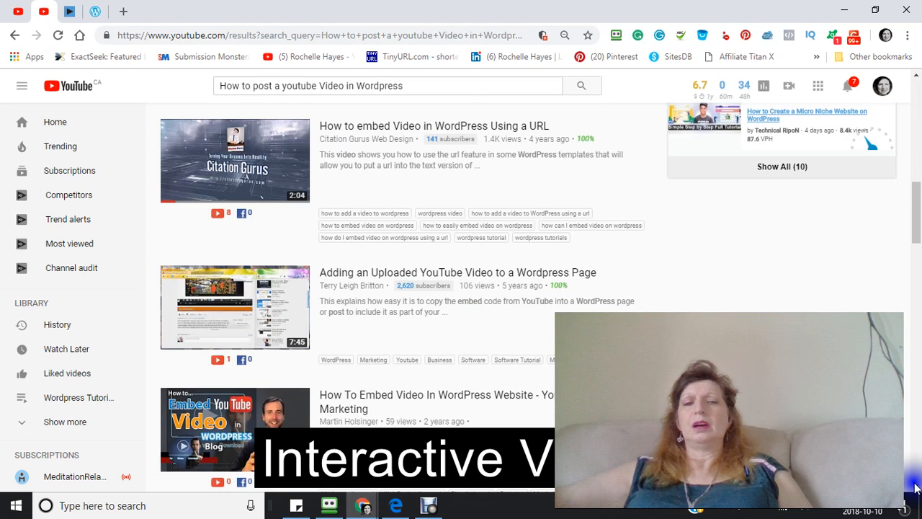
scroll("down", 3)
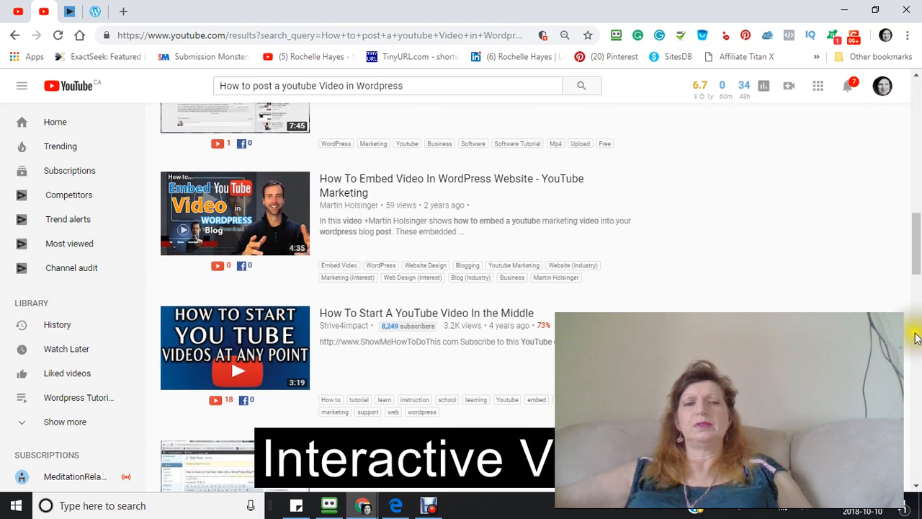
scroll("down", 3)
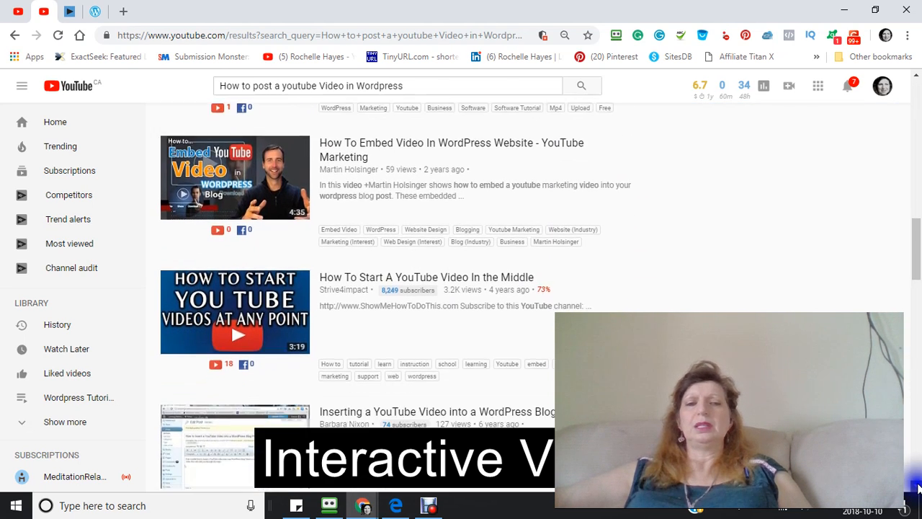
scroll("down", 3)
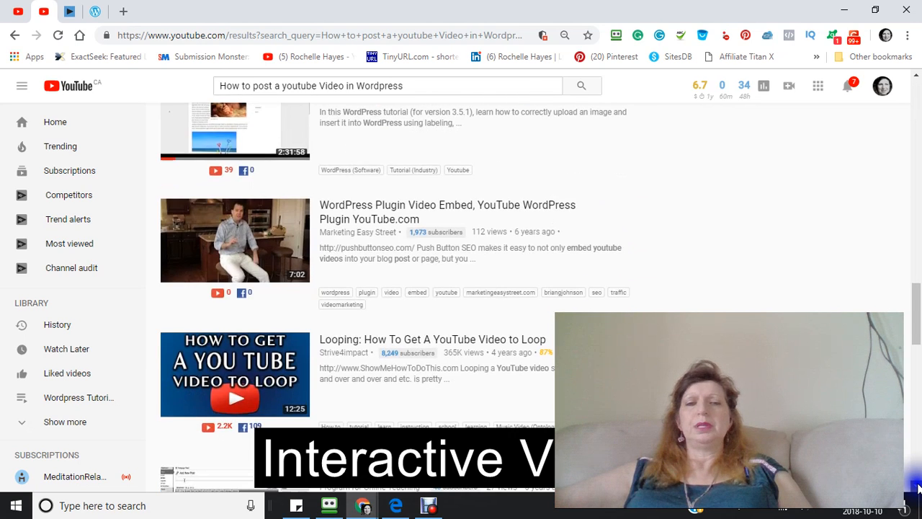
scroll("down", 3)
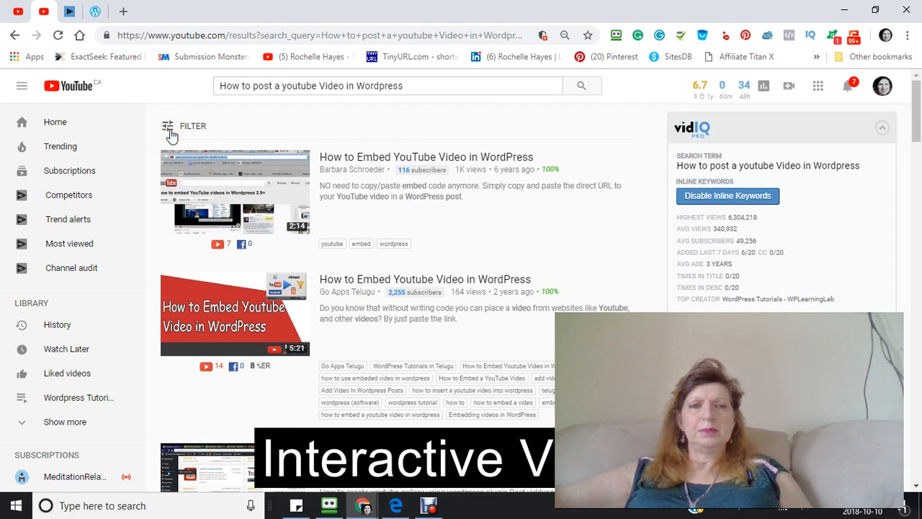
left_click(170, 131)
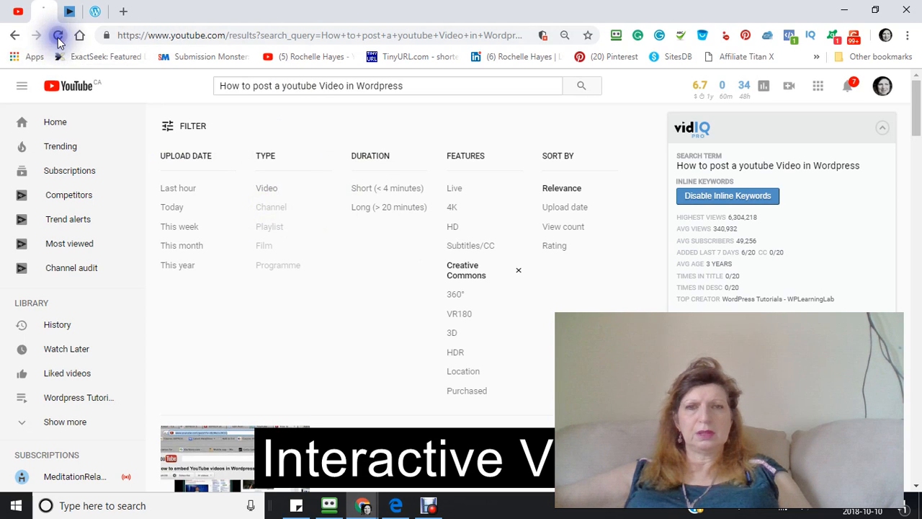
Reload the Creative Commons–filtered YouTube search results page
left_click(58, 35)
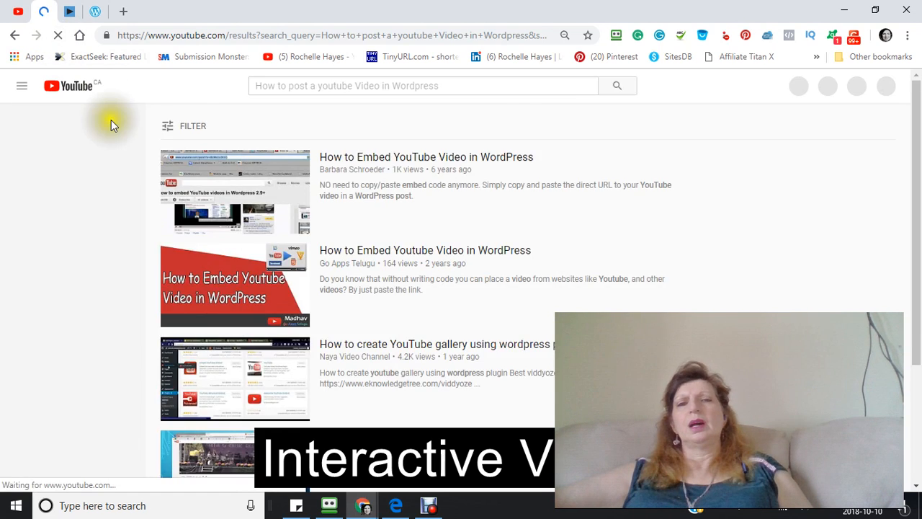
mouse_move(142, 81)
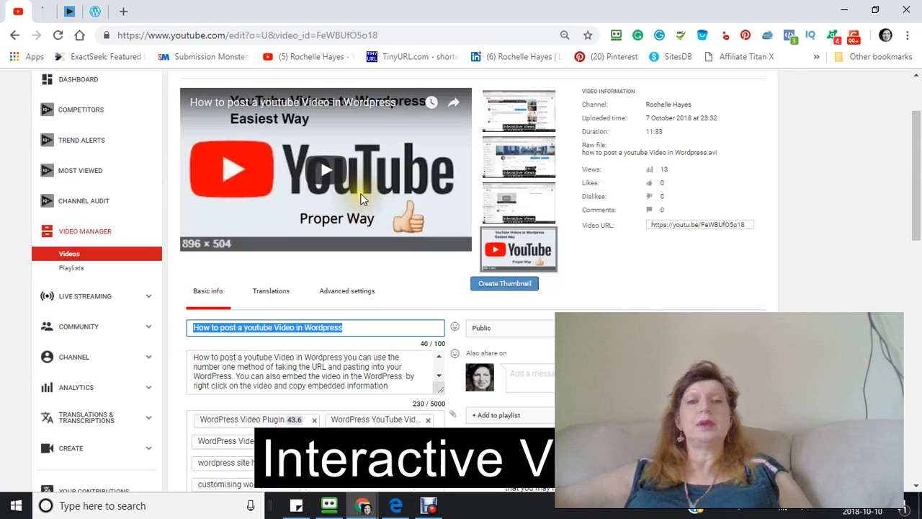
Scroll through Creator Studio to reach the 'How to post a youtube Video in Wordpress' details
scroll("down", 3)
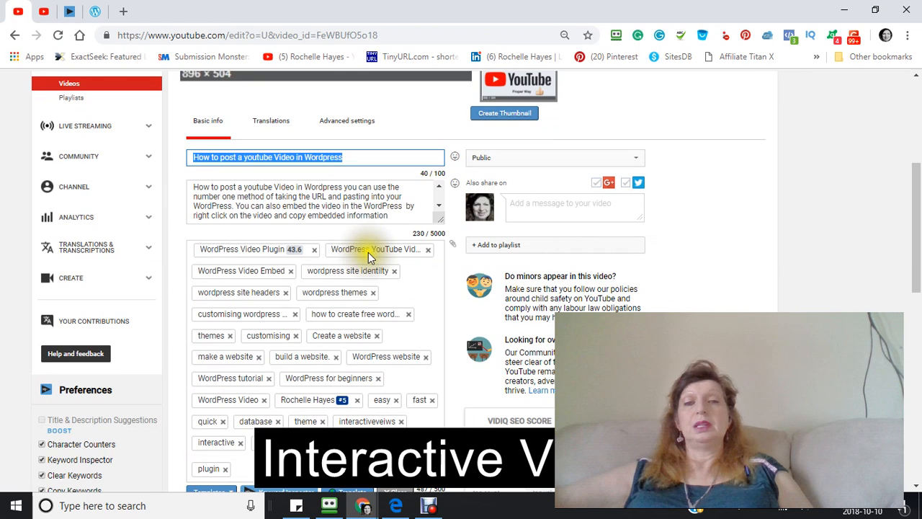
scroll("down", 3)
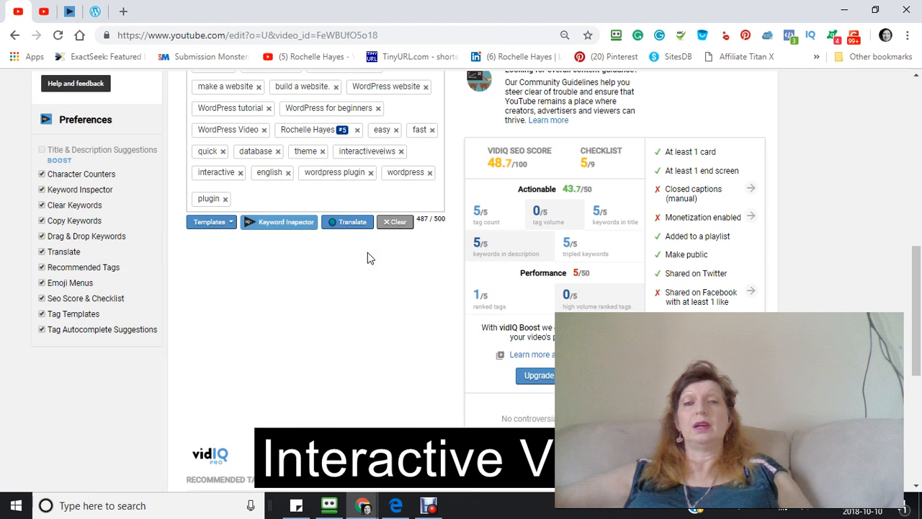
scroll("up", 3)
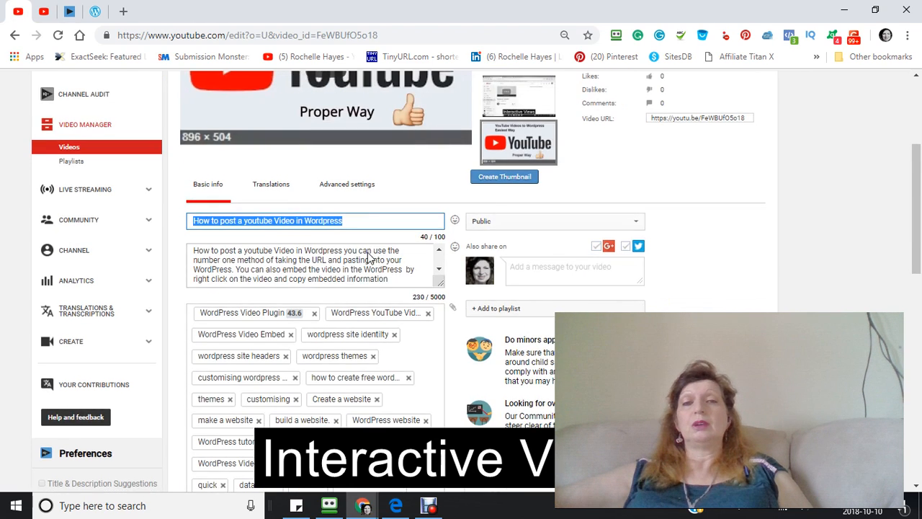
scroll("down", 3)
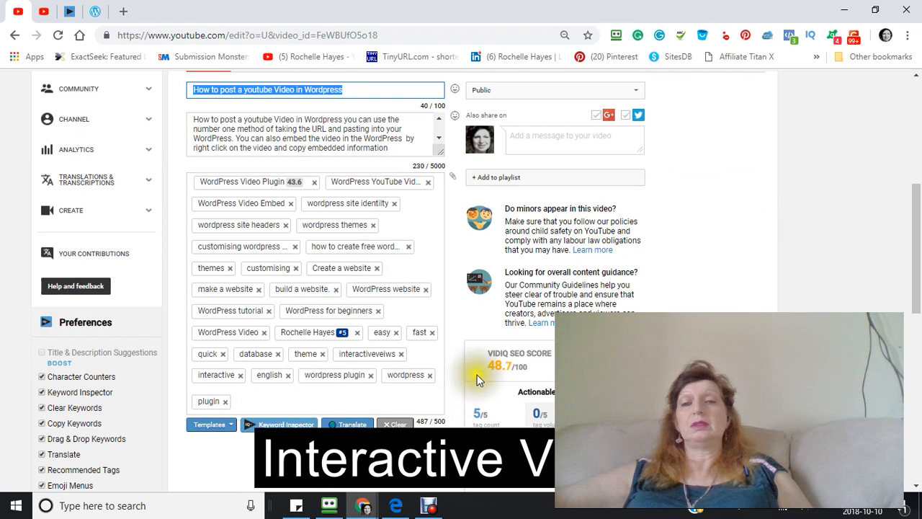
mouse_move(447, 359)
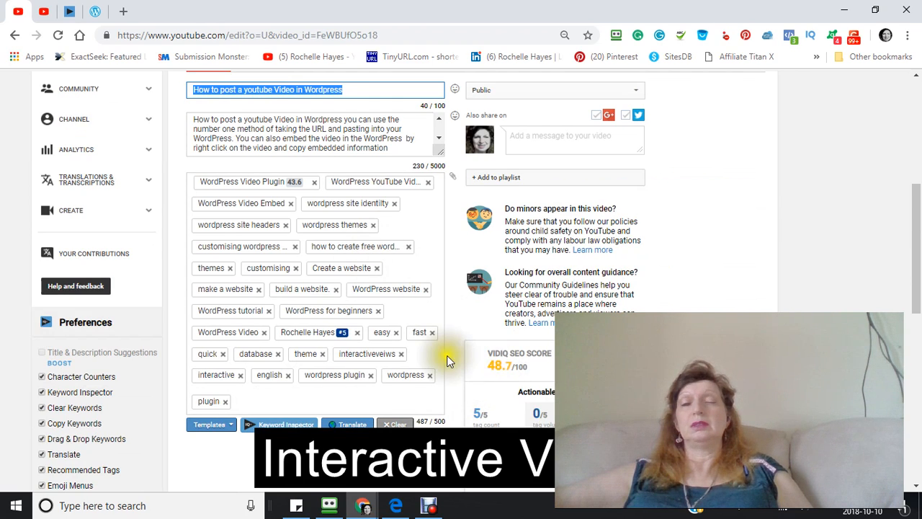
mouse_move(446, 315)
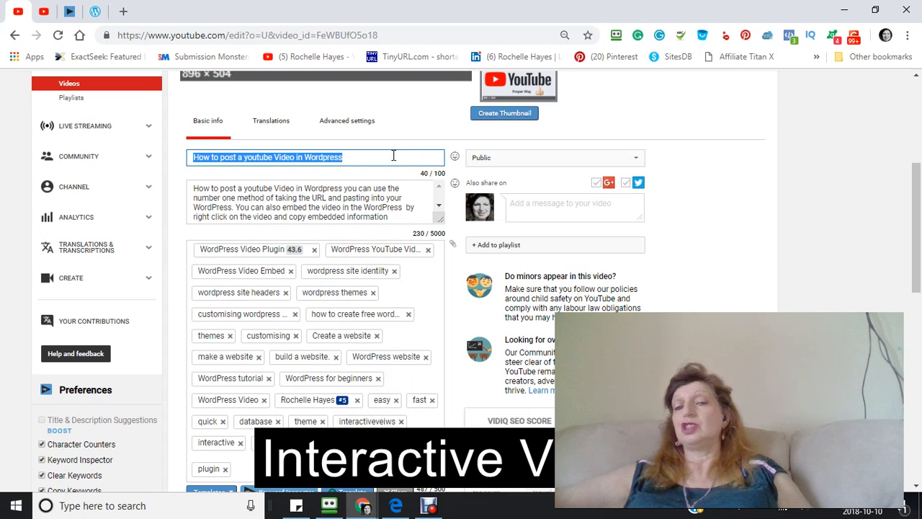
scroll("down", 3)
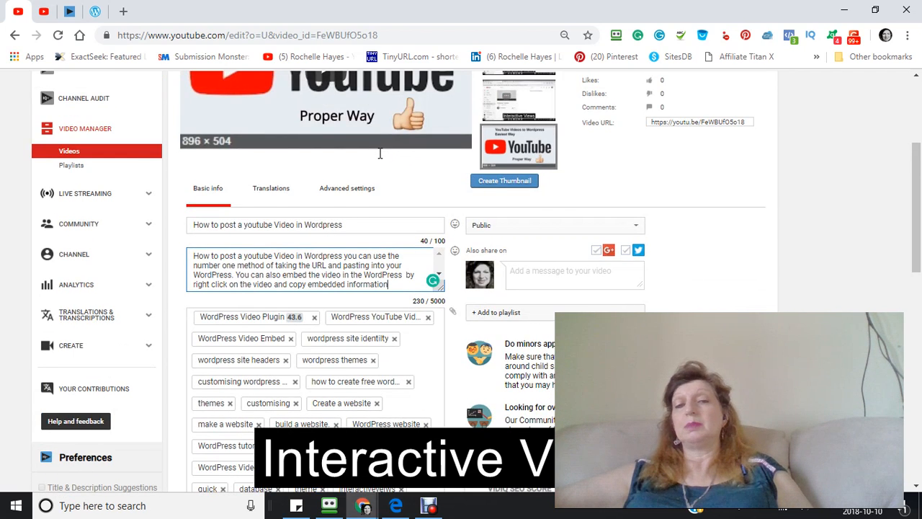
scroll("down", 3)
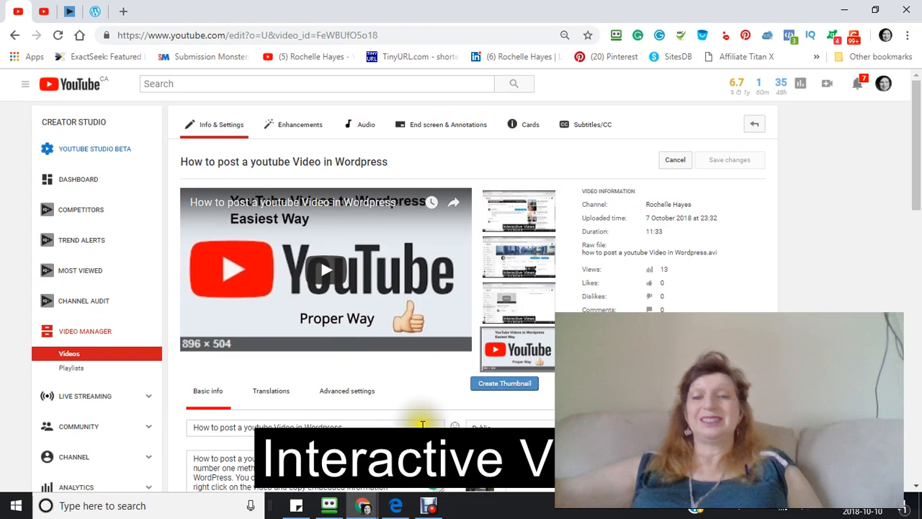
mouse_move(424, 380)
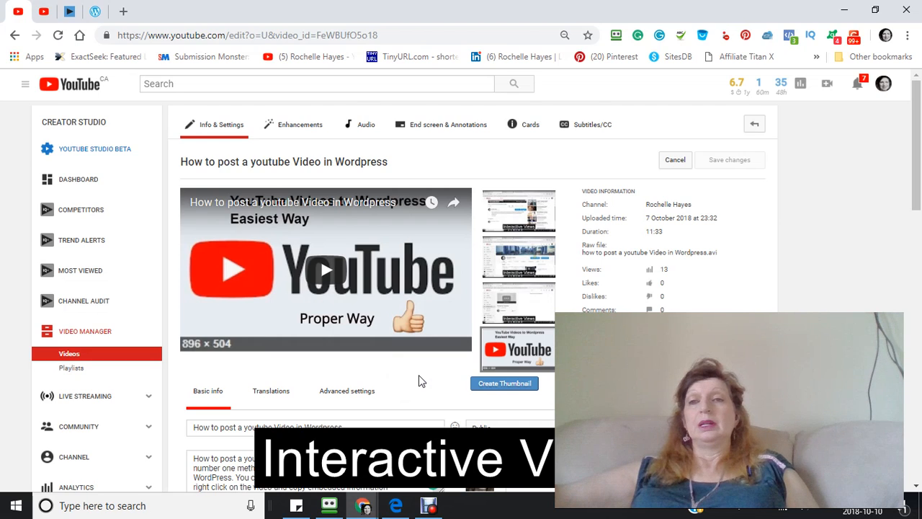
scroll("down", 3)
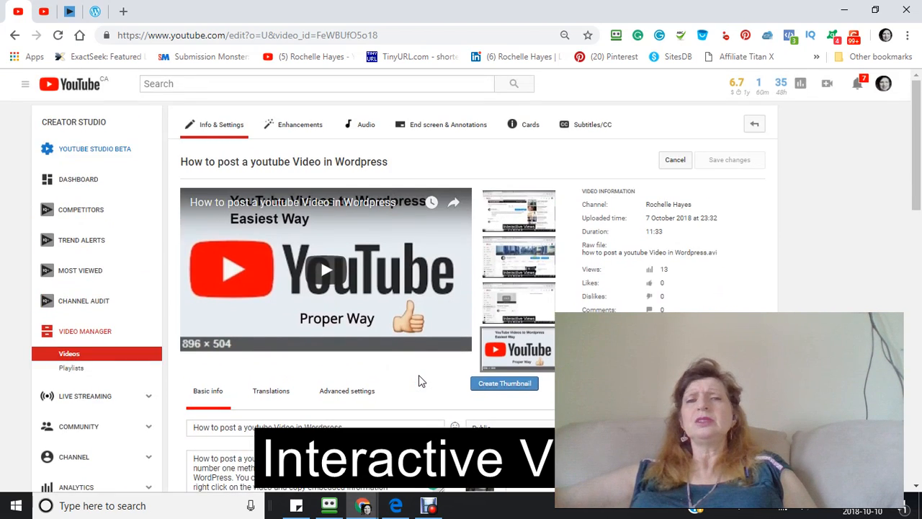
mouse_move(811, 44)
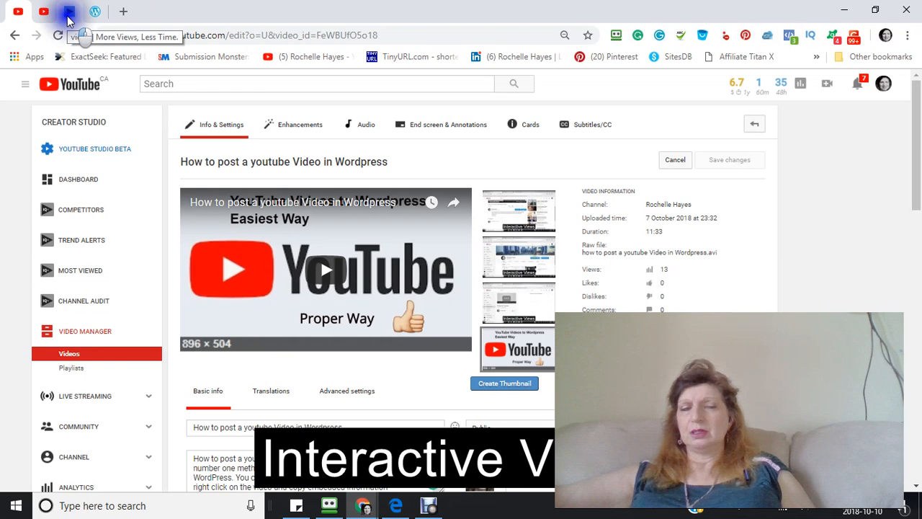
Switch to the vidIQ browser tab and select its web address
left_click(69, 12)
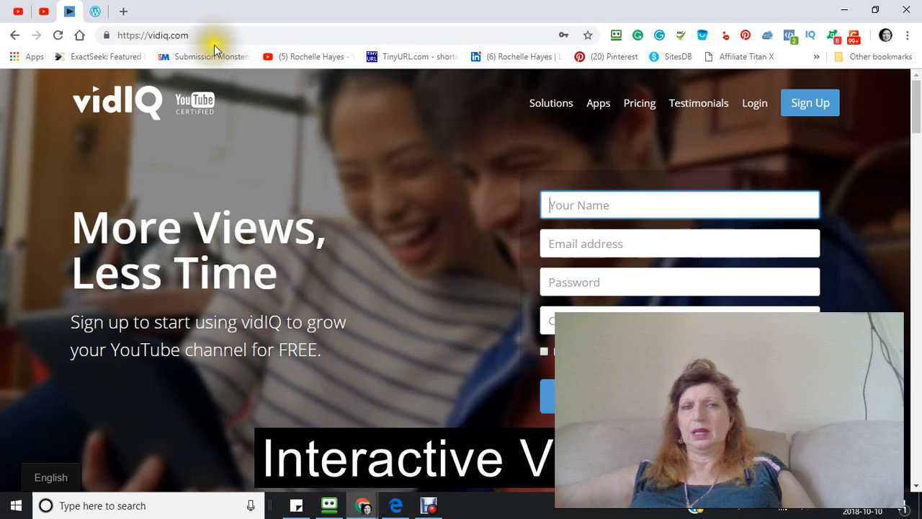
left_click(151, 35)
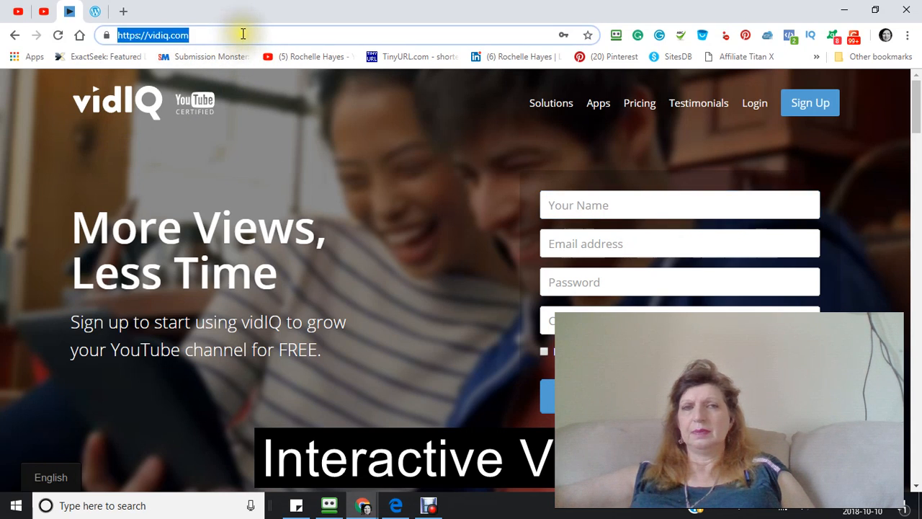
left_click(274, 35)
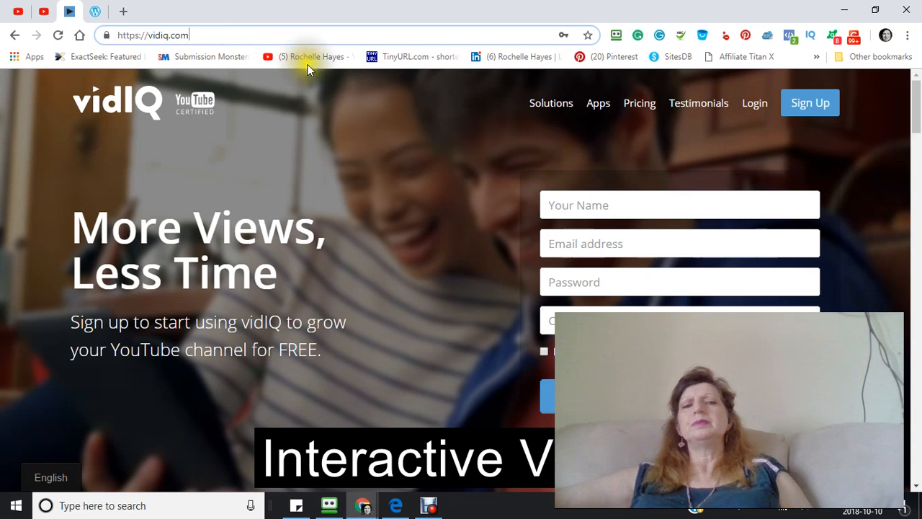
mouse_move(369, 178)
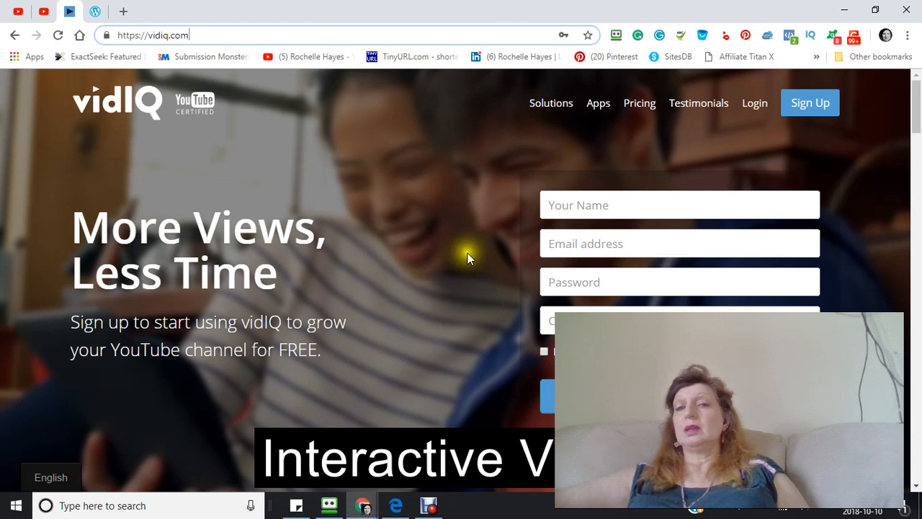
mouse_move(446, 250)
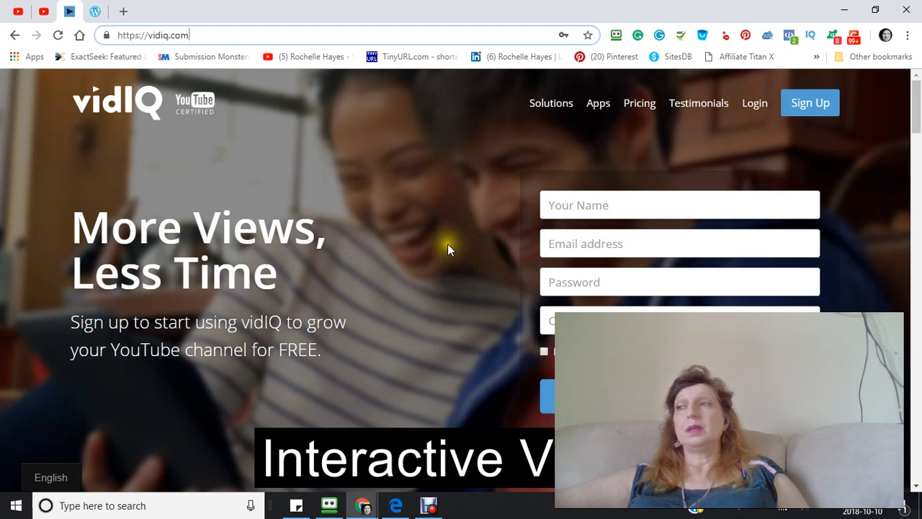
mouse_move(454, 236)
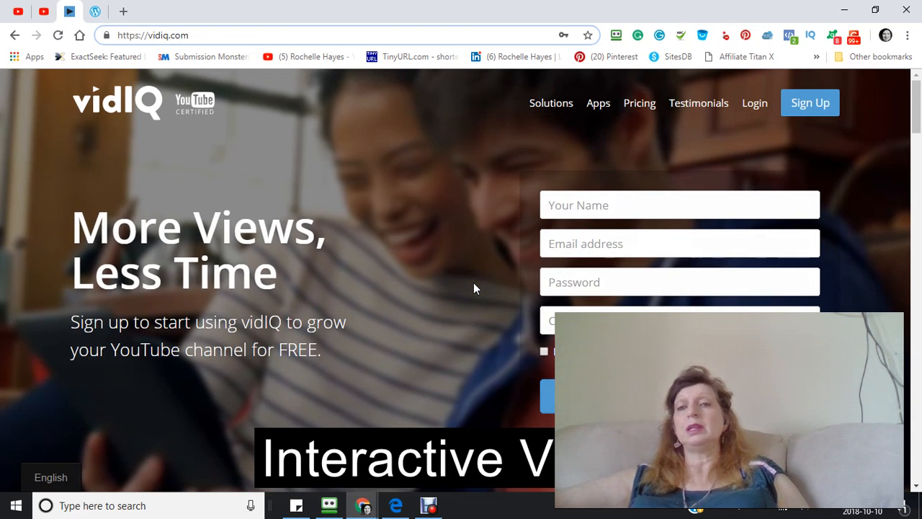
mouse_move(463, 230)
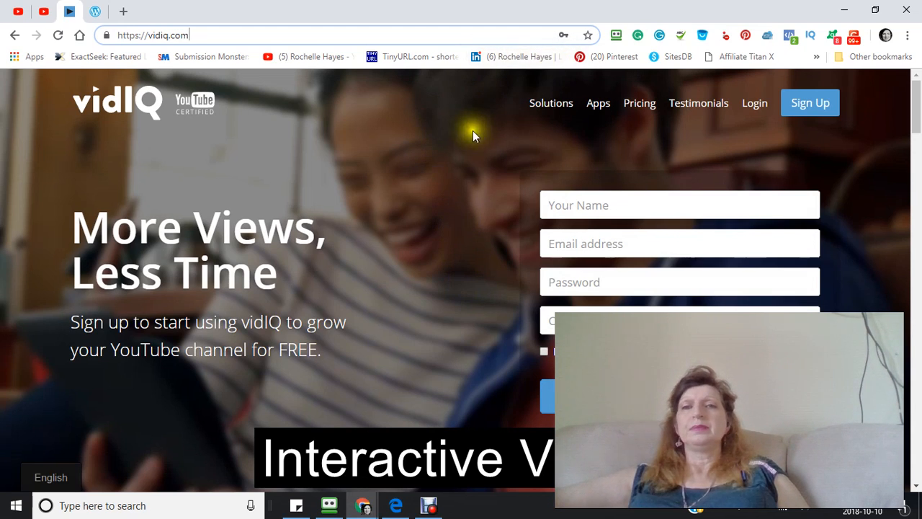
mouse_move(532, 119)
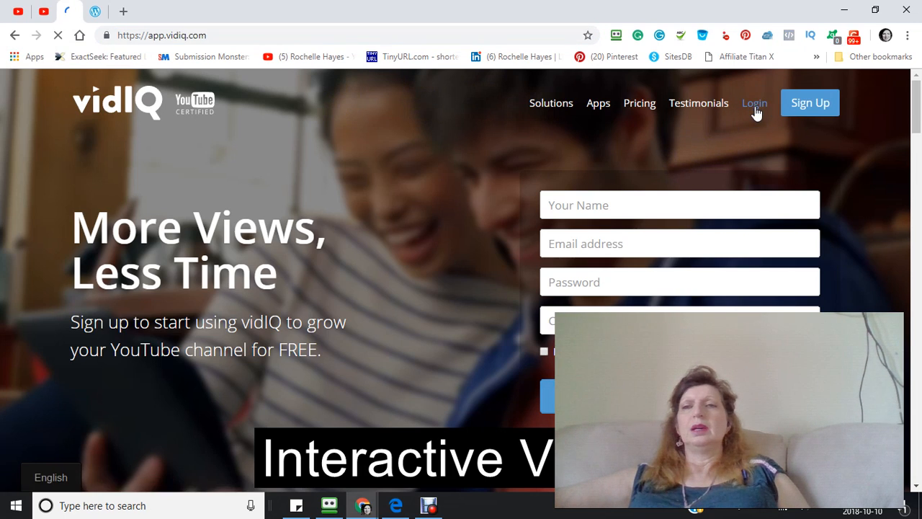
Log in to vidIQ and browse Overview, Charts, Top Playlists and Best Time to Post
left_click(754, 102)
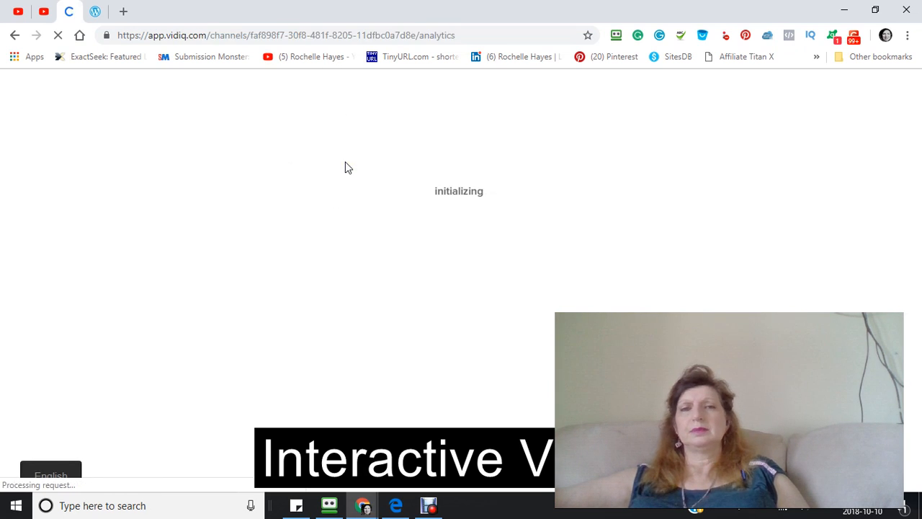
mouse_move(399, 166)
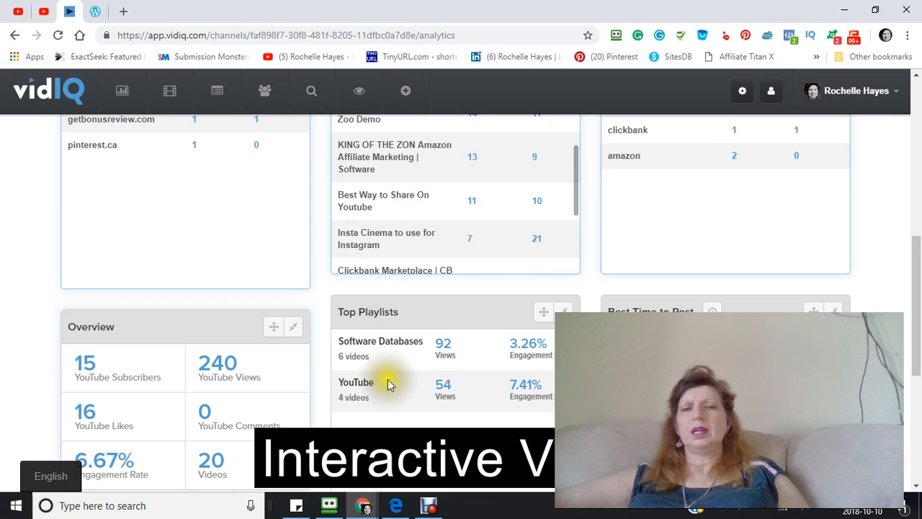
scroll("down", 3)
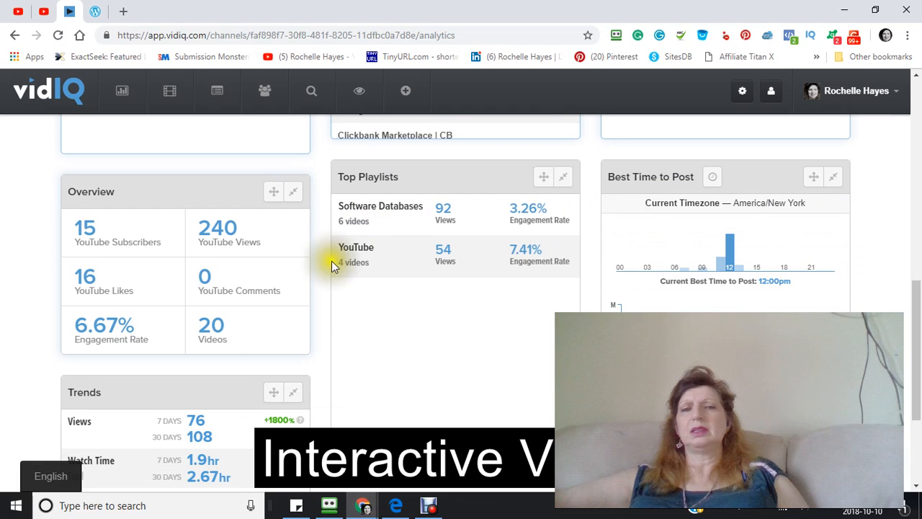
mouse_move(389, 306)
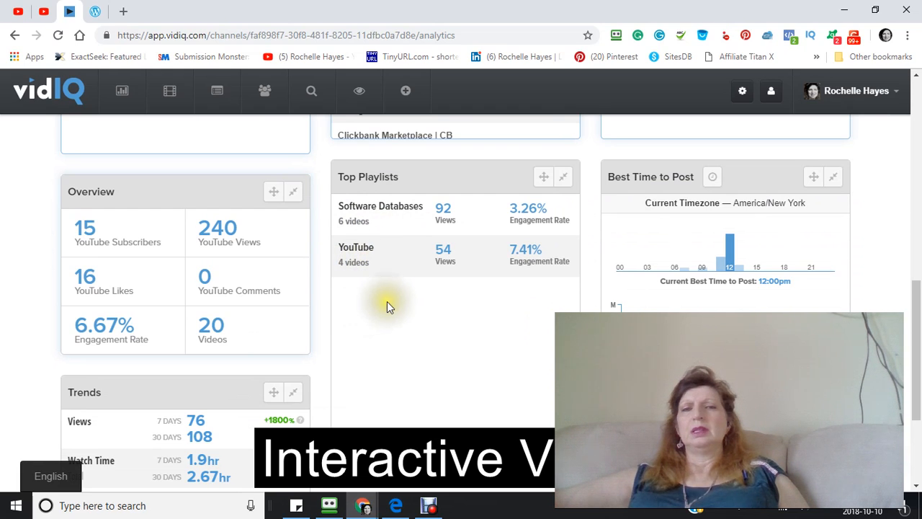
scroll("up", 3)
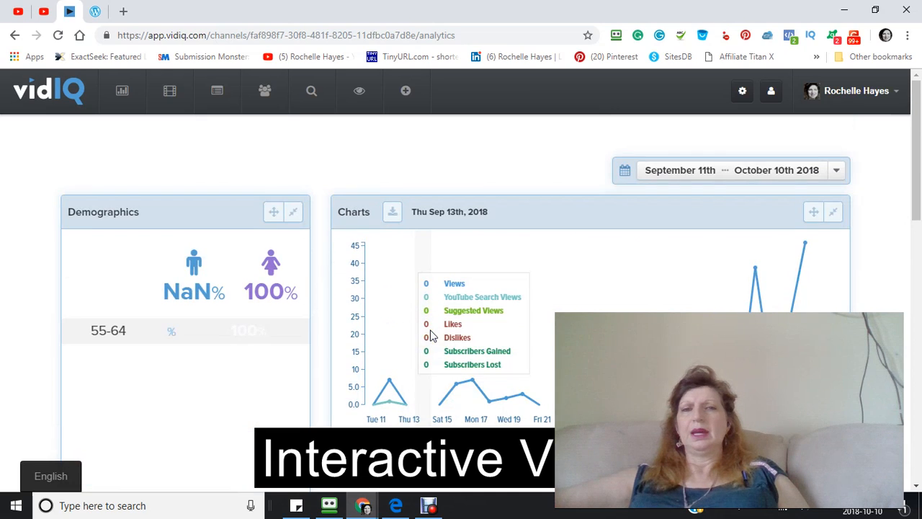
scroll("down", 3)
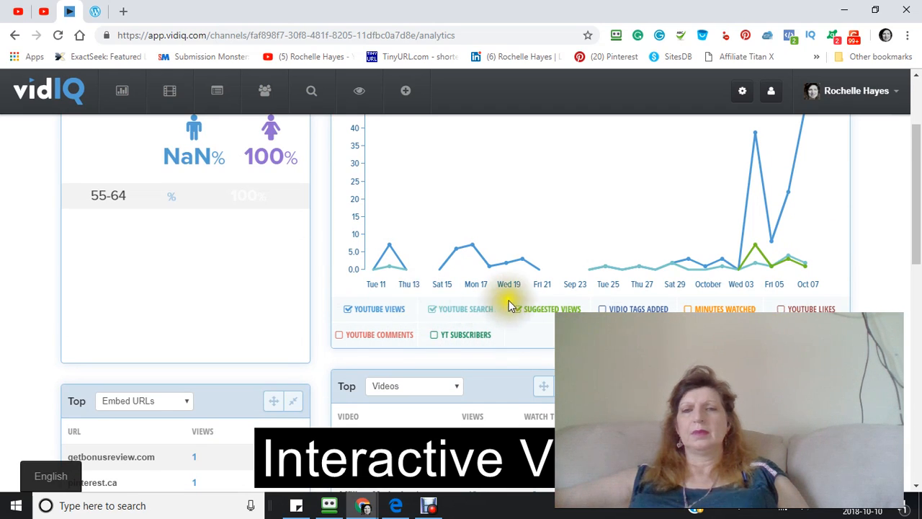
scroll("down", 3)
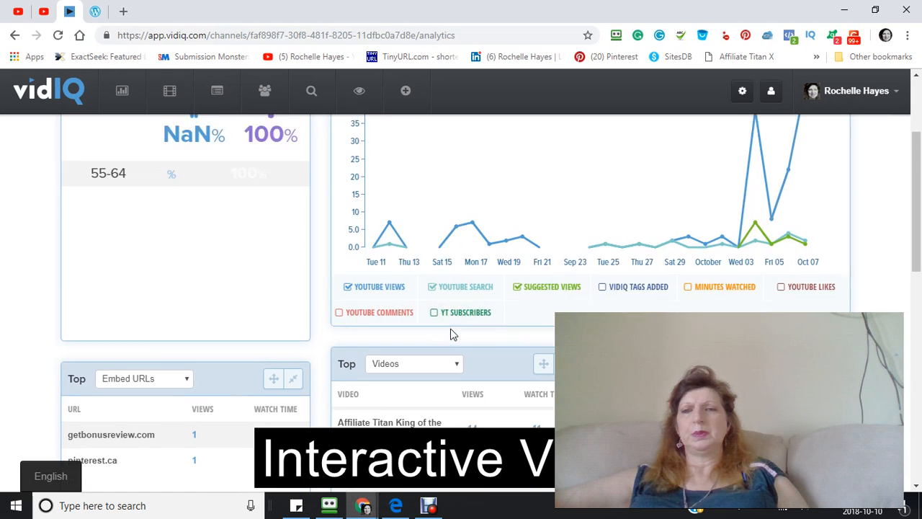
scroll("down", 3)
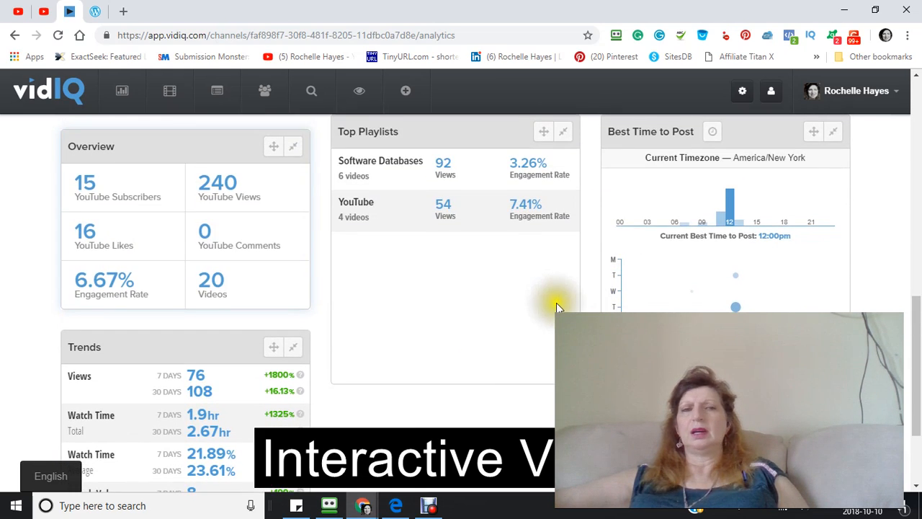
mouse_move(618, 250)
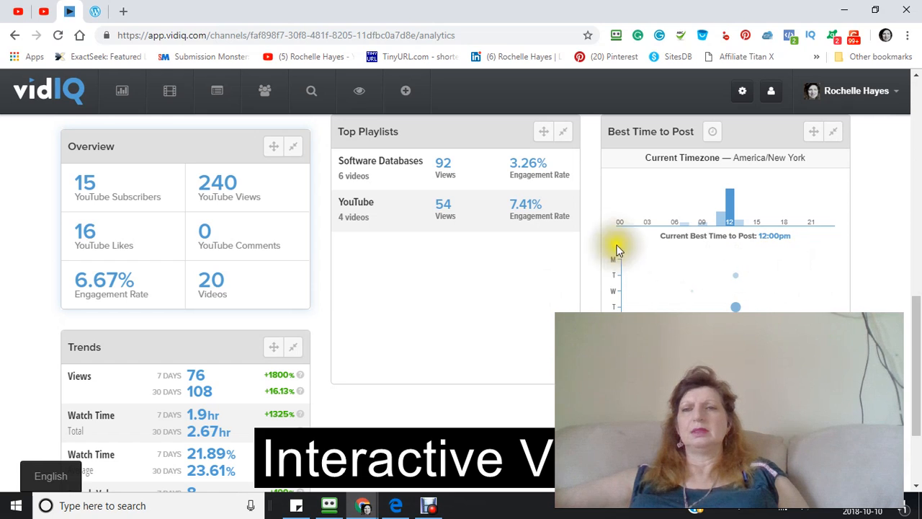
scroll("down", 3)
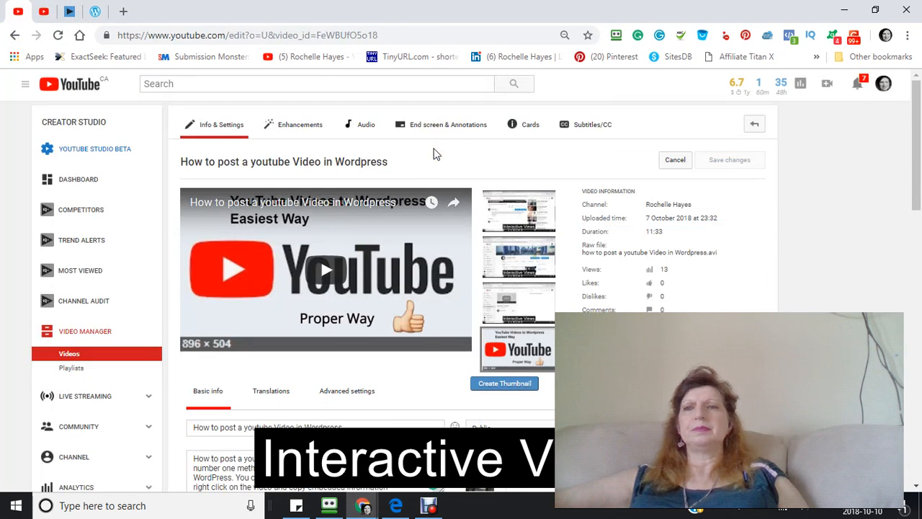
scroll("down", 3)
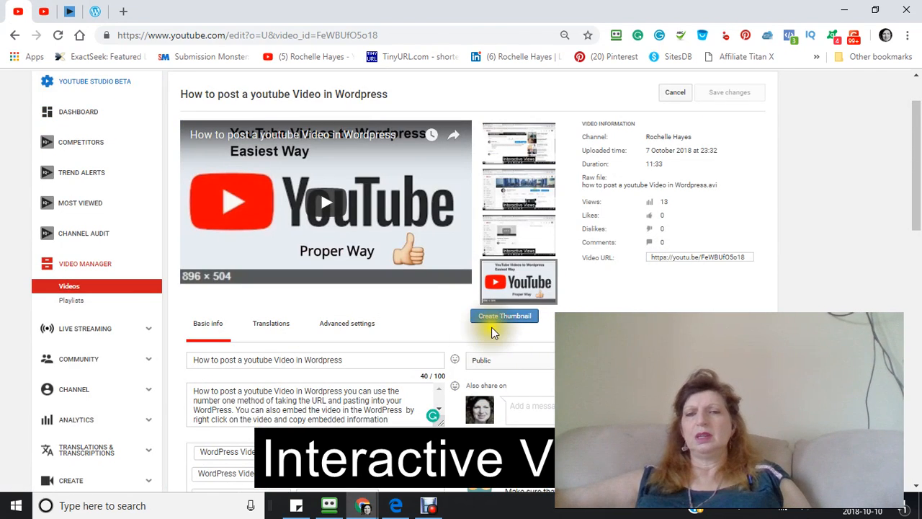
mouse_move(529, 299)
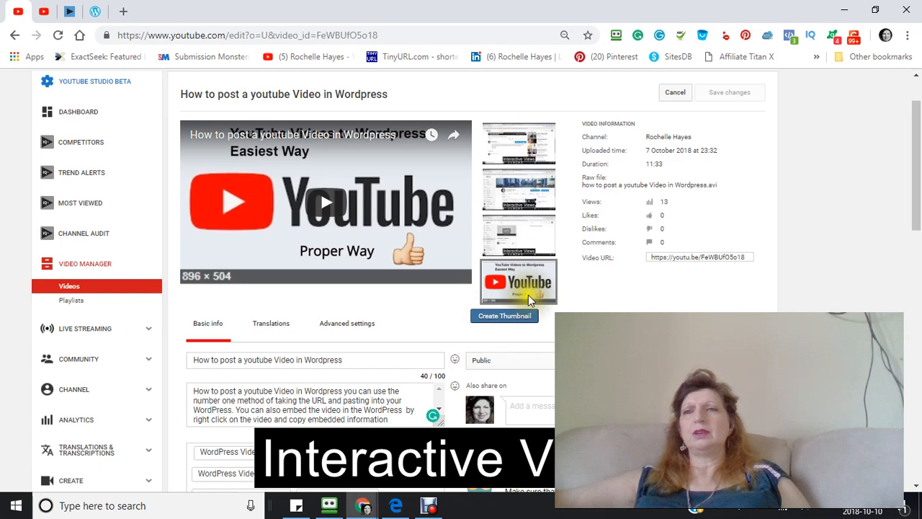
mouse_move(590, 115)
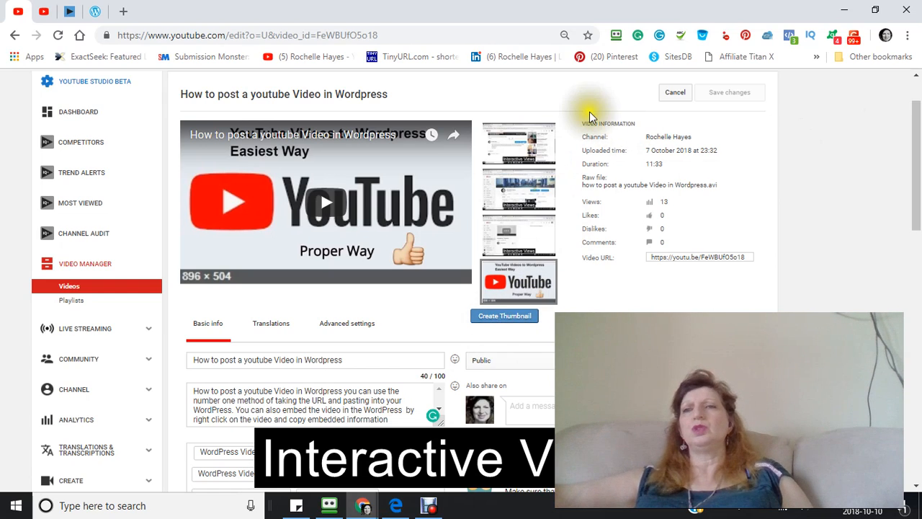
mouse_move(549, 91)
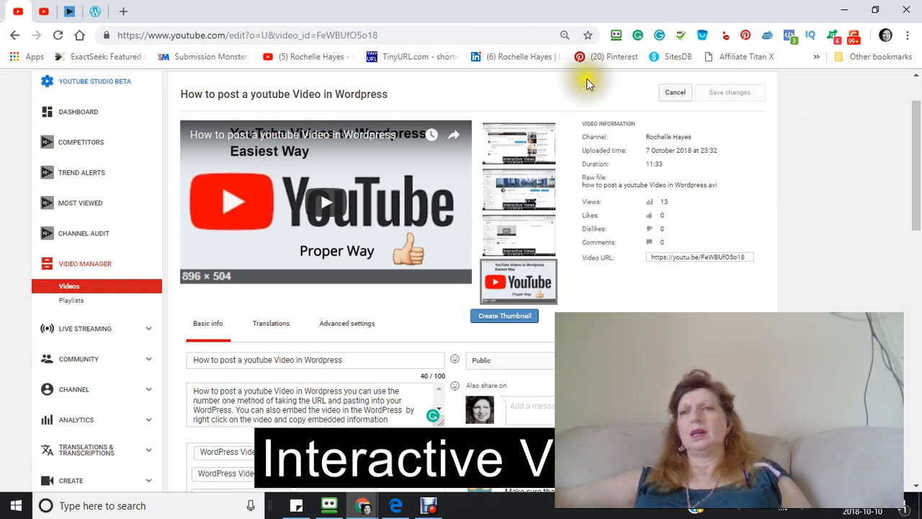
mouse_move(810, 35)
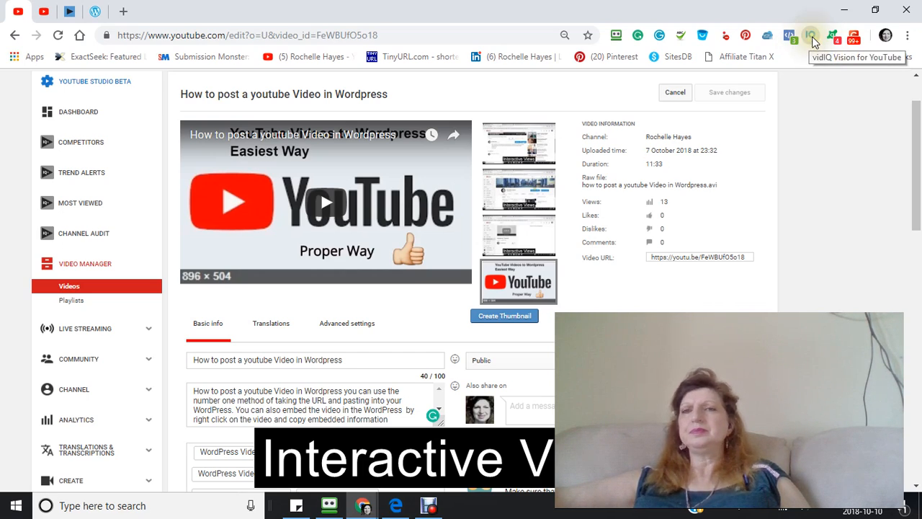
left_click(811, 35)
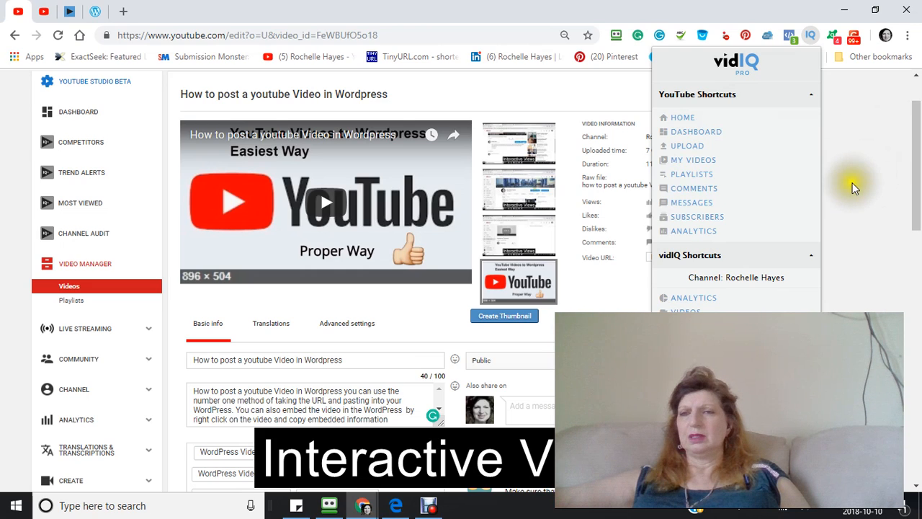
mouse_move(602, 305)
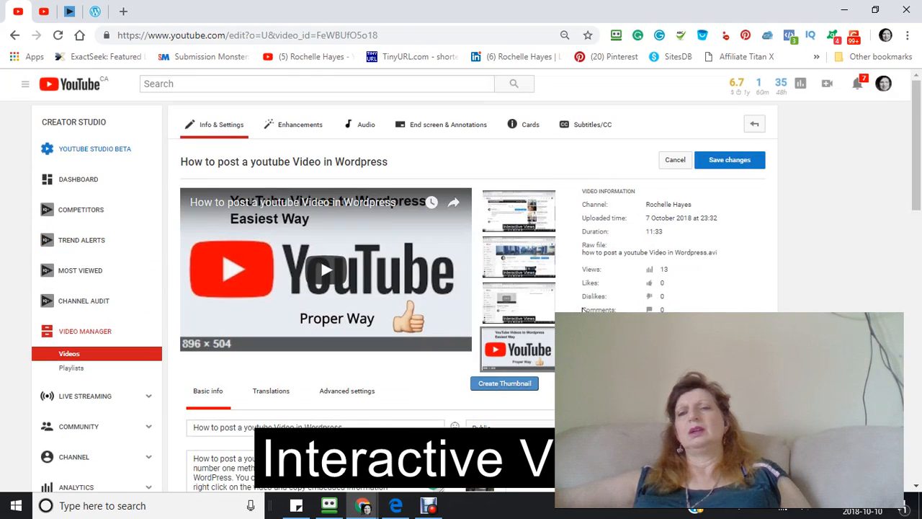
scroll("down", 3)
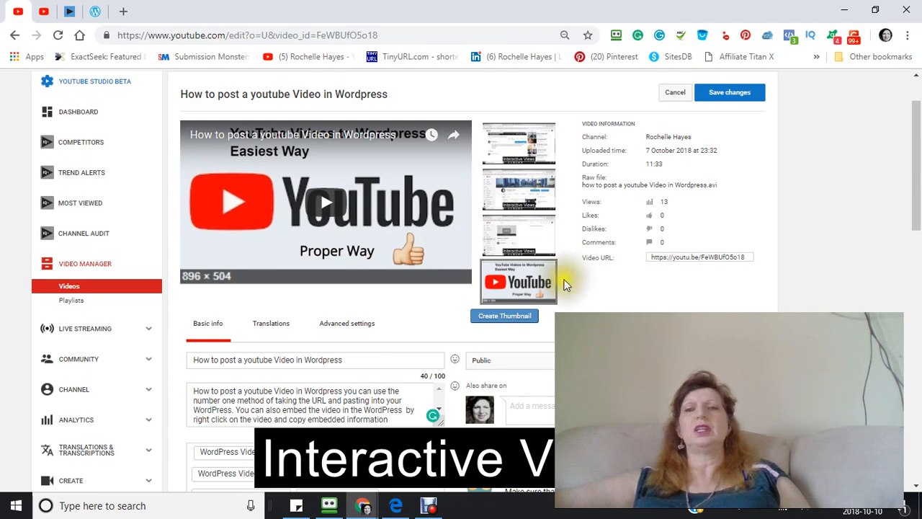
scroll("down", 3)
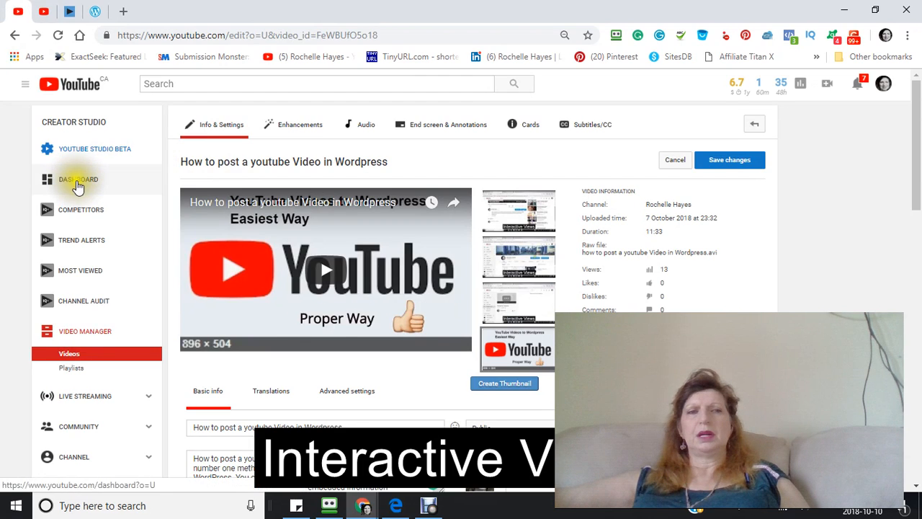
left_click(78, 180)
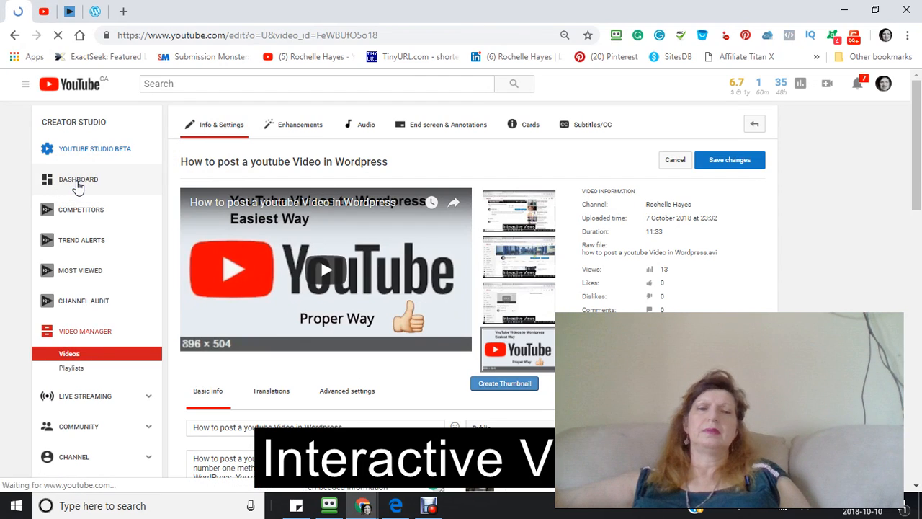
left_click(78, 179)
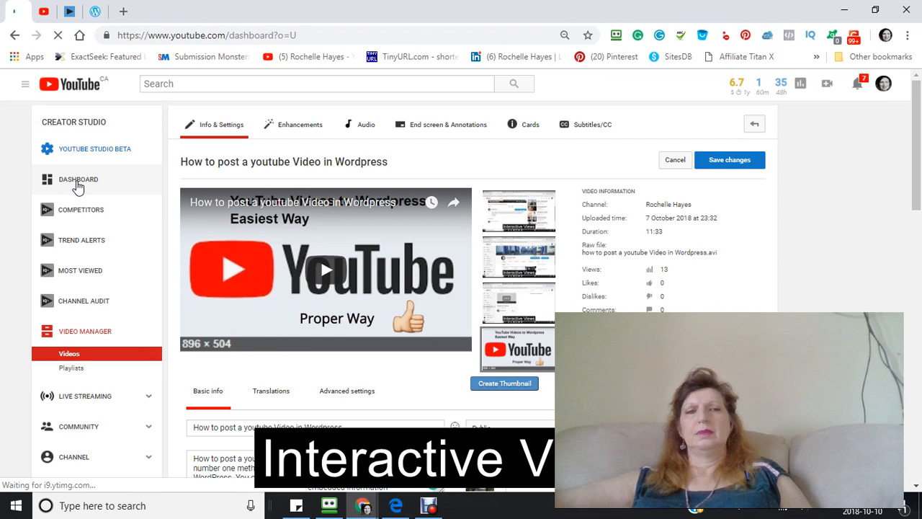
left_click(78, 179)
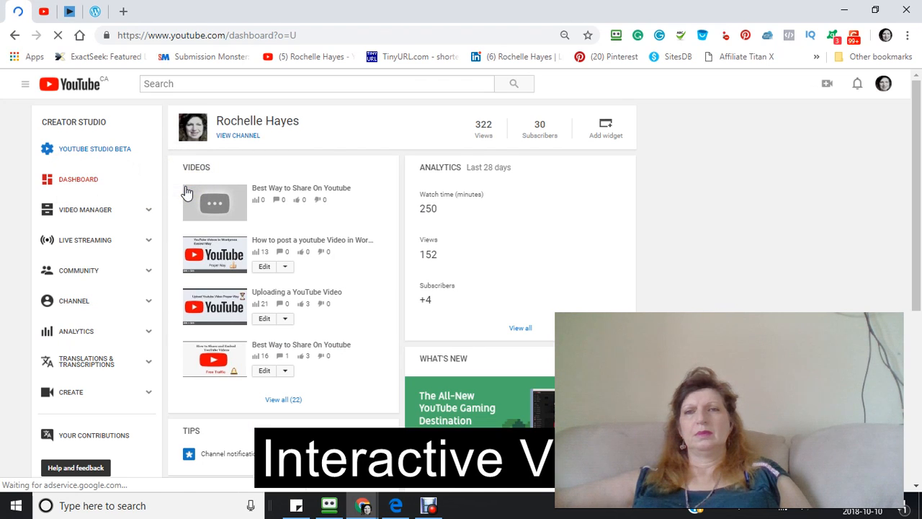
scroll("down", 3)
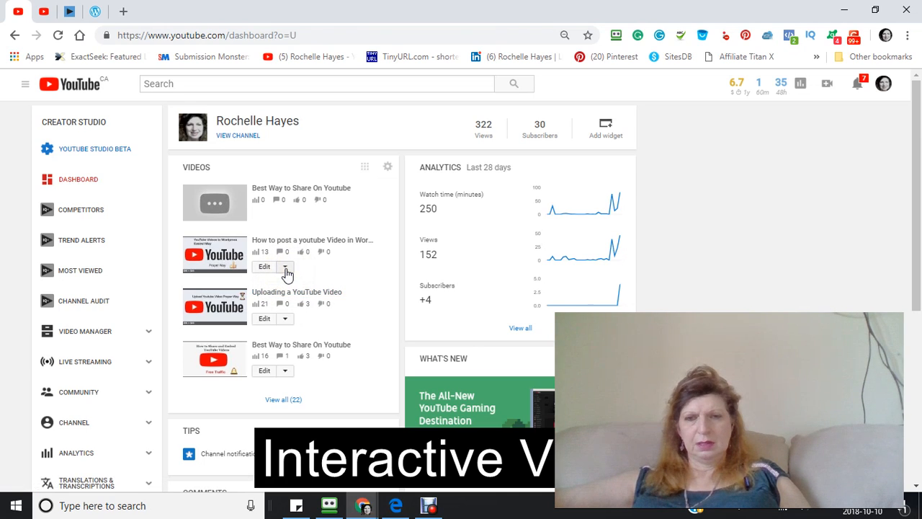
left_click(285, 266)
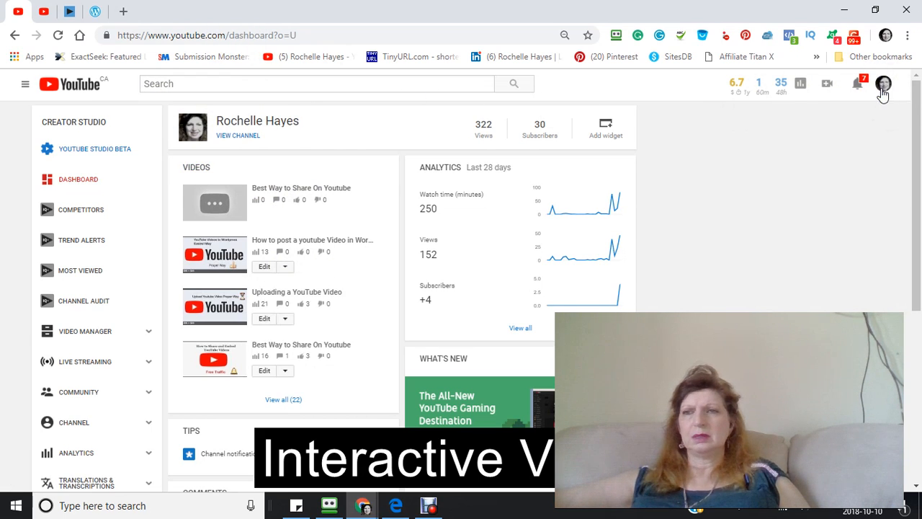
left_click(883, 84)
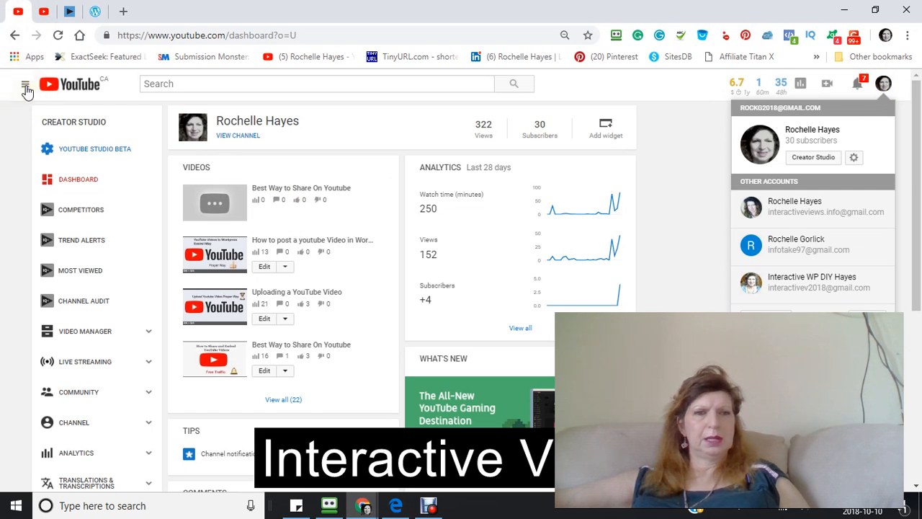
left_click(26, 84)
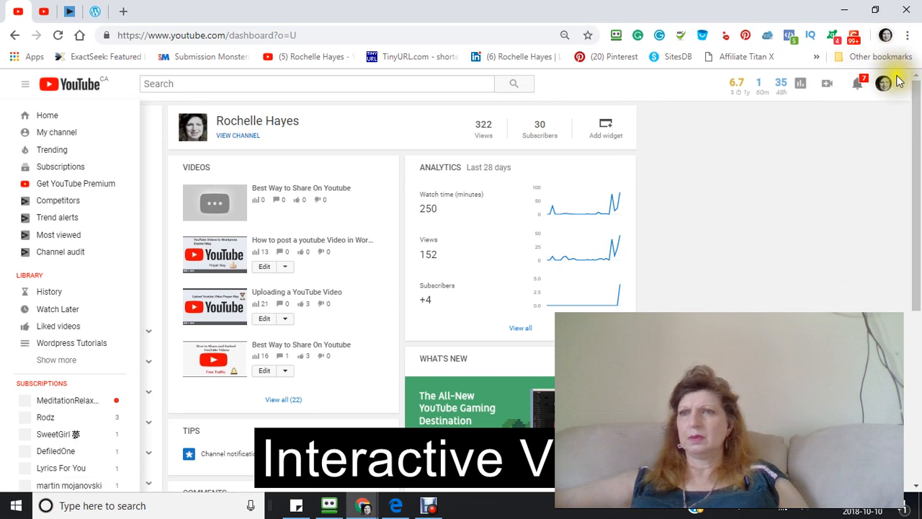
left_click(885, 84)
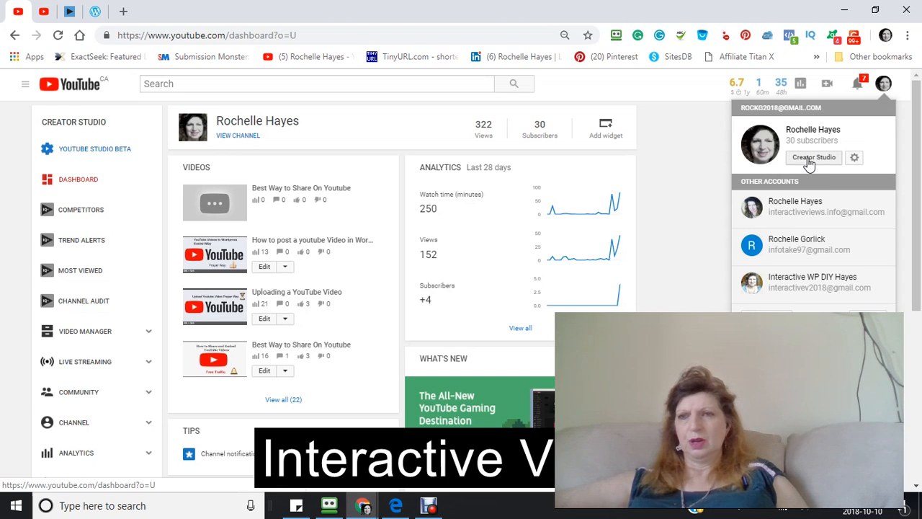
left_click(813, 157)
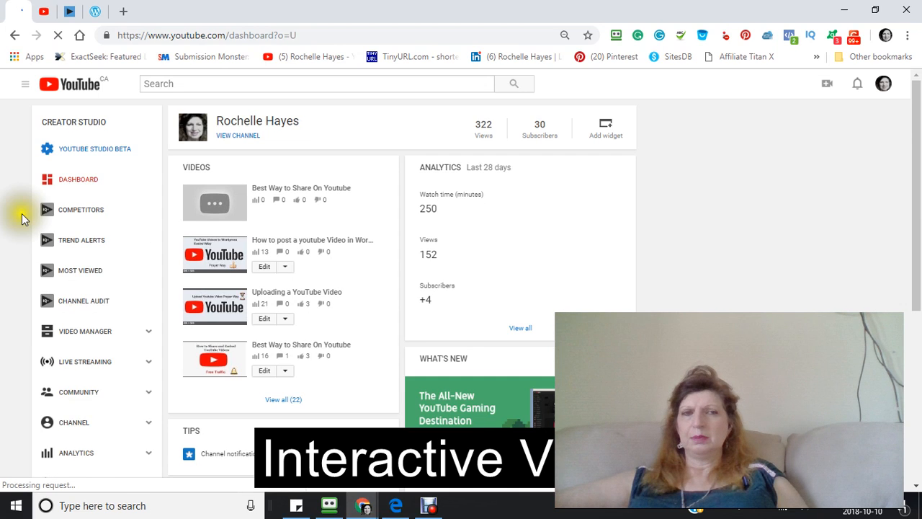
scroll("down", 3)
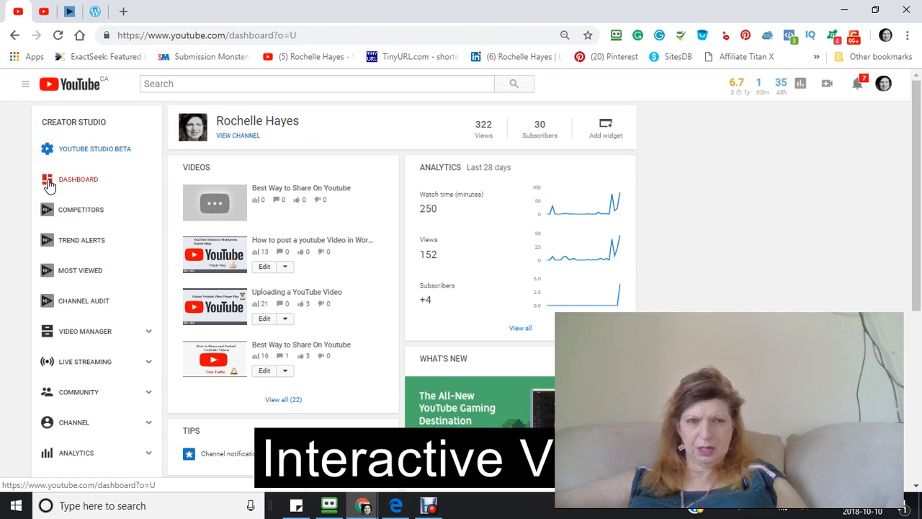
left_click(78, 179)
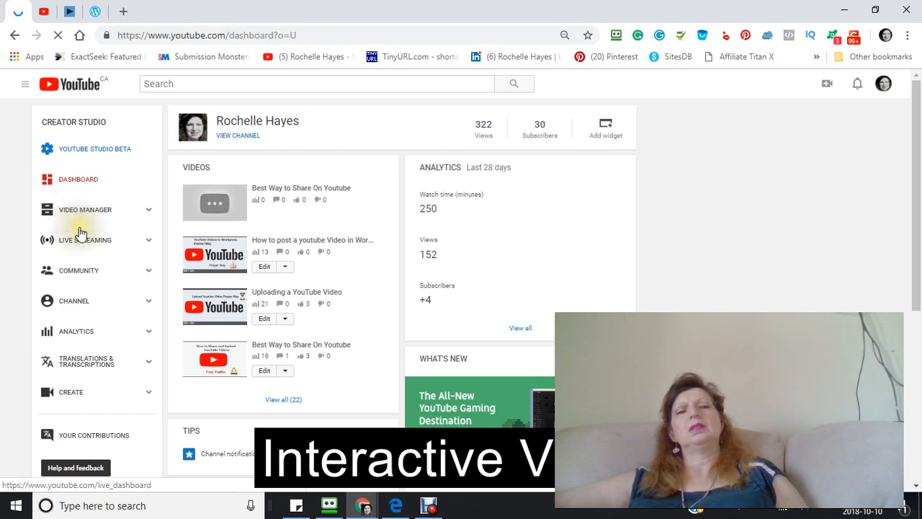
left_click(85, 210)
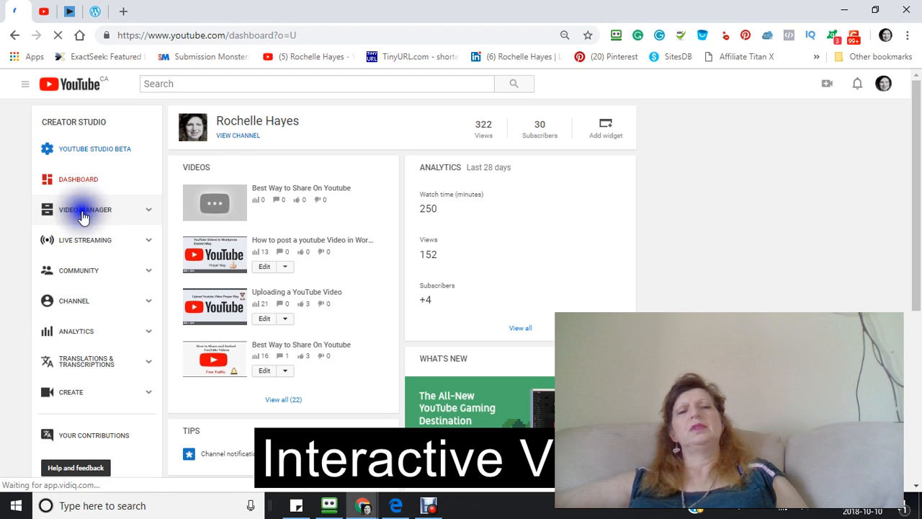
left_click(85, 209)
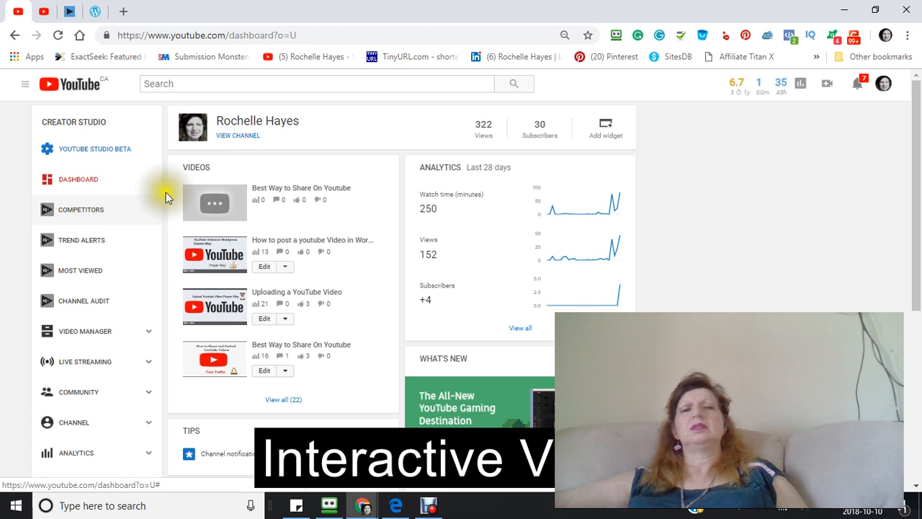
scroll("down", 3)
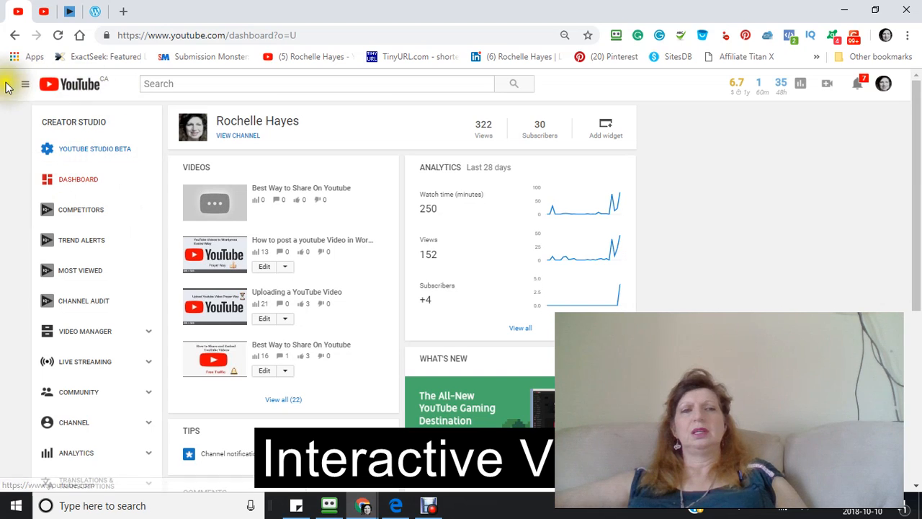
mouse_move(885, 84)
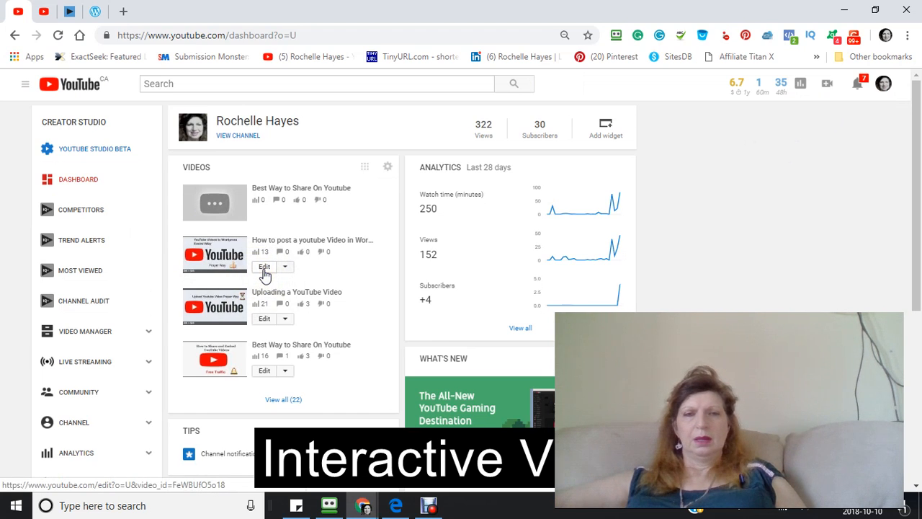
Open 'How to post a youtube Video in Wordpress' from the dashboard for editing and scroll down
left_click(264, 267)
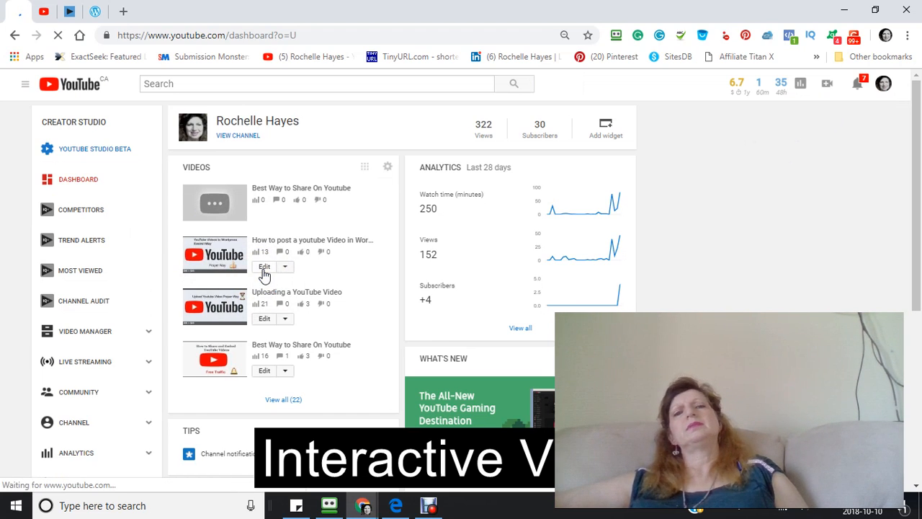
left_click(264, 267)
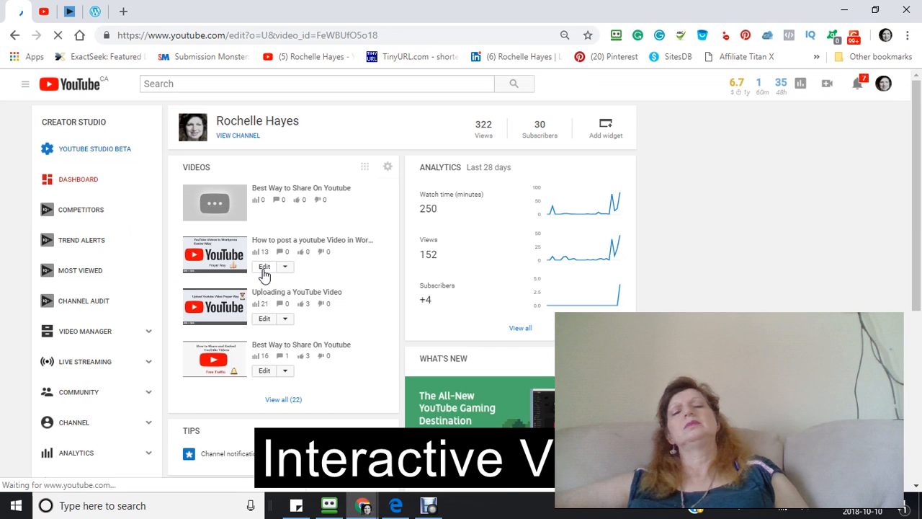
left_click(265, 267)
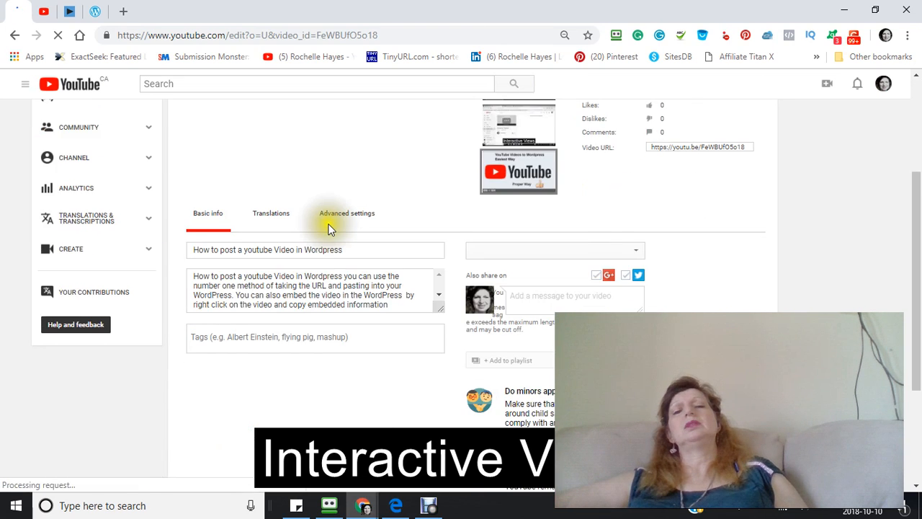
scroll("down", 3)
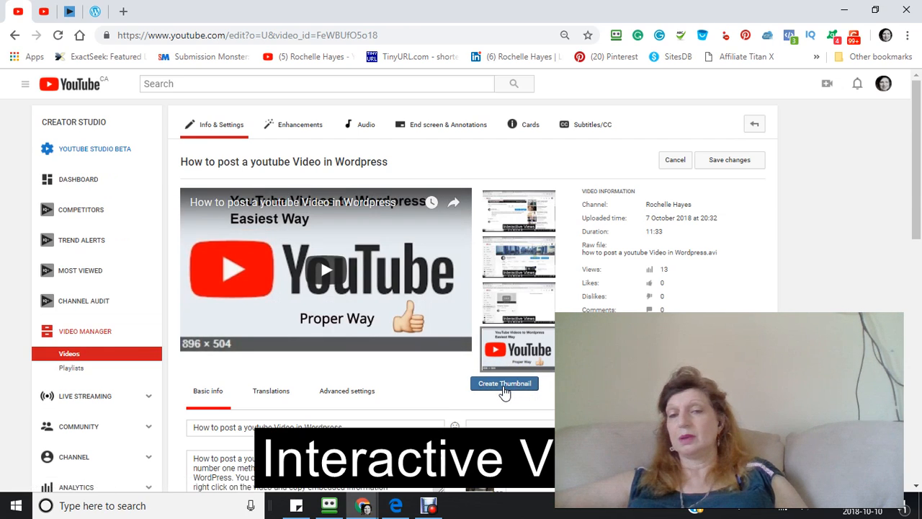
Launch the vidIQ Thumbnail Editor and preview the Current Thumbnail source
left_click(729, 159)
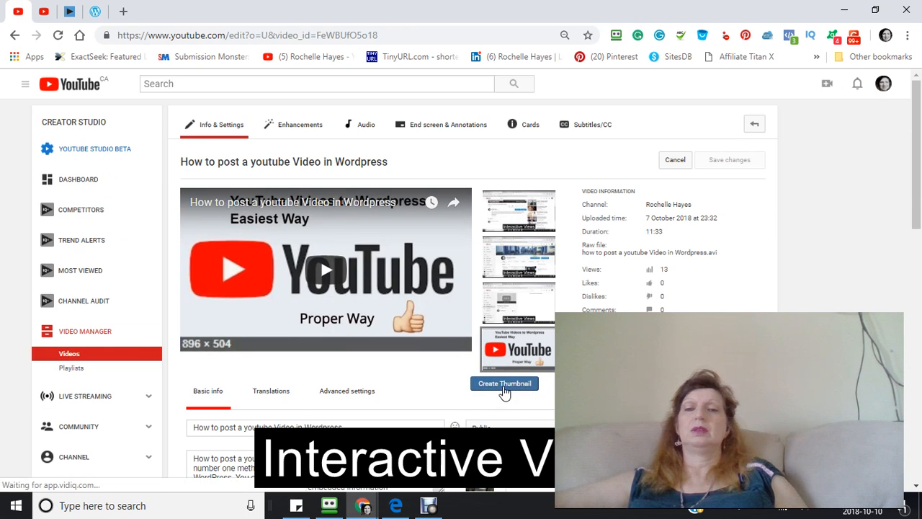
left_click(504, 383)
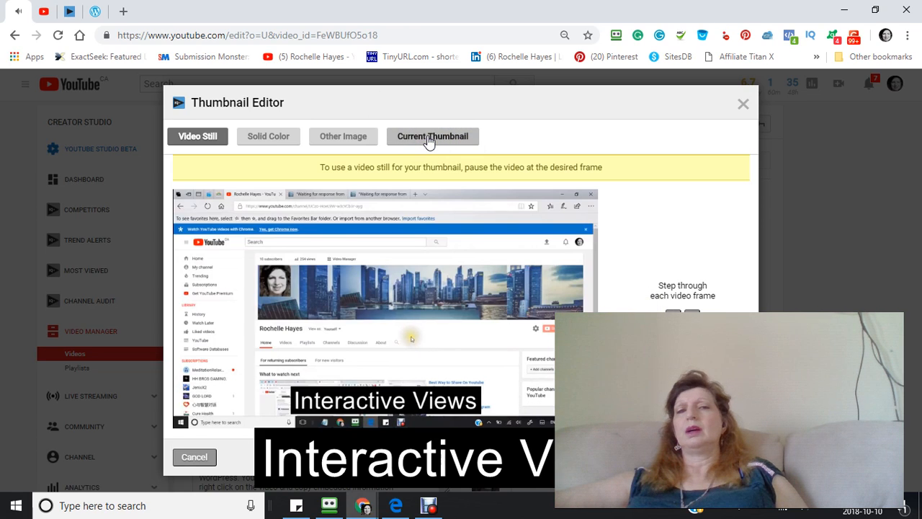
left_click(432, 136)
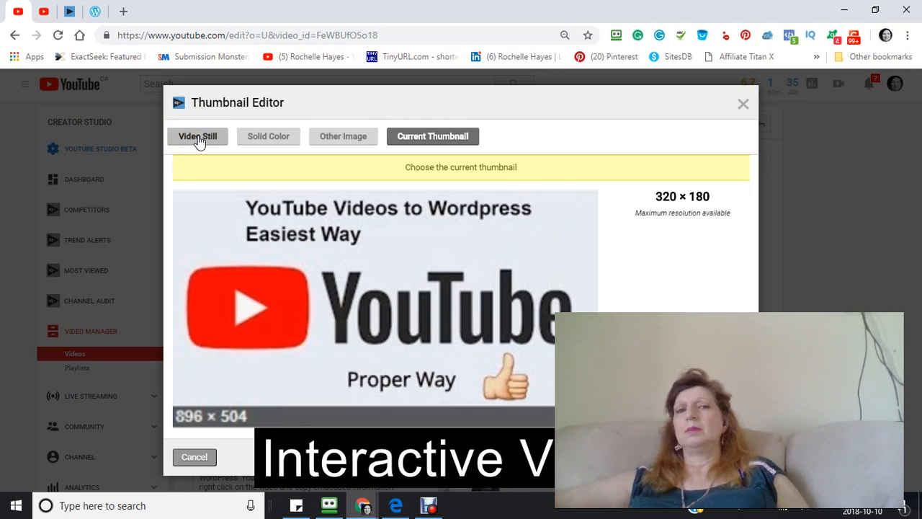
Browse the Video Still and Other Image sources, then choose the current thumbnail
left_click(198, 136)
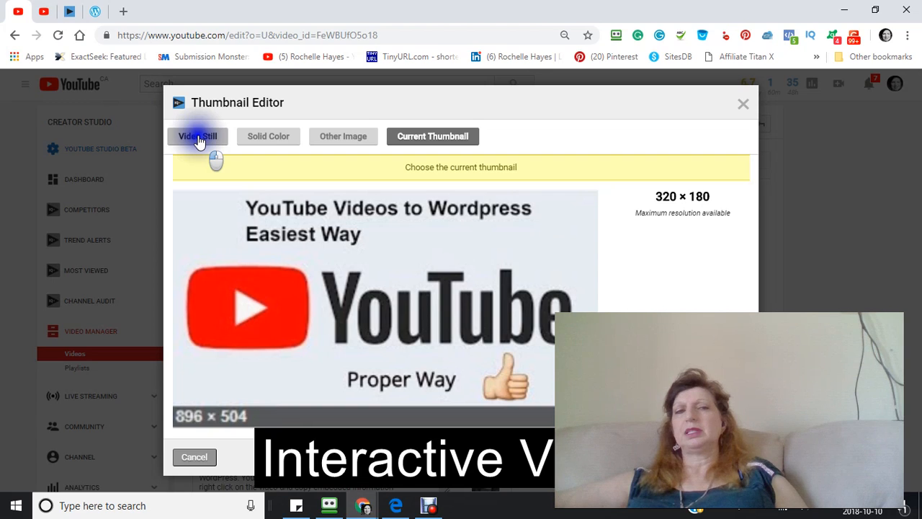
left_click(197, 137)
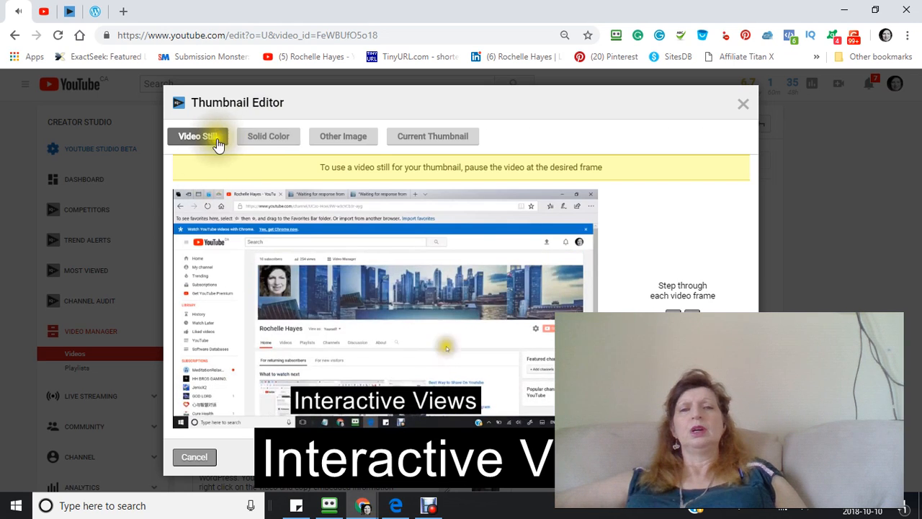
left_click(343, 136)
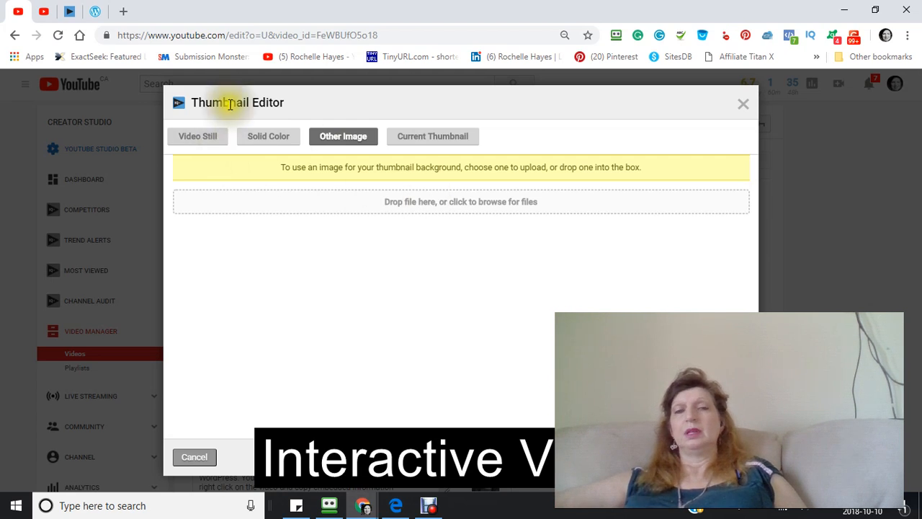
left_click(432, 136)
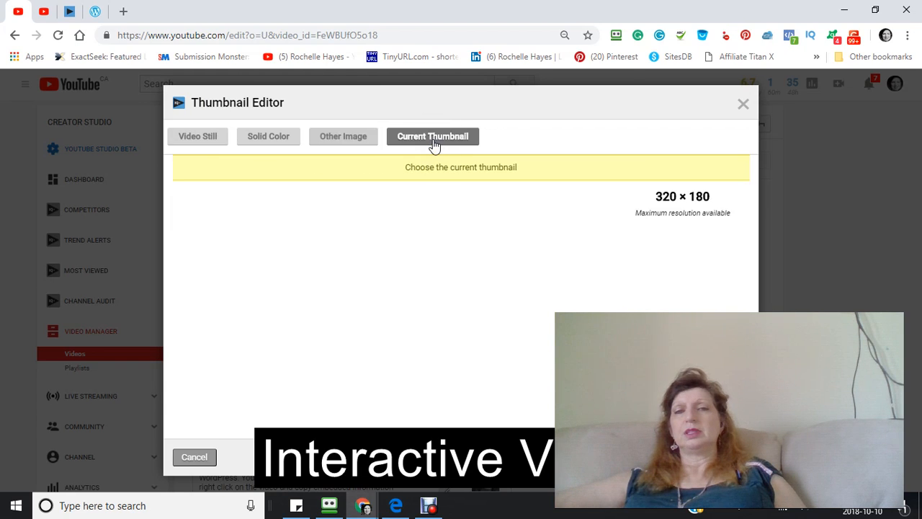
left_click(433, 136)
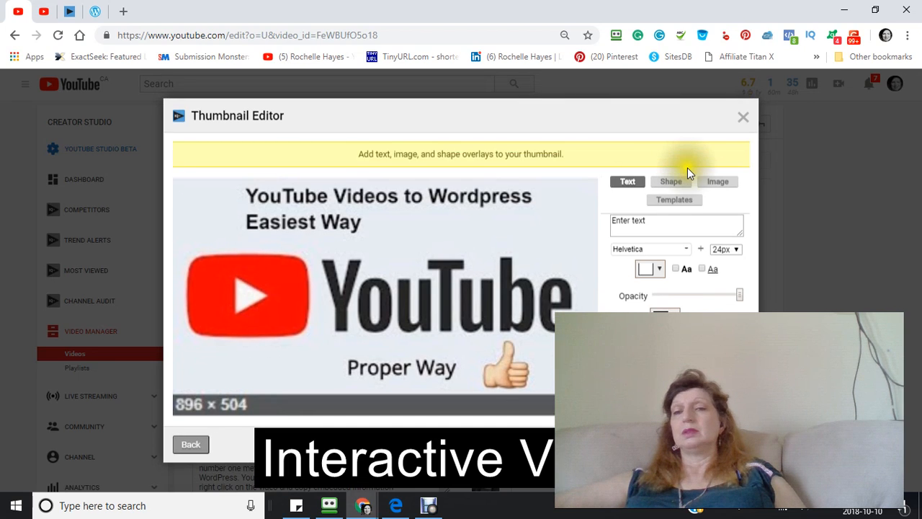
mouse_move(570, 309)
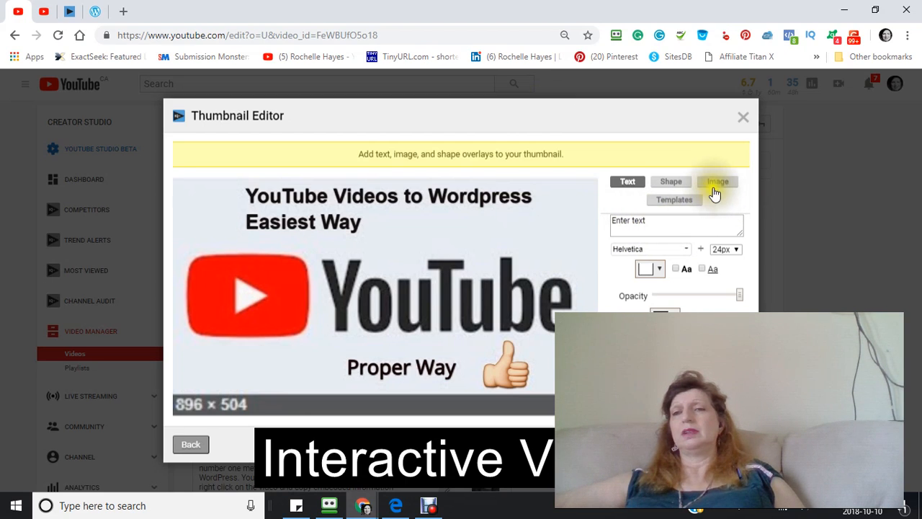
left_click(716, 181)
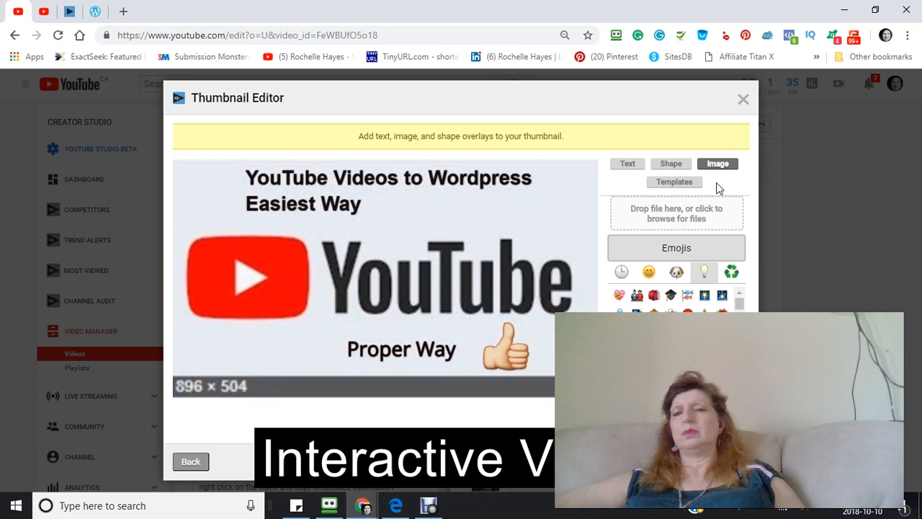
left_click(627, 163)
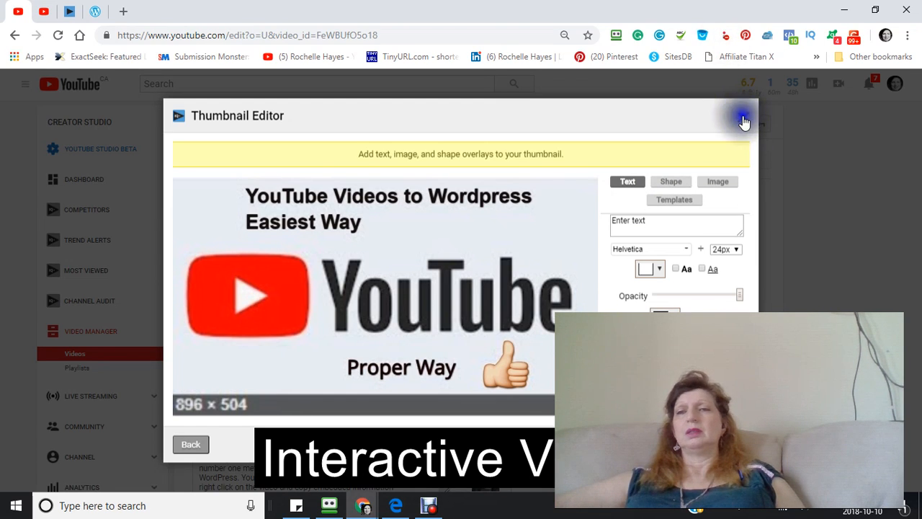
Close the Thumbnail Editor unchanged and open the WordPress video's Info & Settings page
left_click(743, 117)
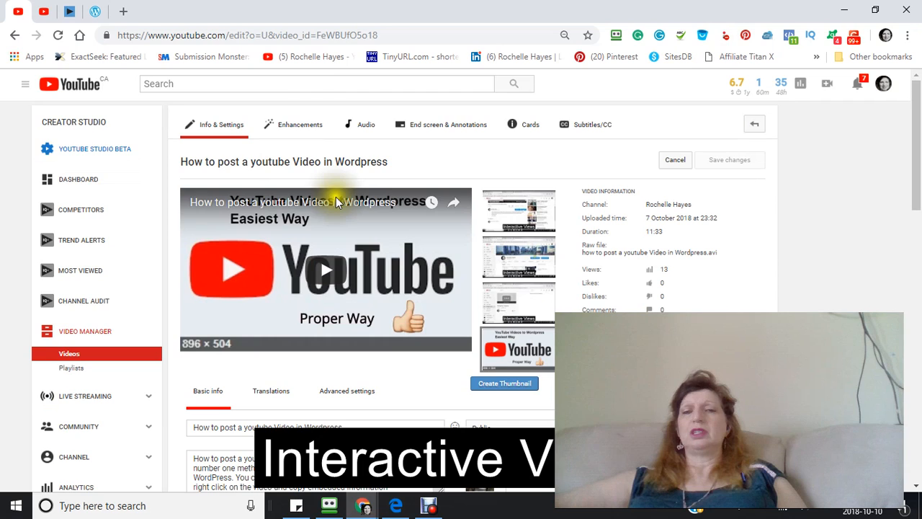
scroll("down", 3)
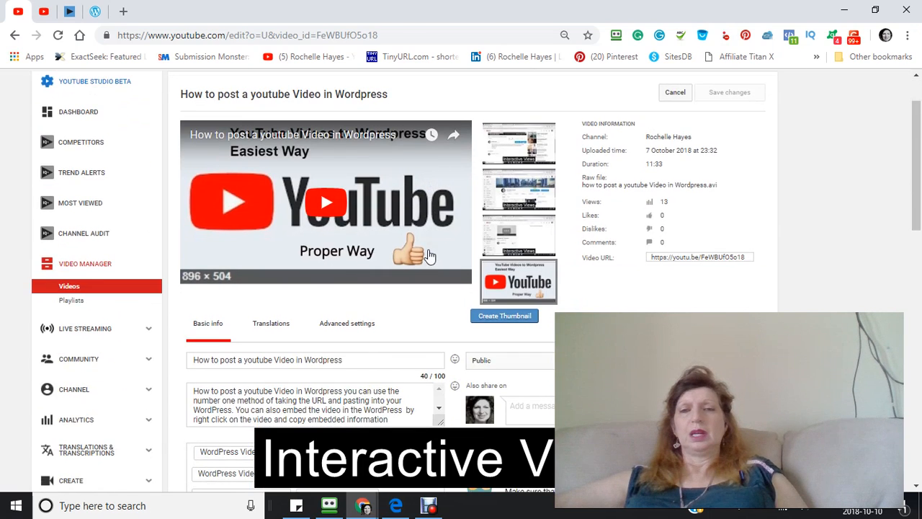
scroll("down", 3)
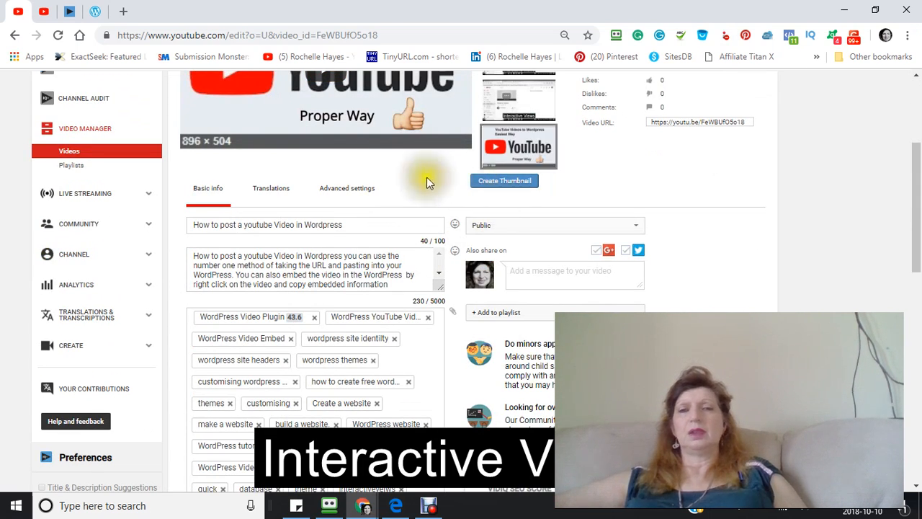
scroll("down", 3)
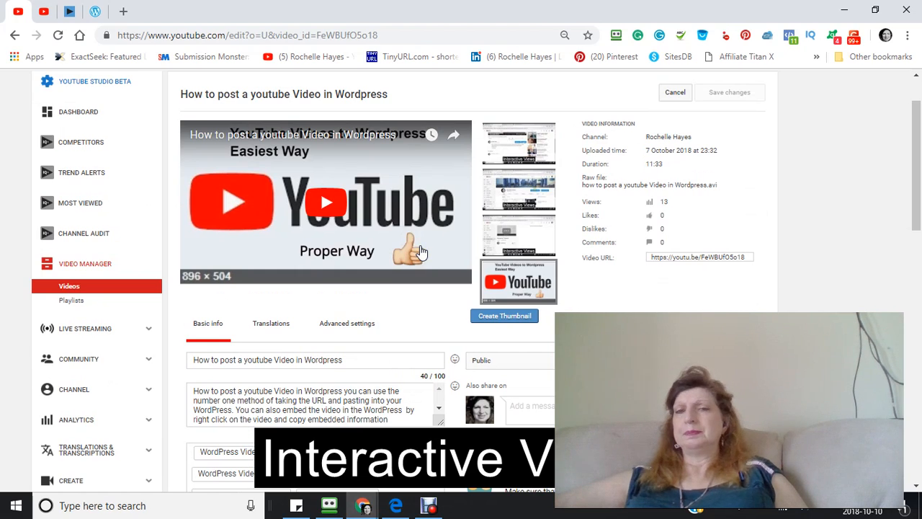
scroll("down", 3)
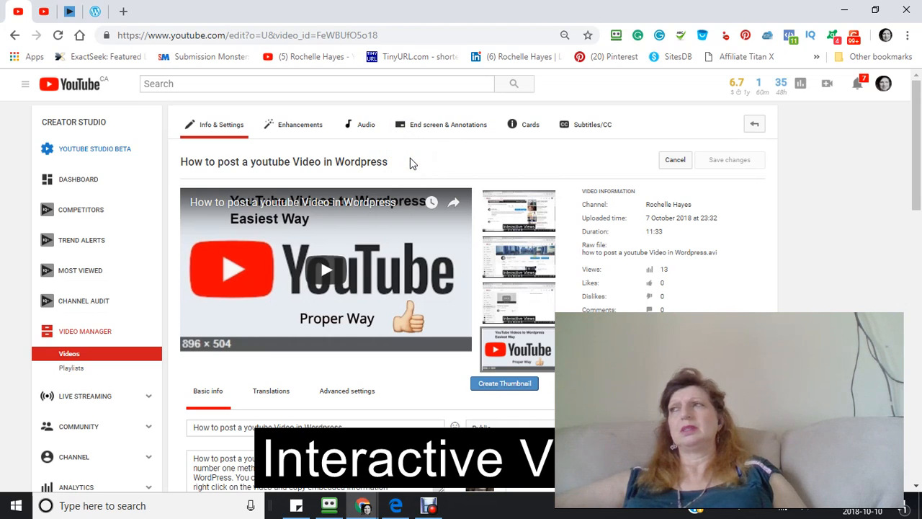
mouse_move(421, 178)
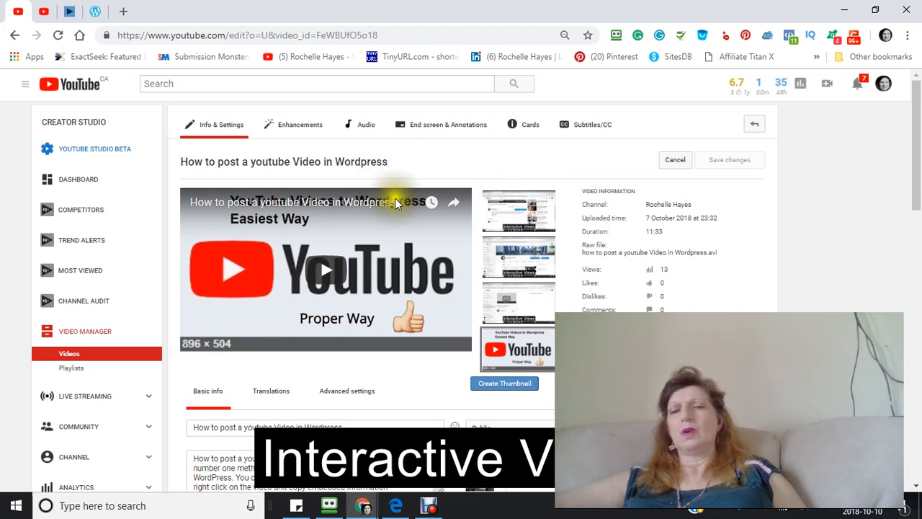
left_click(441, 124)
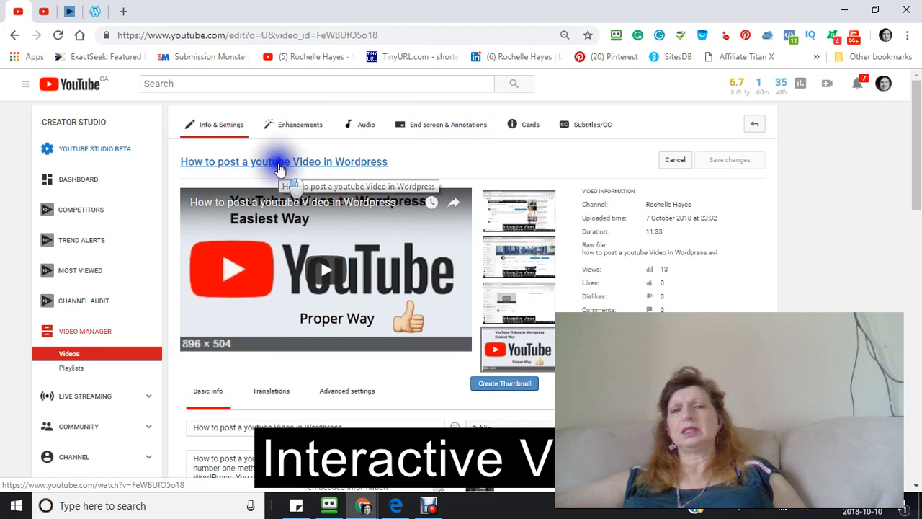
Open the WordPress video's public YouTube watch page, then switch back to the WordPress tab
left_click(284, 162)
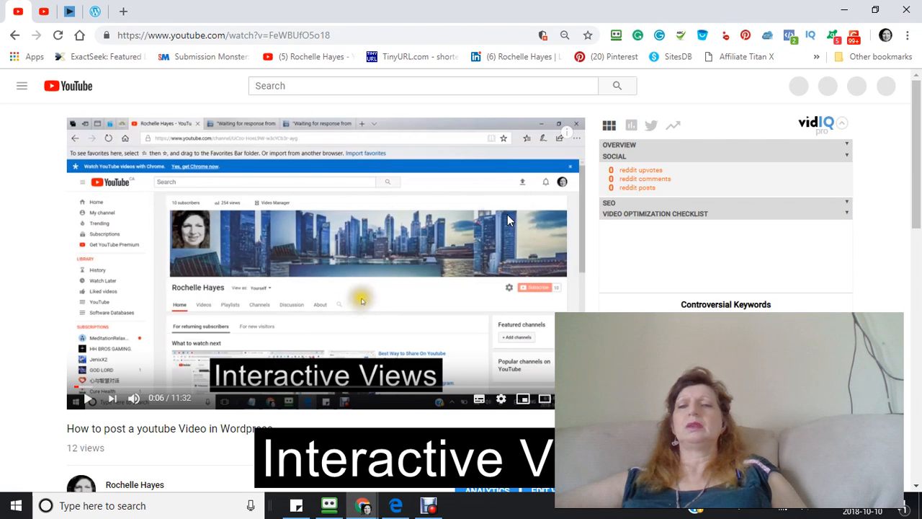
right_click(508, 219)
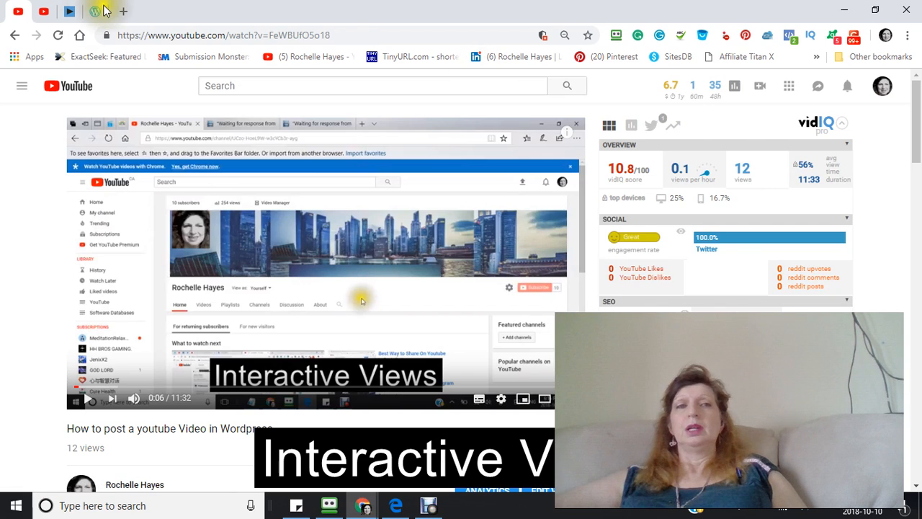
left_click(95, 11)
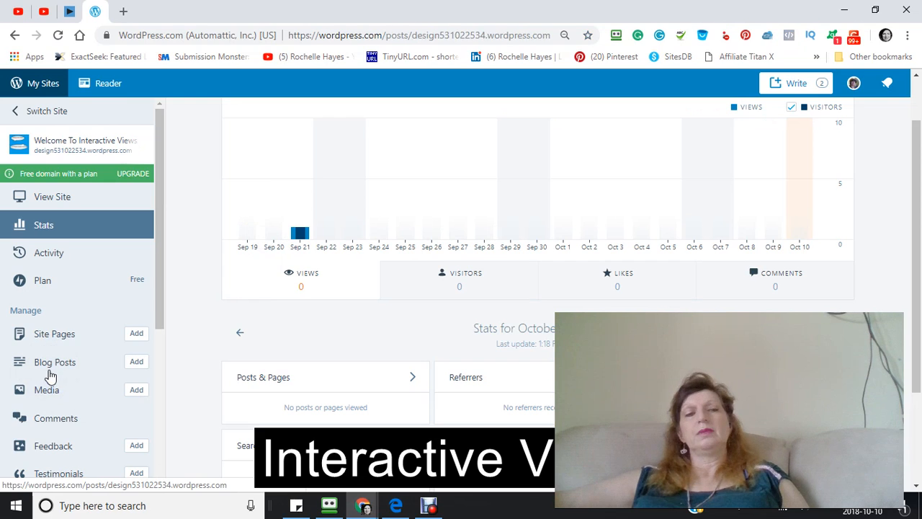
Open Blog Posts and load the published 'Add a Post' entry in the editor
left_click(55, 361)
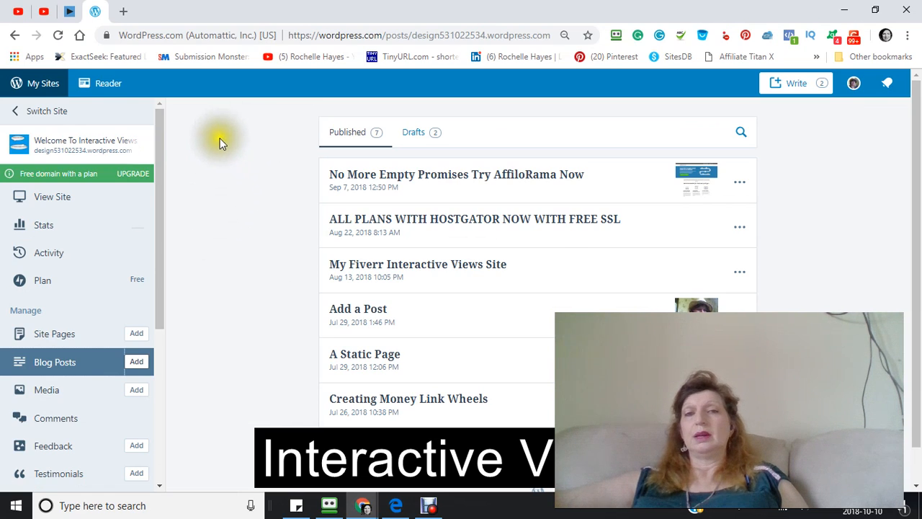
mouse_move(194, 125)
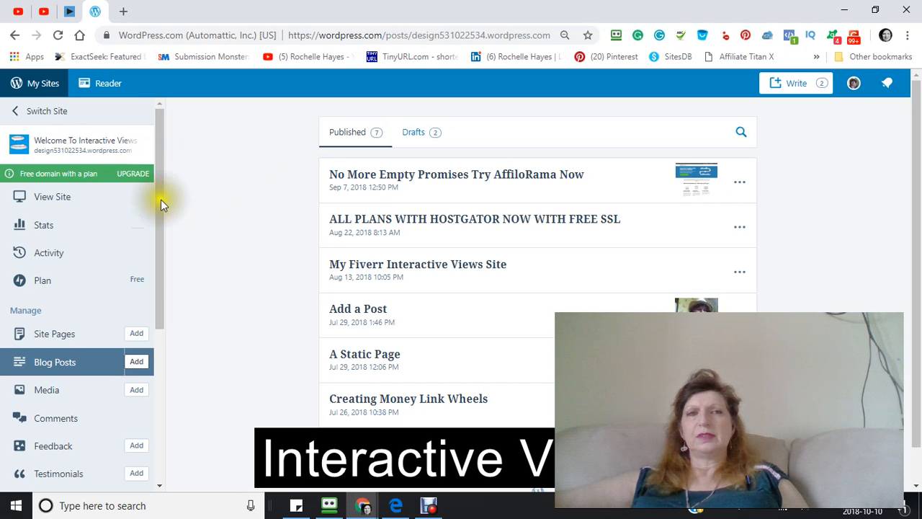
mouse_move(234, 163)
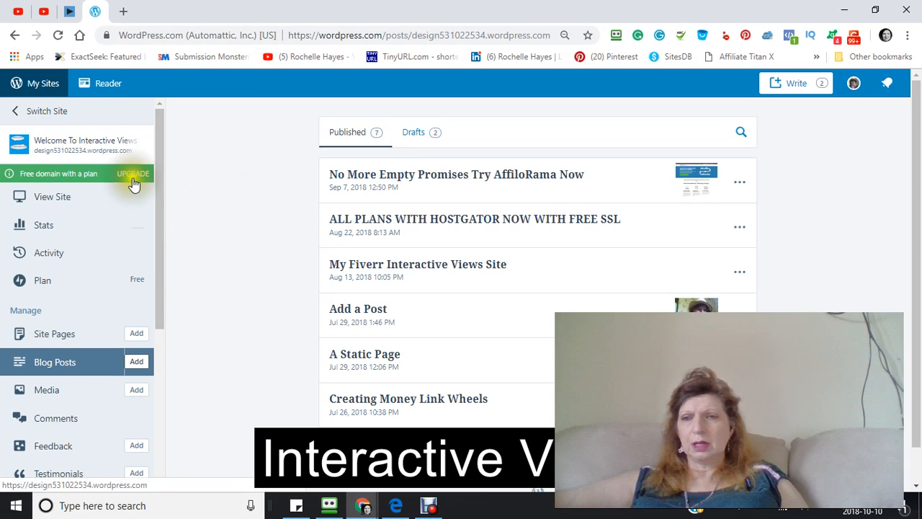
mouse_move(474, 303)
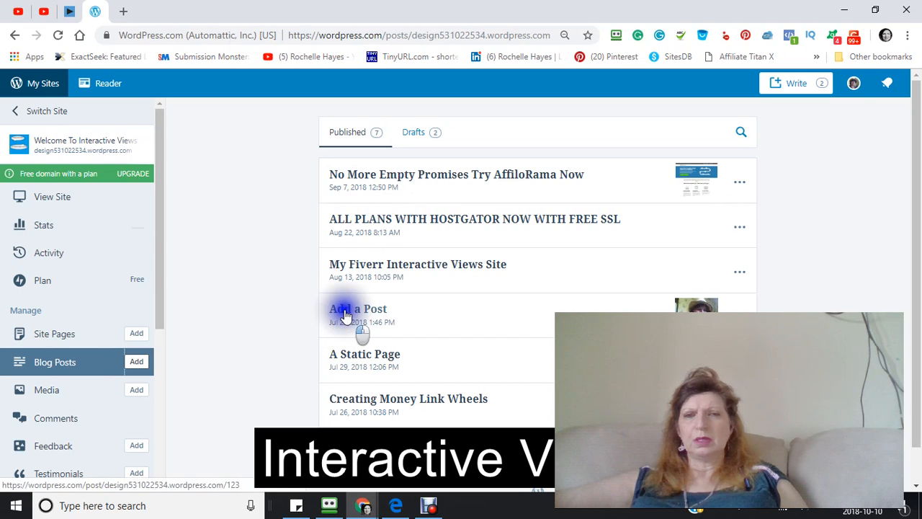
left_click(357, 308)
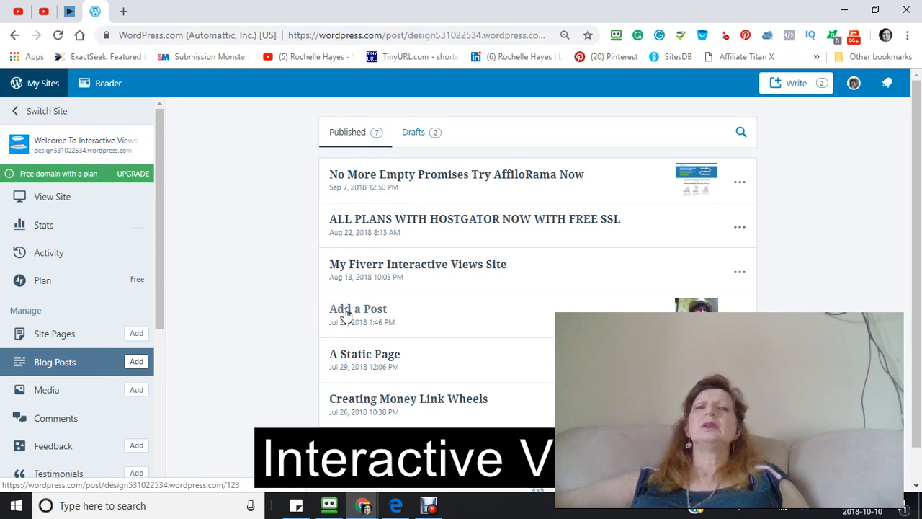
left_click(359, 308)
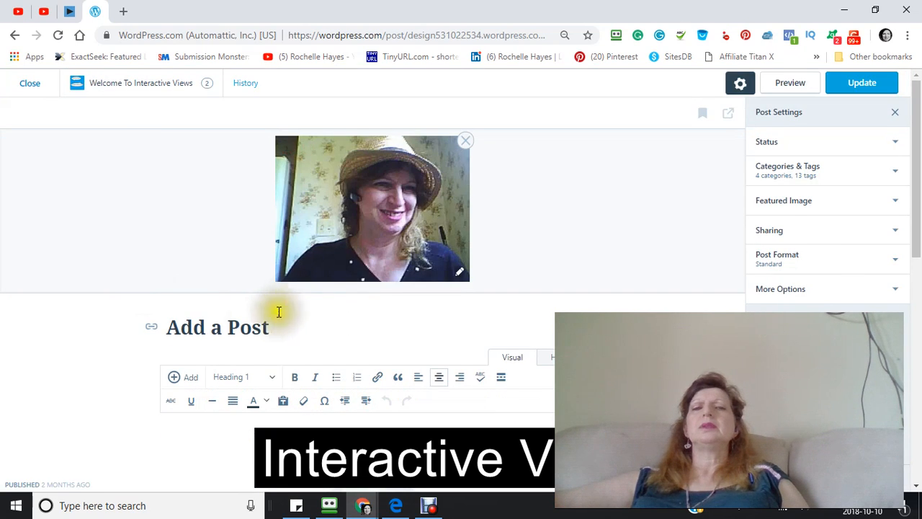
Show the 'Add a Post' HTML source and bring up paste options below the last paragraph
scroll("down", 3)
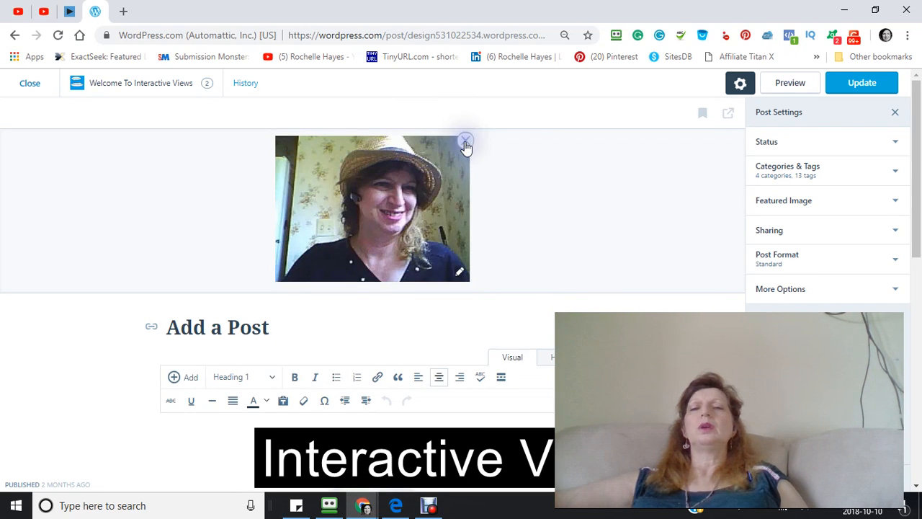
left_click(466, 139)
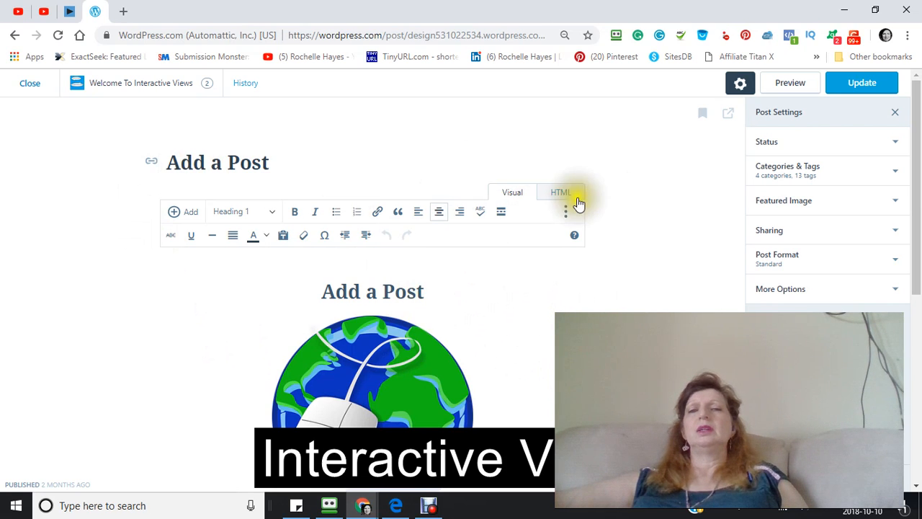
mouse_move(561, 192)
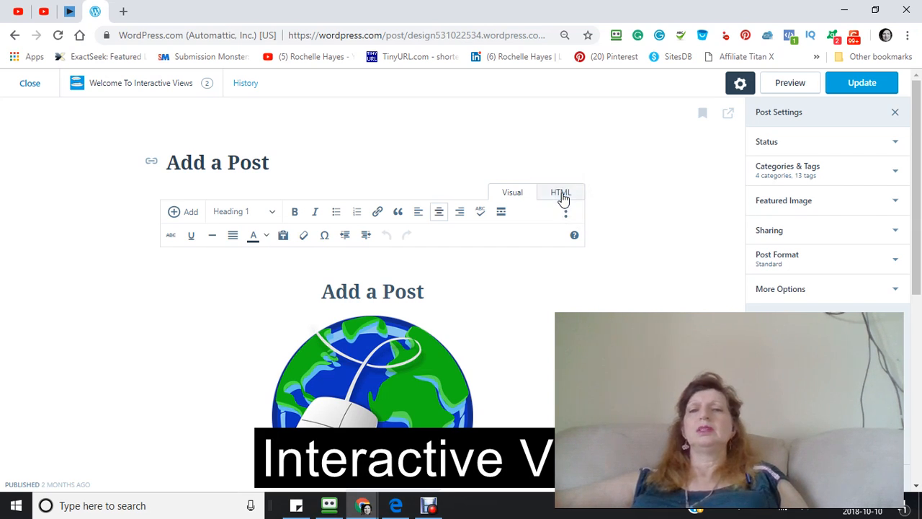
left_click(560, 193)
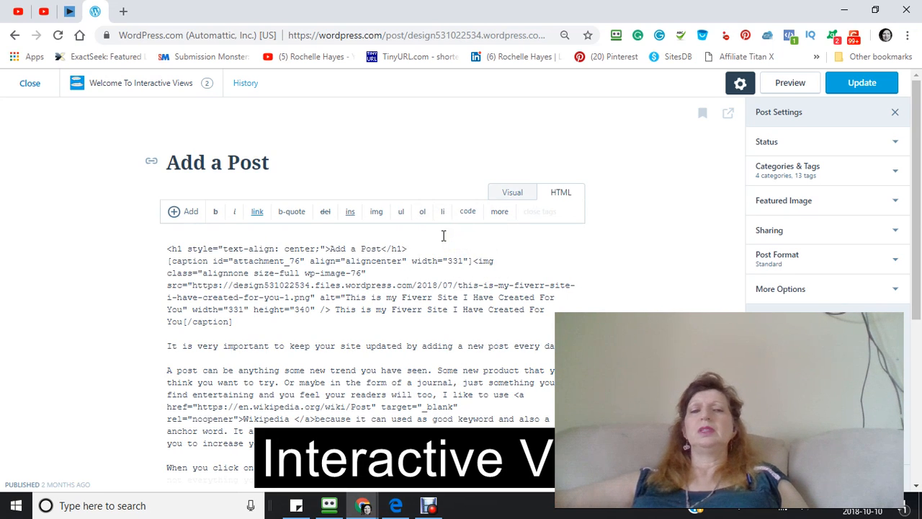
scroll("down", 3)
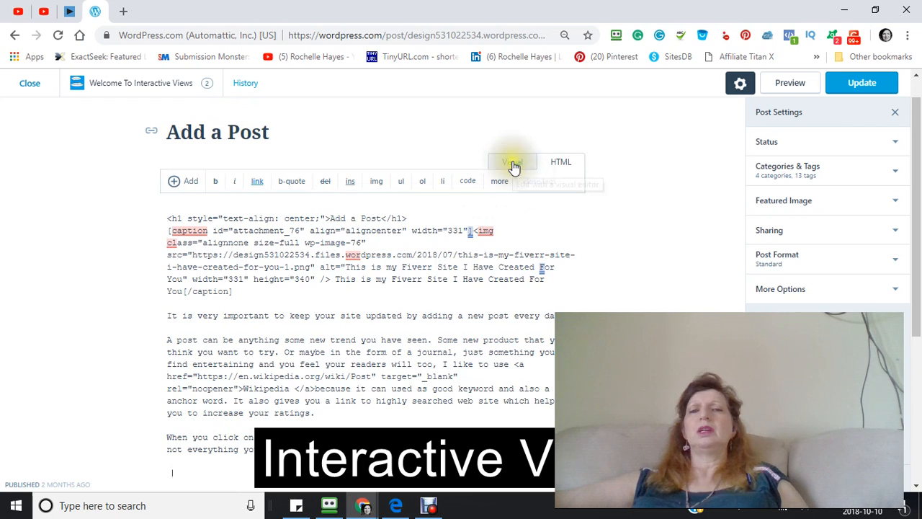
left_click(512, 161)
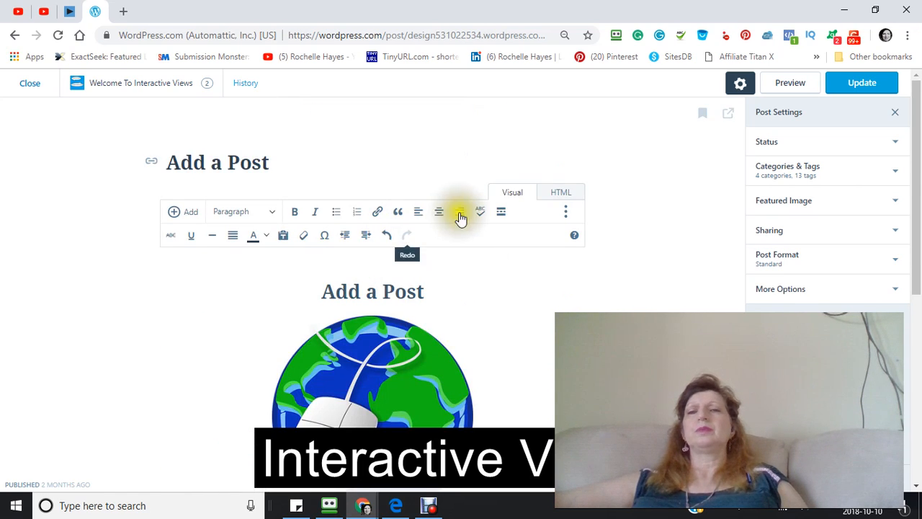
left_click(561, 191)
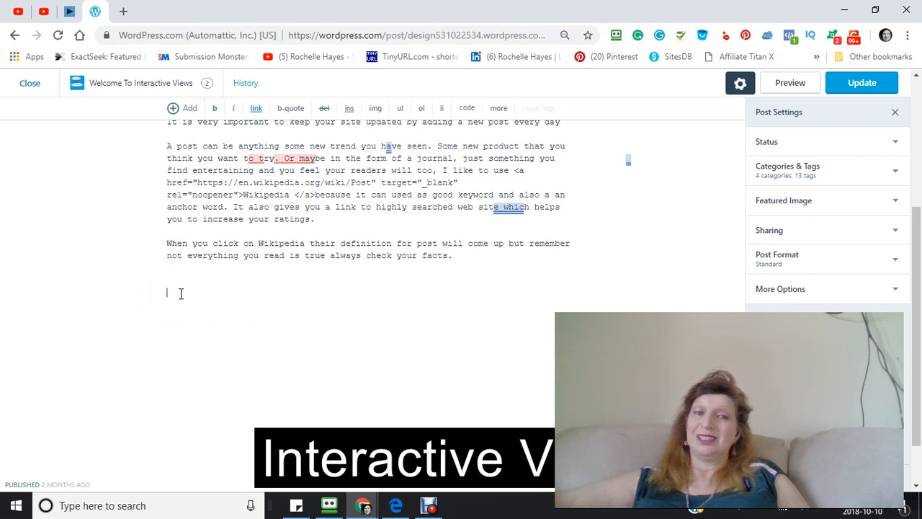
right_click(167, 292)
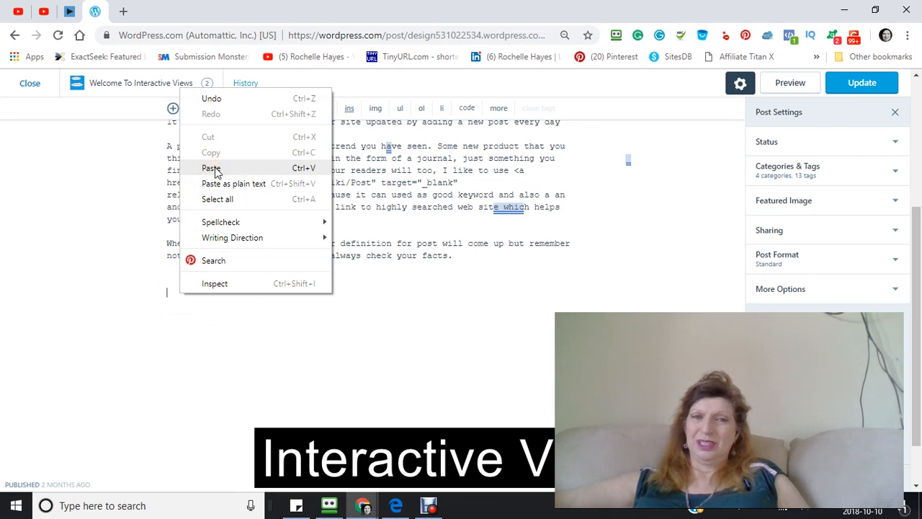
Paste the YouTube shortcode below the final paragraph, update the post, and review it visually
left_click(211, 167)
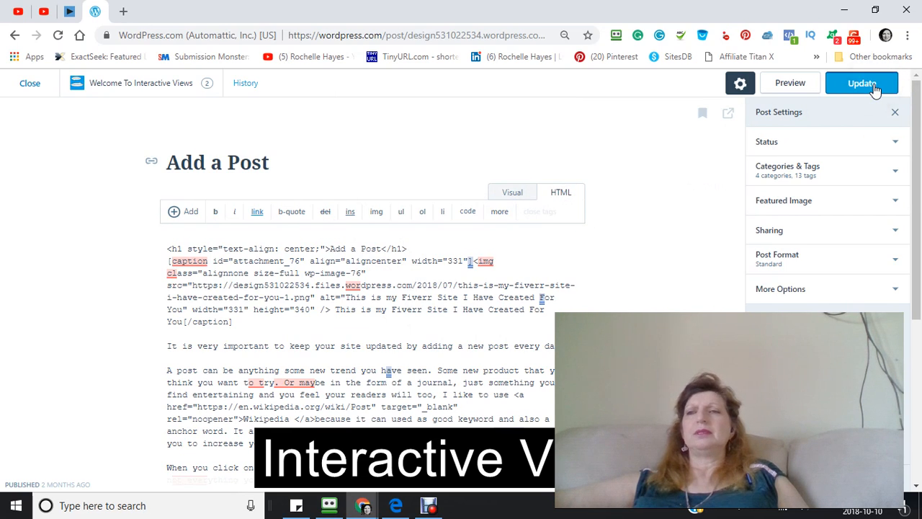
left_click(861, 82)
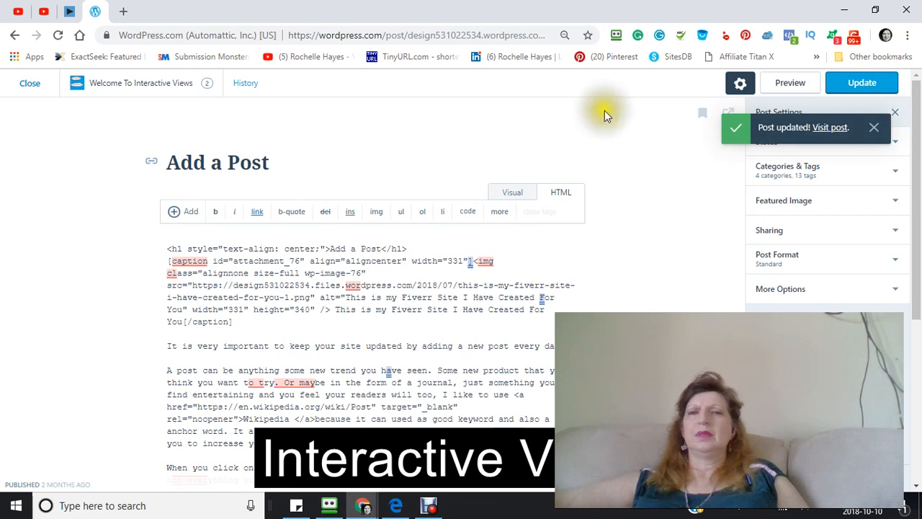
left_click(512, 192)
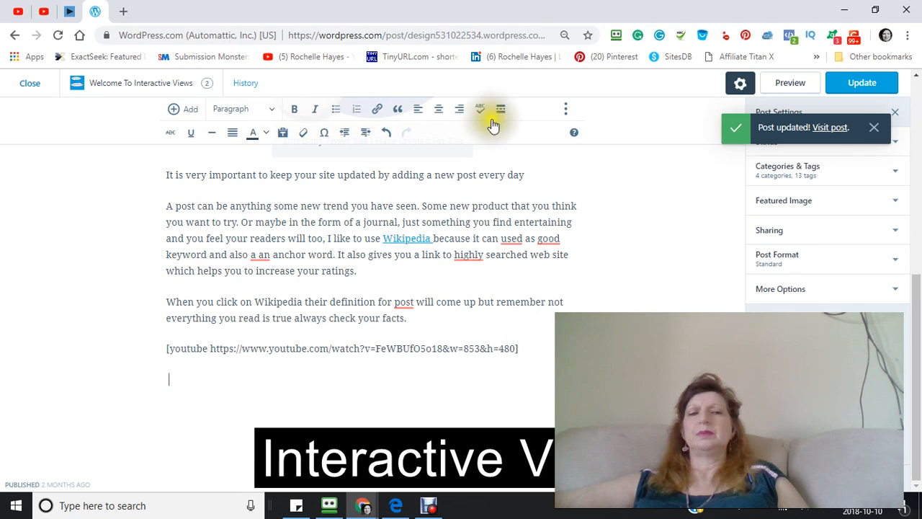
mouse_move(587, 119)
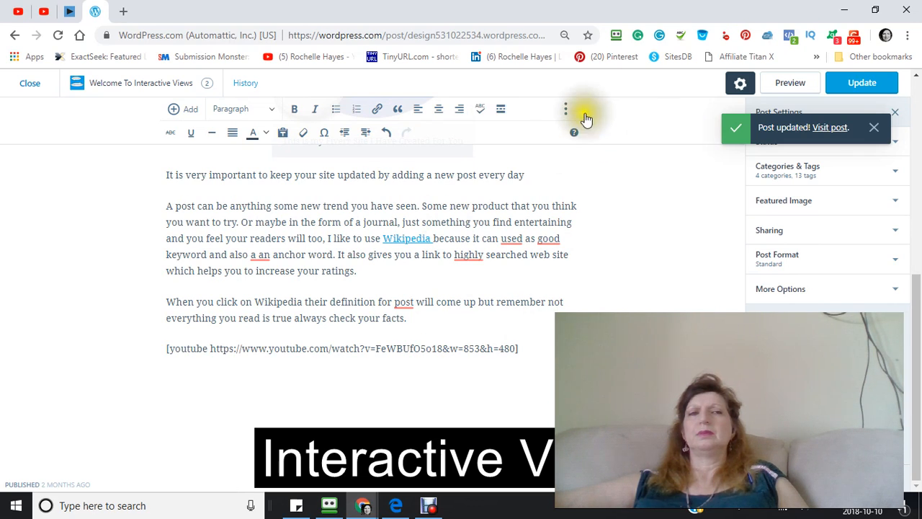
mouse_move(43, 11)
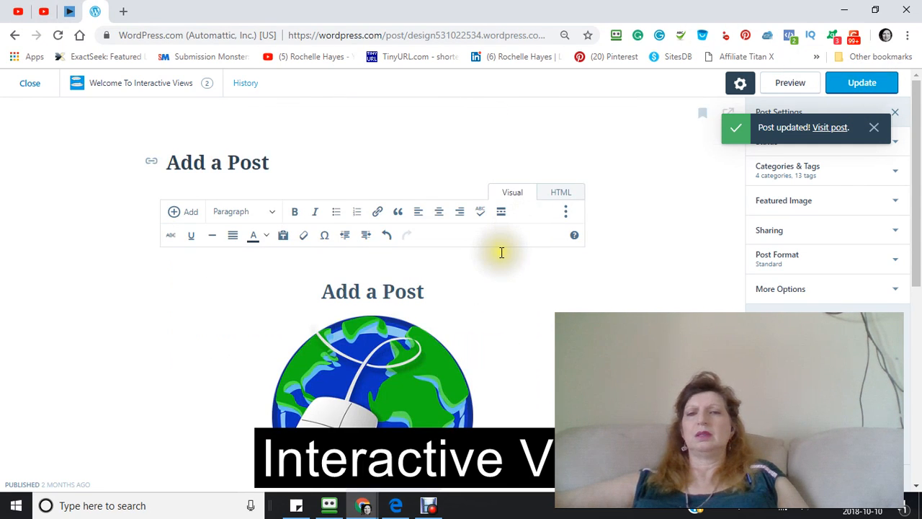
scroll("down", 3)
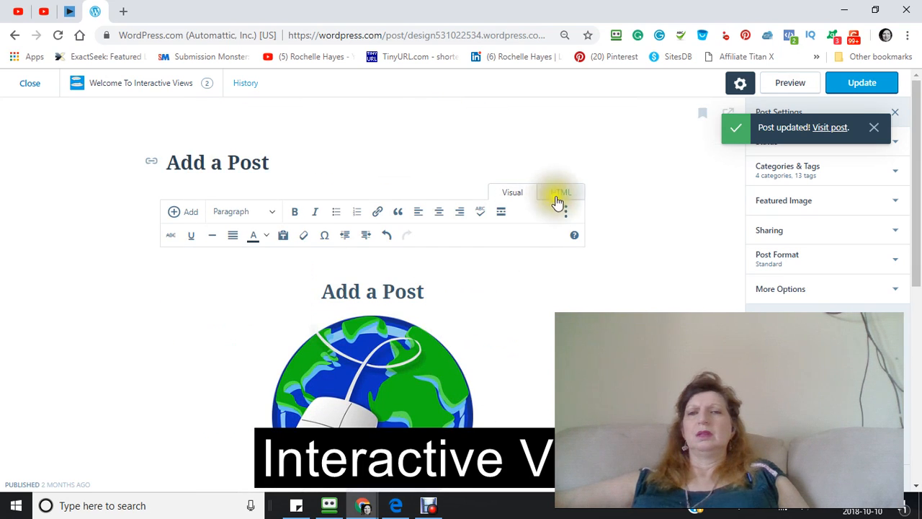
Select and delete the YouTube shortcode line in the post's HTML source
left_click(560, 192)
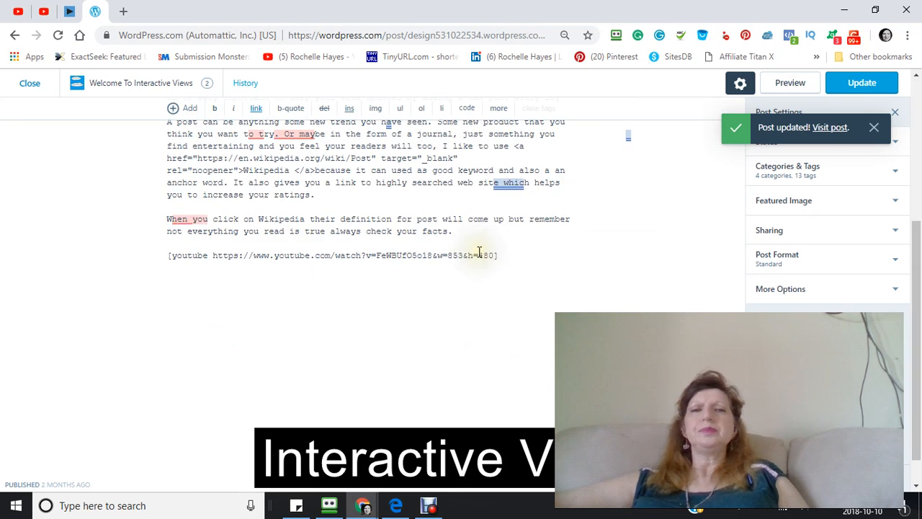
triple_click(331, 255)
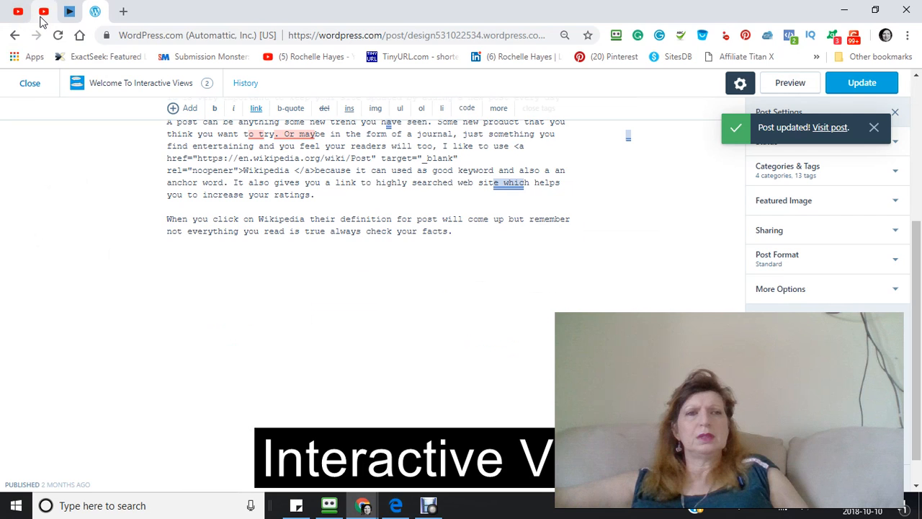
left_click(43, 12)
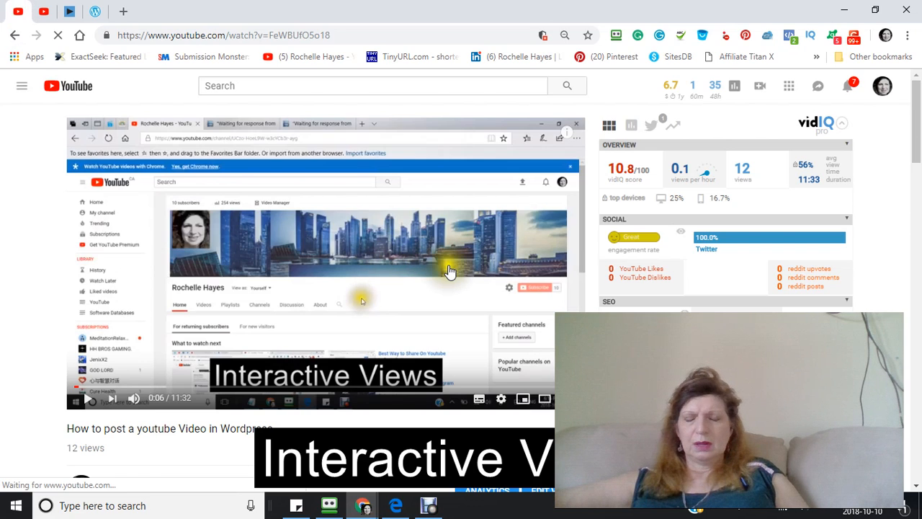
right_click(450, 272)
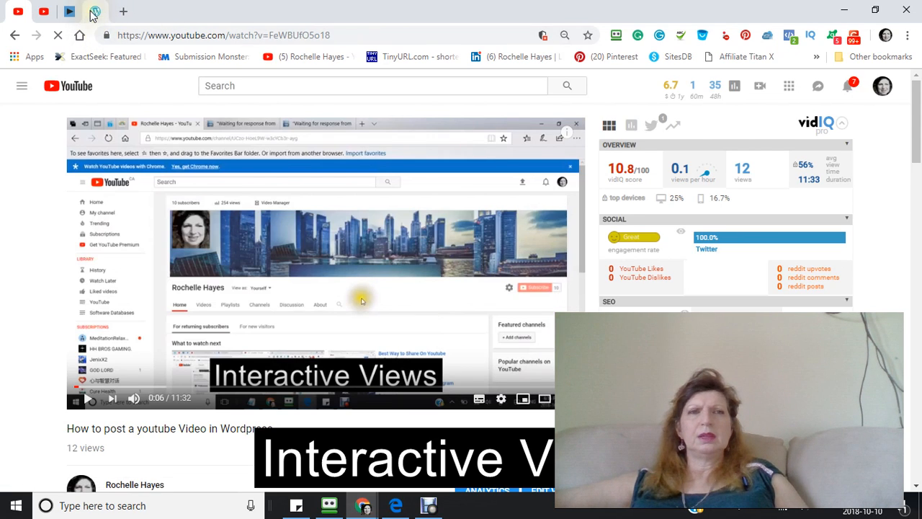
left_click(94, 11)
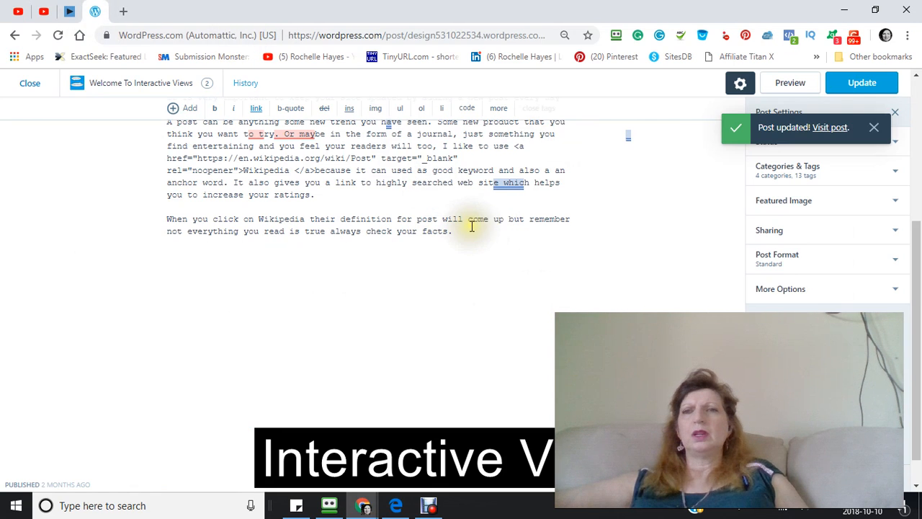
left_click(561, 192)
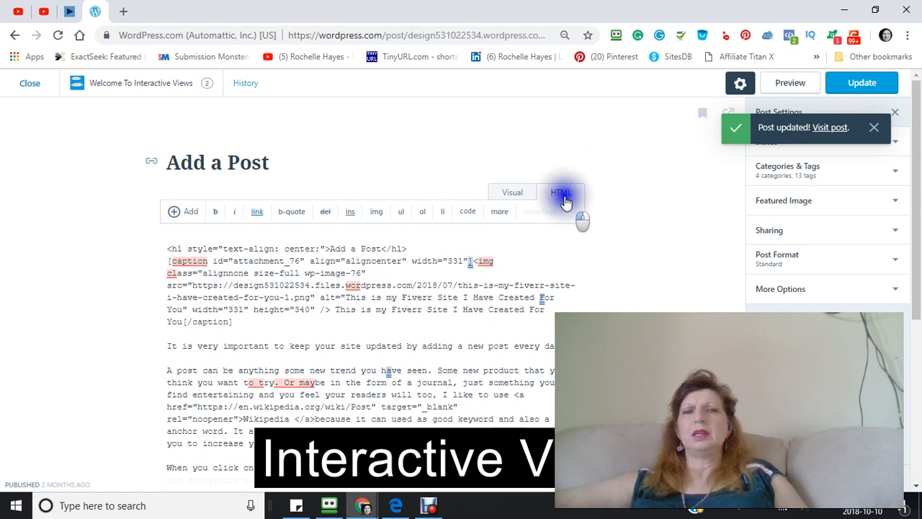
Return the shortcode-free post to the Visual editor and scroll through it
left_click(564, 192)
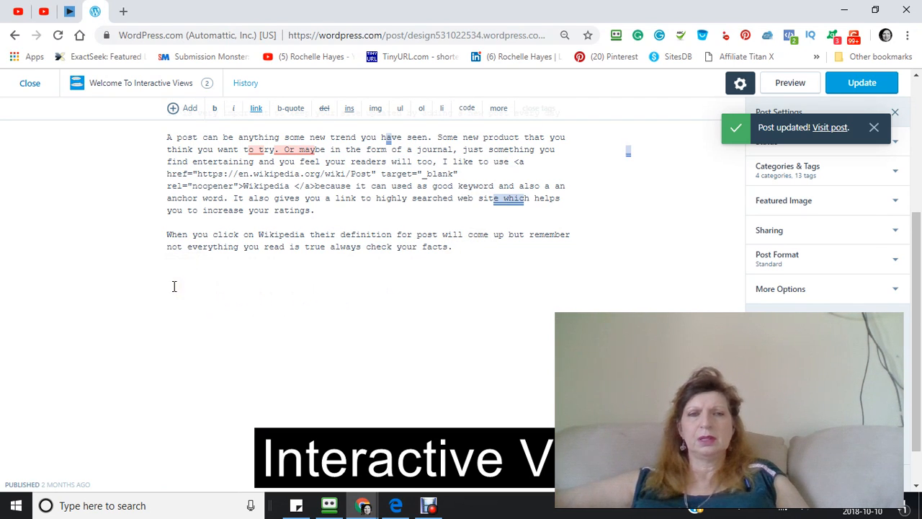
right_click(173, 286)
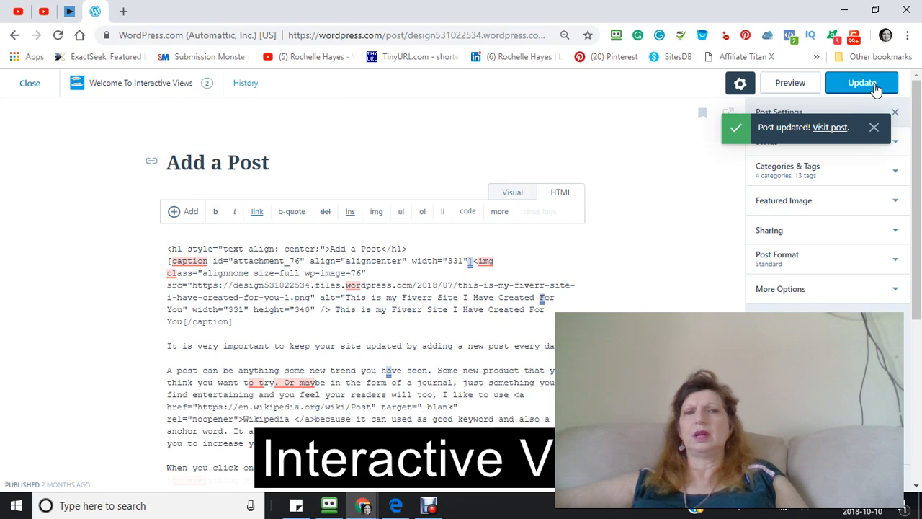
mouse_move(512, 191)
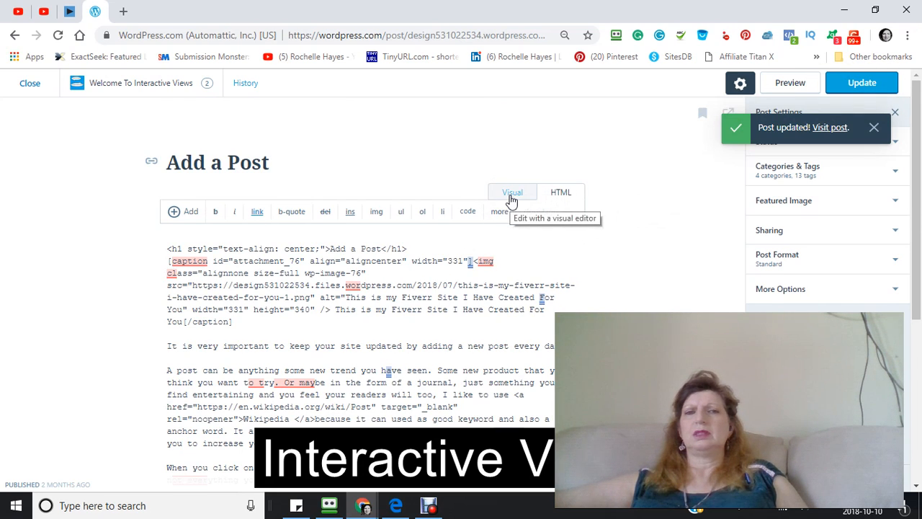
left_click(512, 192)
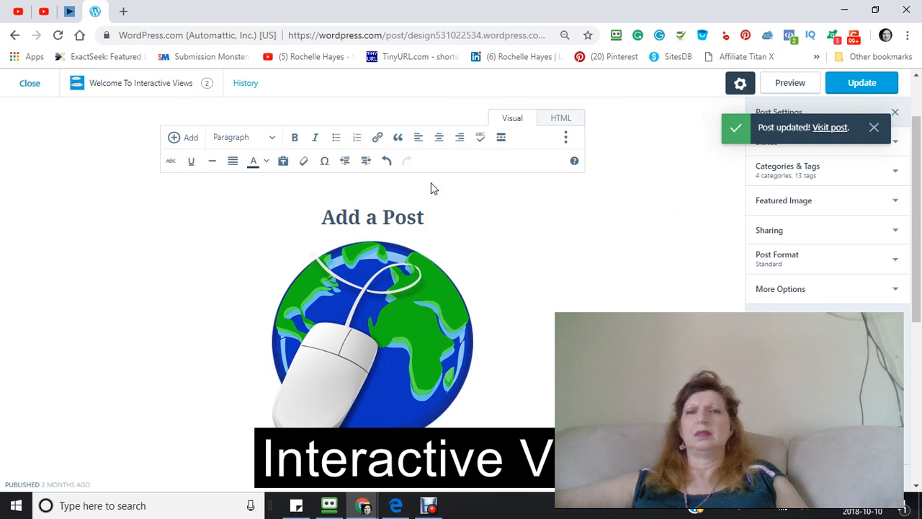
scroll("down", 3)
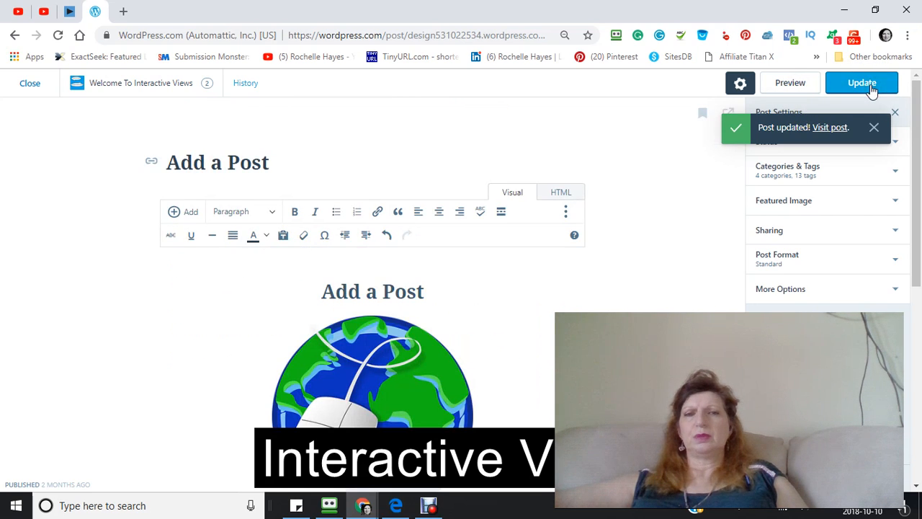
scroll("down", 3)
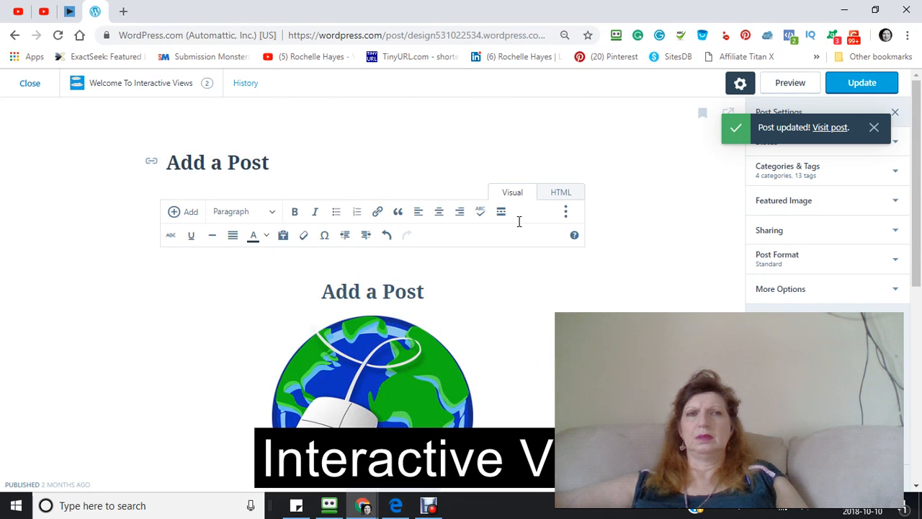
scroll("down", 3)
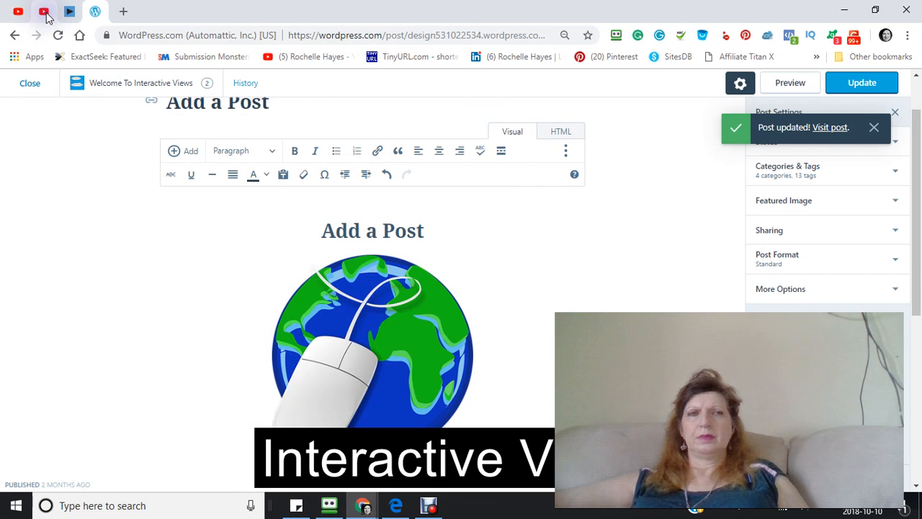
left_click(44, 11)
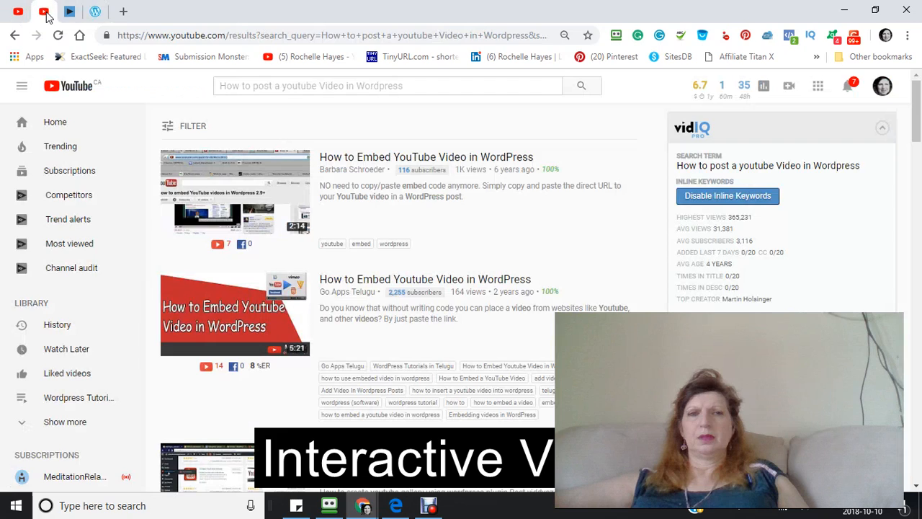
Open the 'How to post a youtube Video in Wordpress' video and copy its URL
left_click(426, 157)
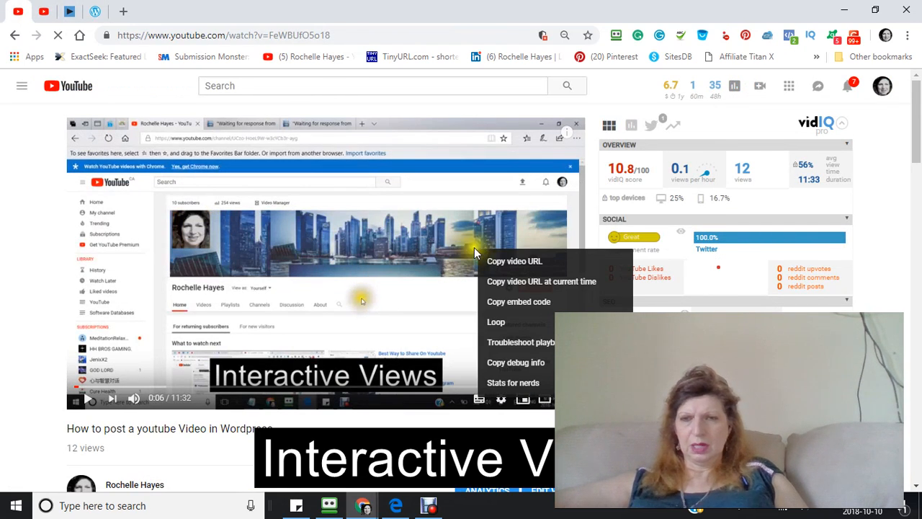
mouse_move(446, 240)
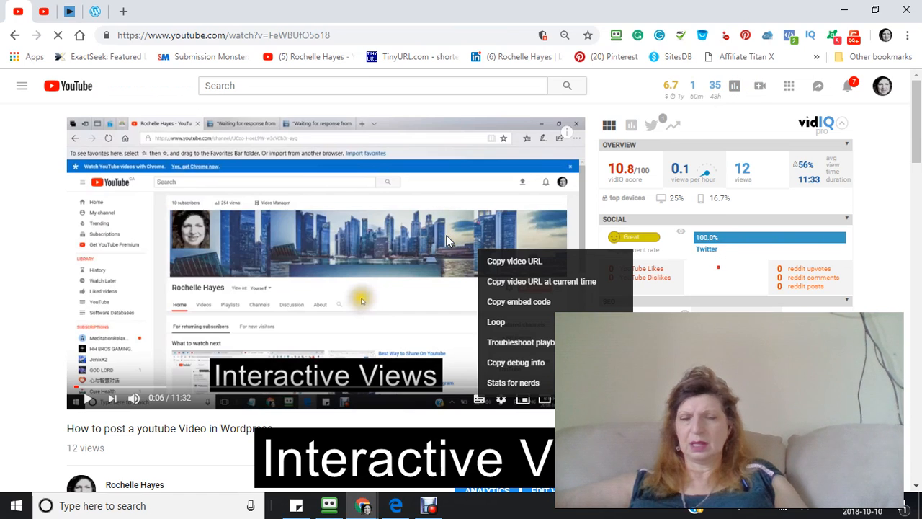
mouse_move(493, 267)
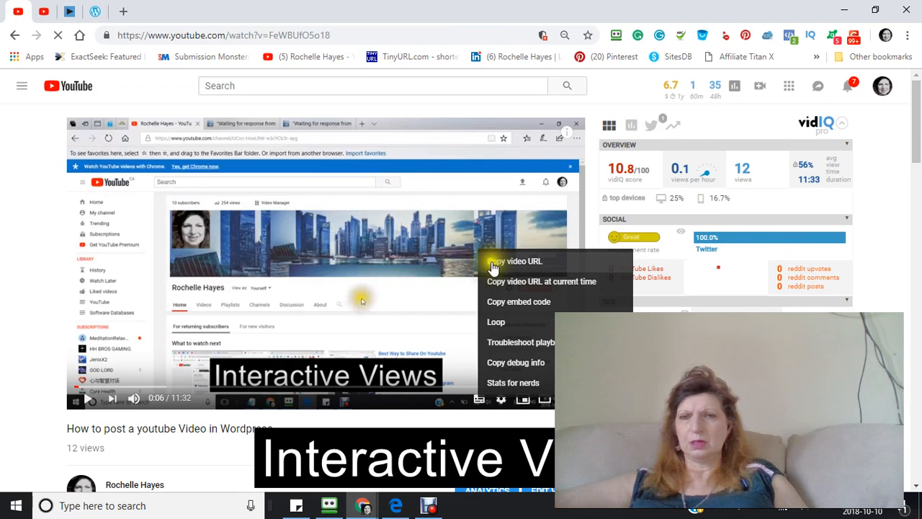
left_click(516, 261)
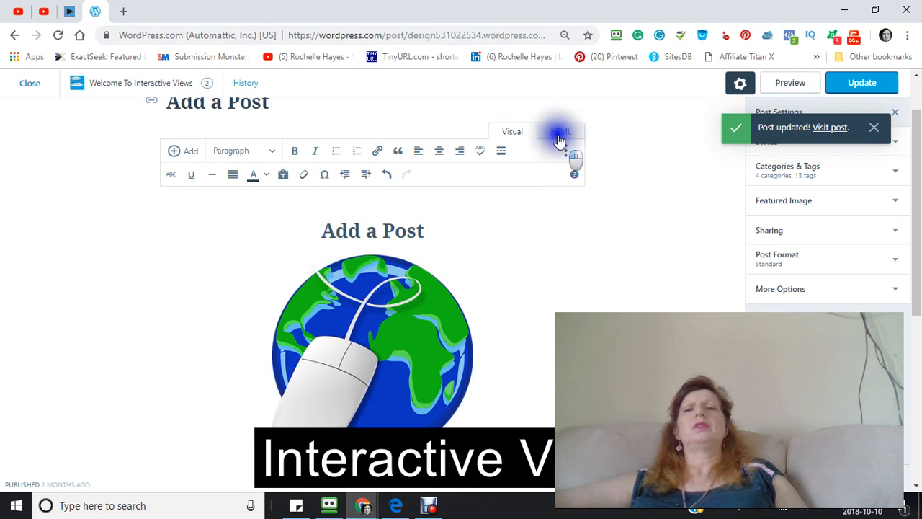
Paste the copied YouTube link into the empty post body in HTML view
left_click(560, 131)
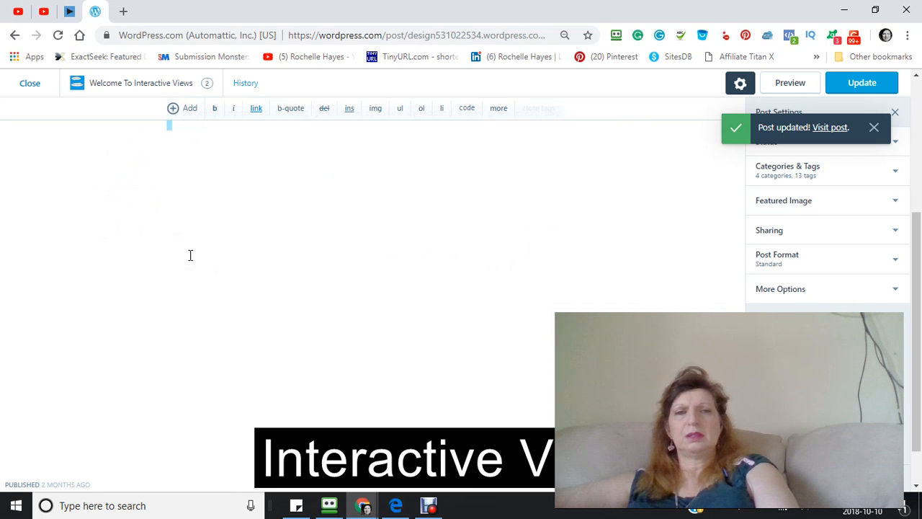
left_click(561, 191)
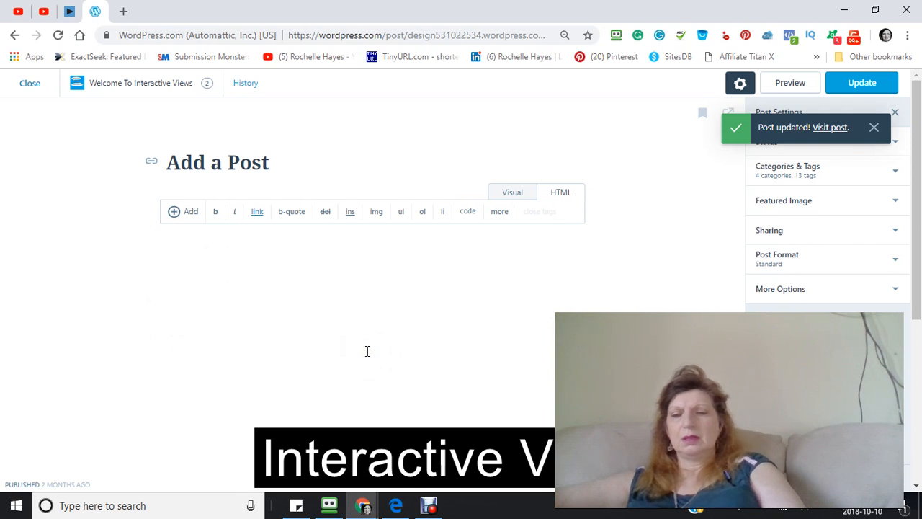
right_click(198, 291)
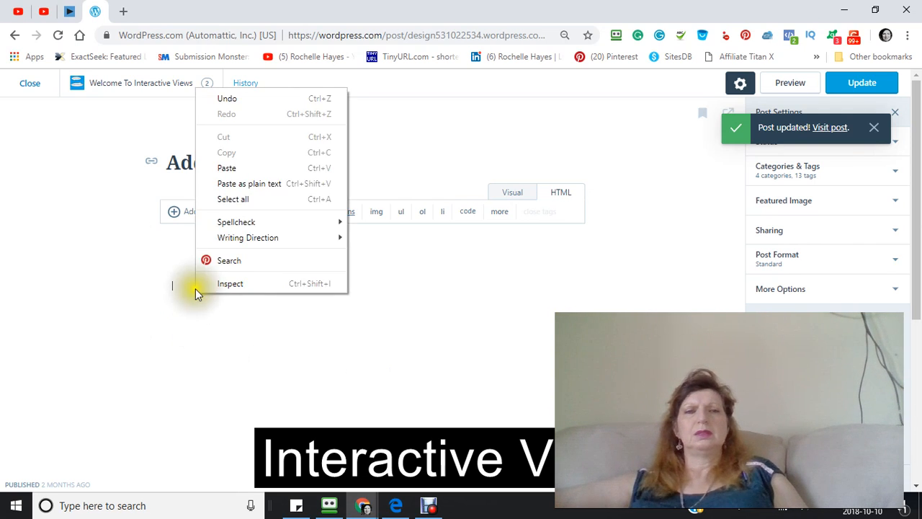
left_click(226, 168)
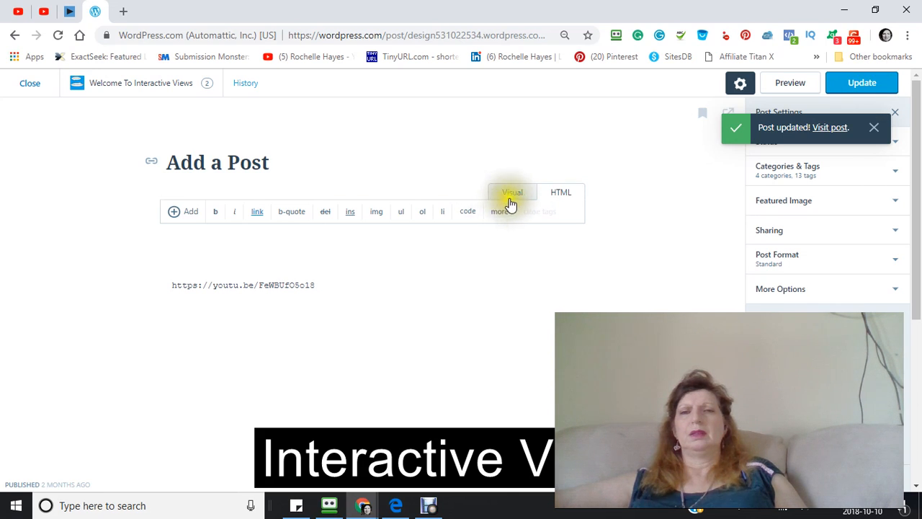
Render the pasted links as embedded players and place the cursor below the video
left_click(511, 192)
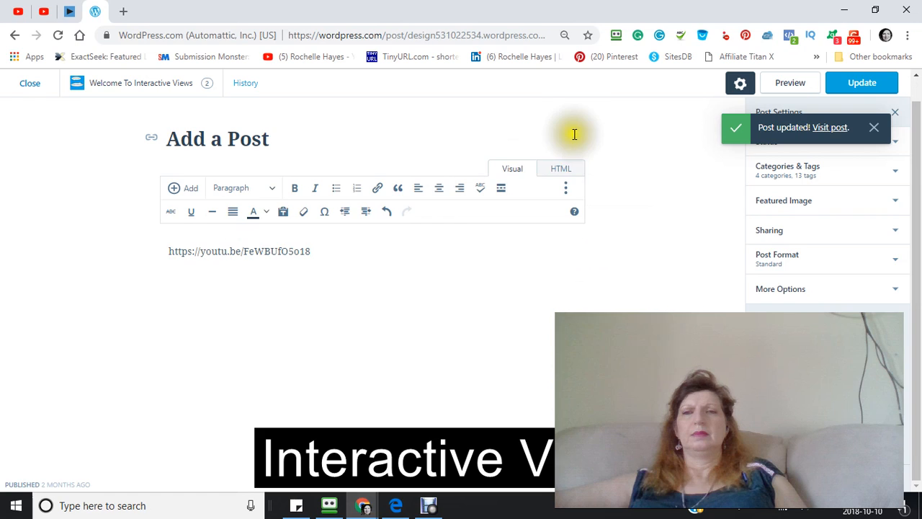
mouse_move(347, 226)
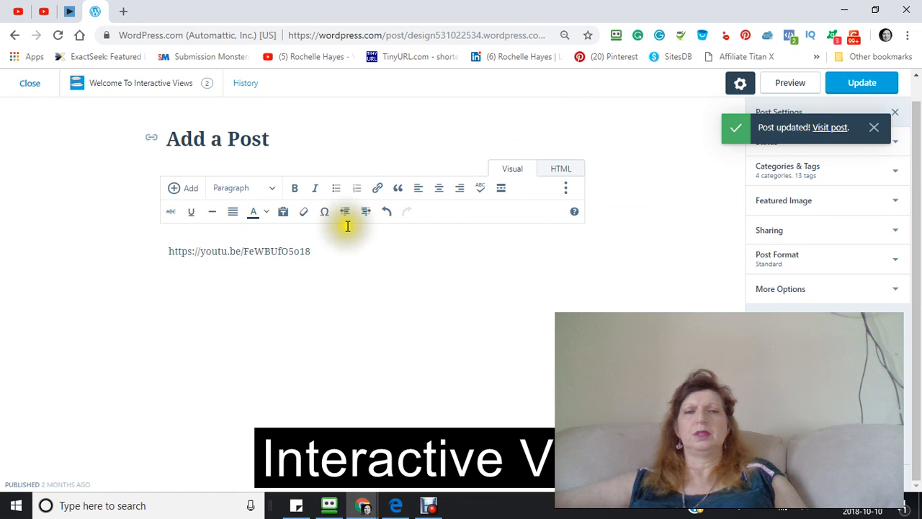
left_click(560, 168)
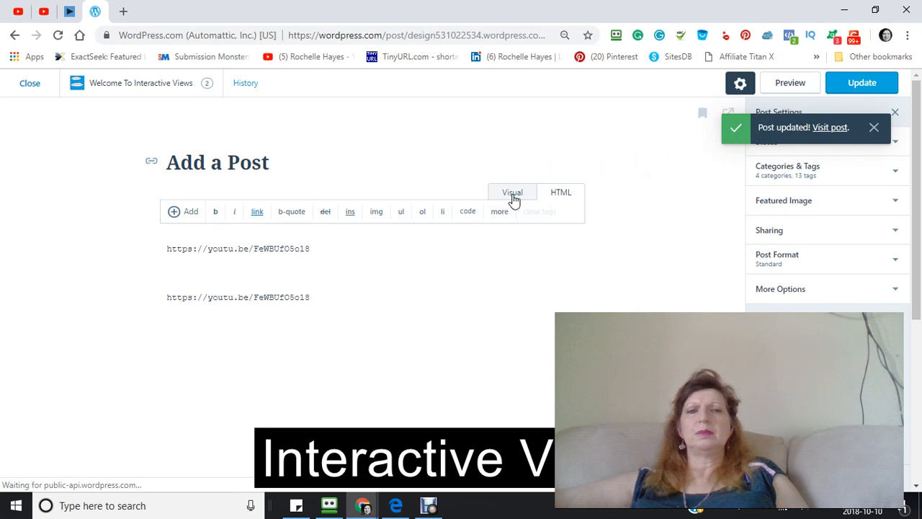
left_click(511, 192)
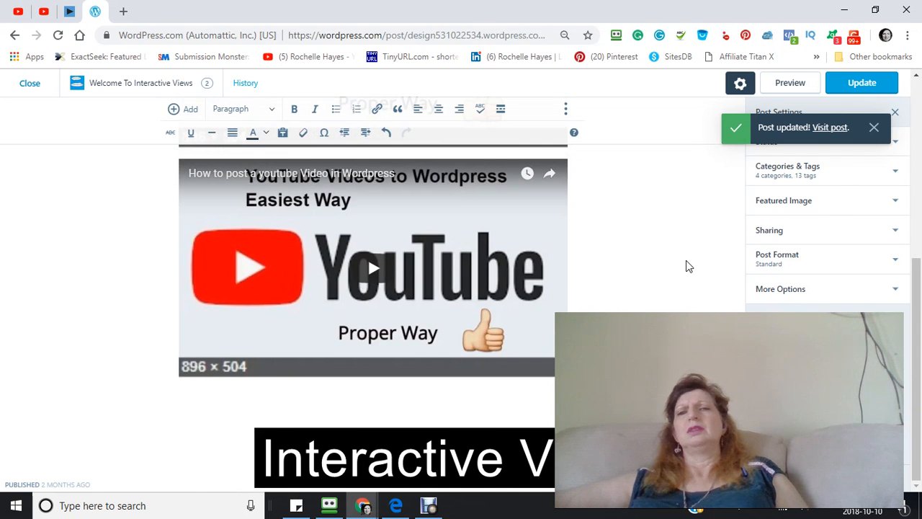
scroll("down", 3)
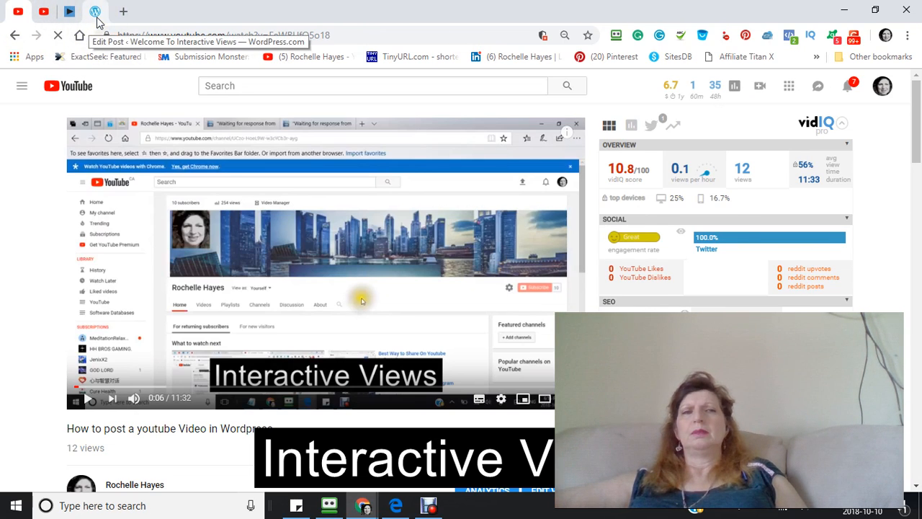
left_click(95, 11)
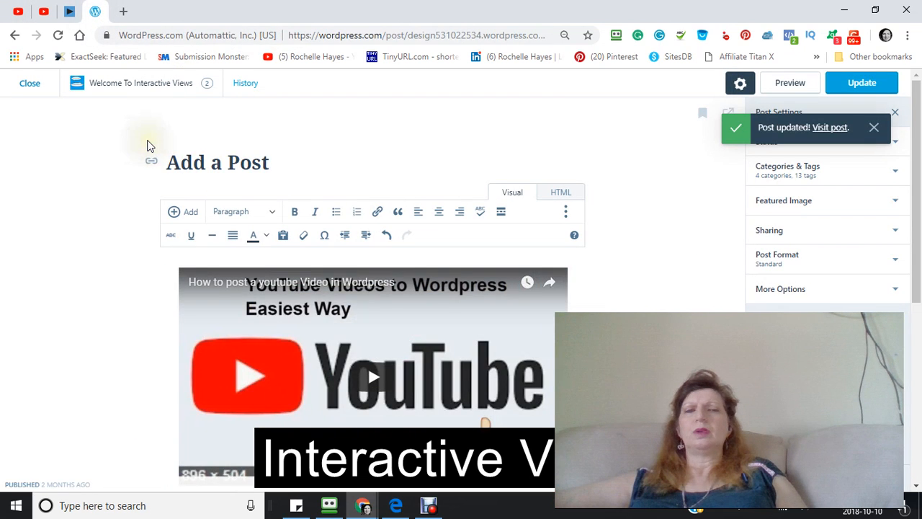
scroll("down", 3)
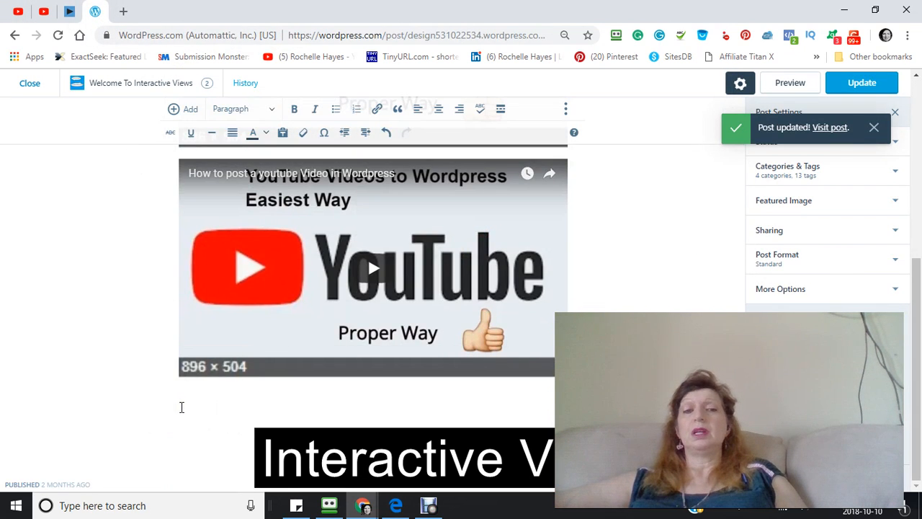
left_click(373, 267)
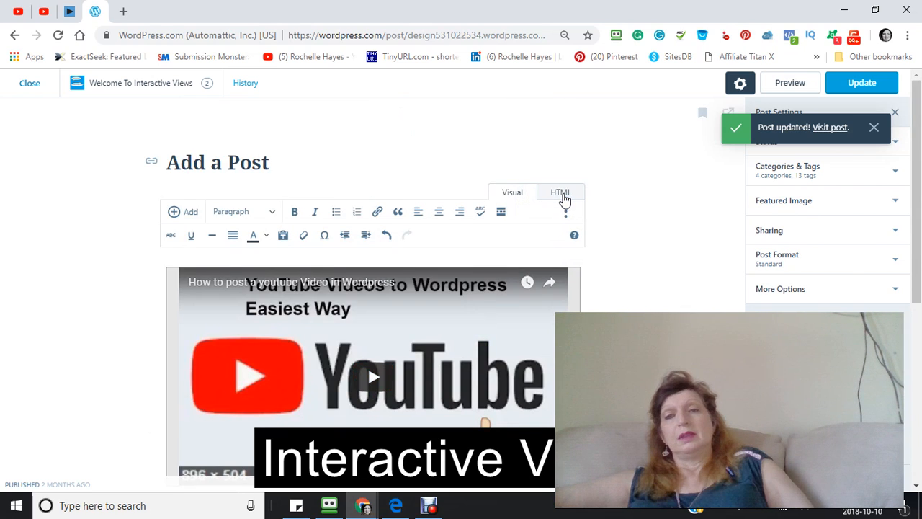
Paste the YouTube iframe embed code on a new line in HTML view, then return to Visual
left_click(560, 193)
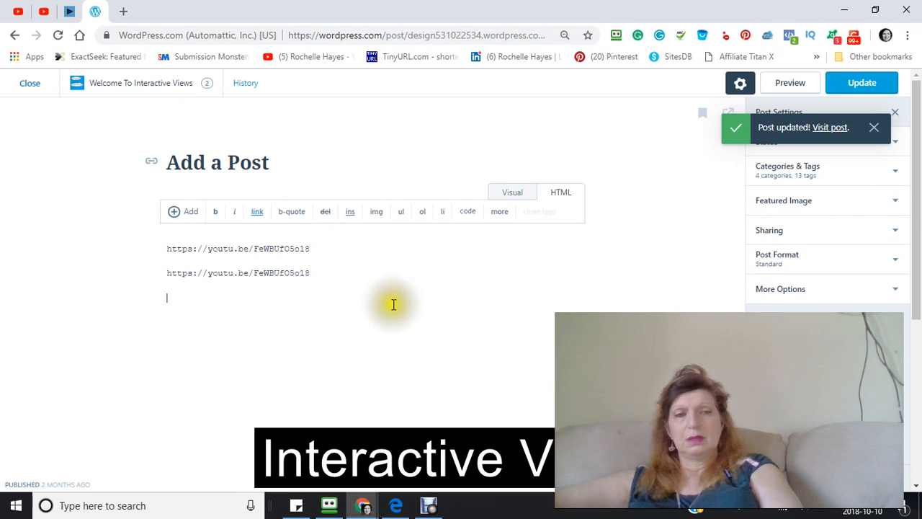
right_click(167, 297)
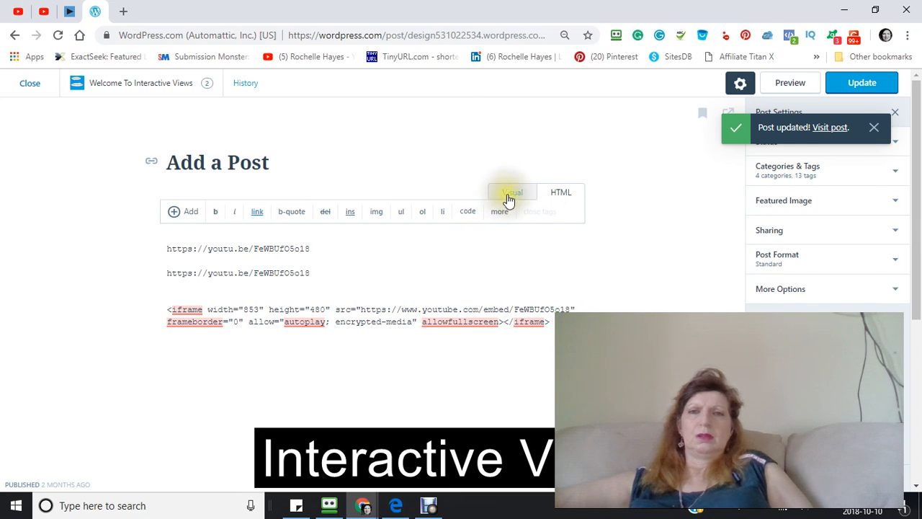
left_click(512, 192)
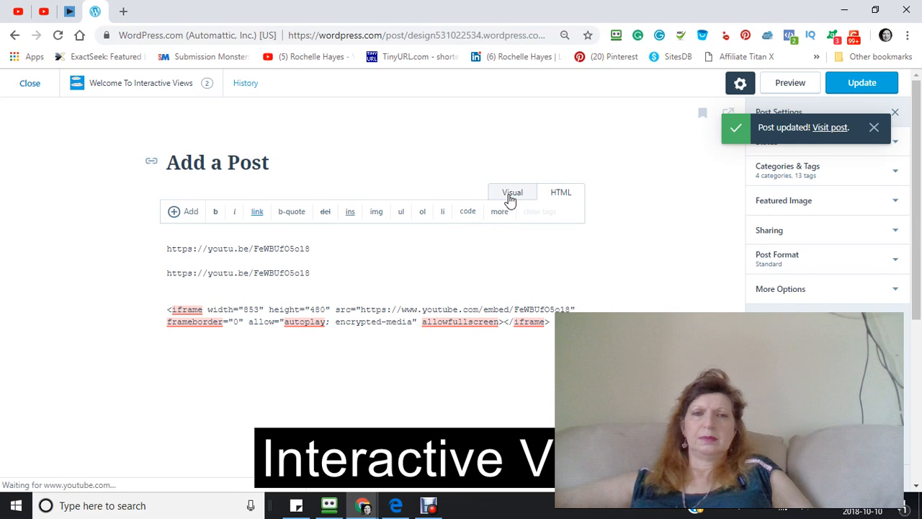
left_click(512, 192)
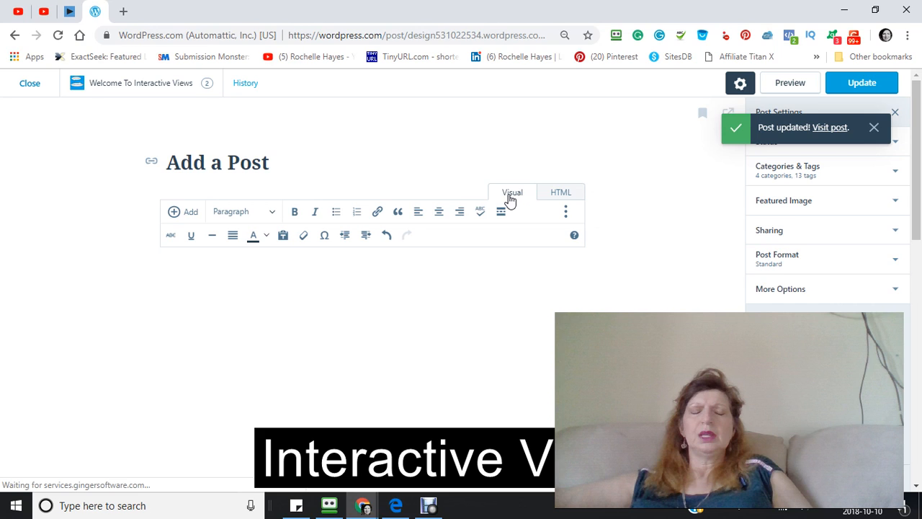
scroll("down", 3)
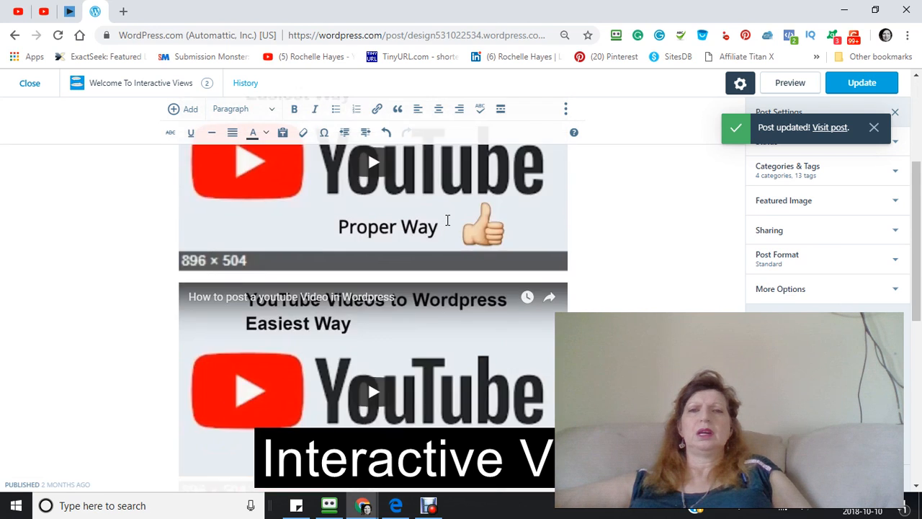
scroll("down", 3)
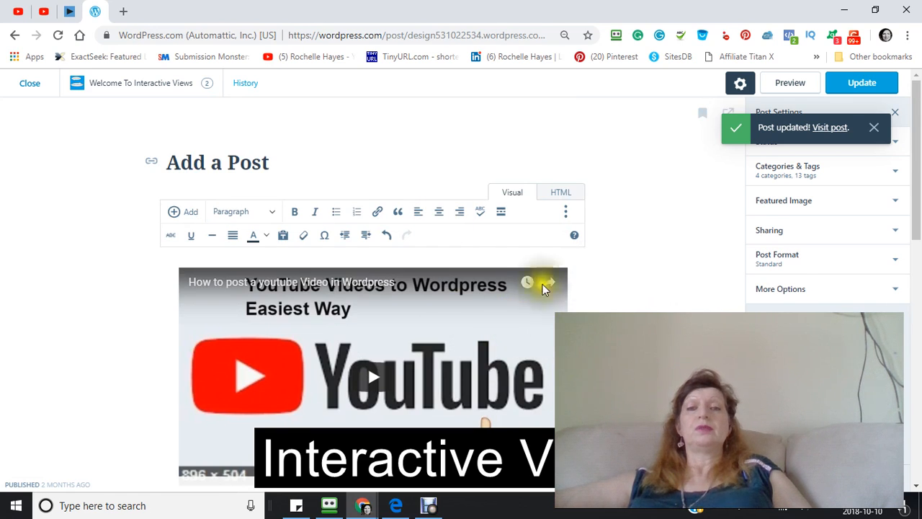
scroll("down", 3)
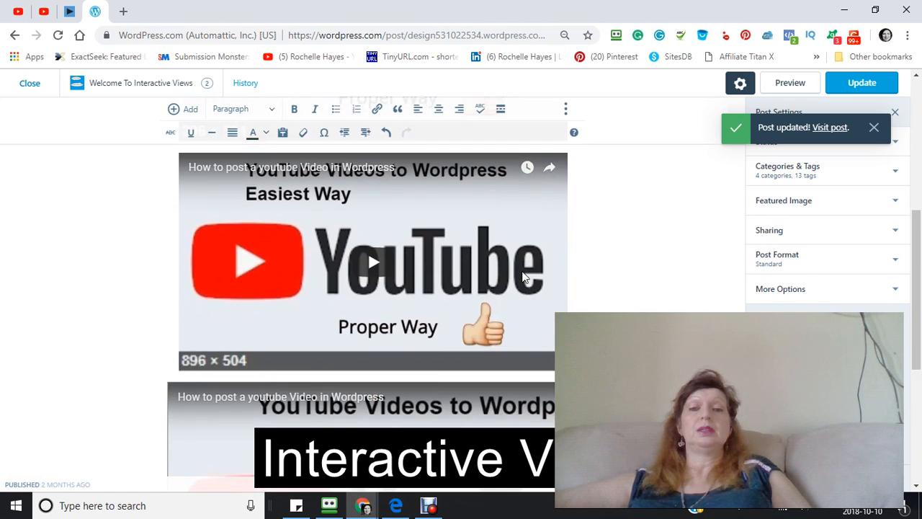
scroll("down", 3)
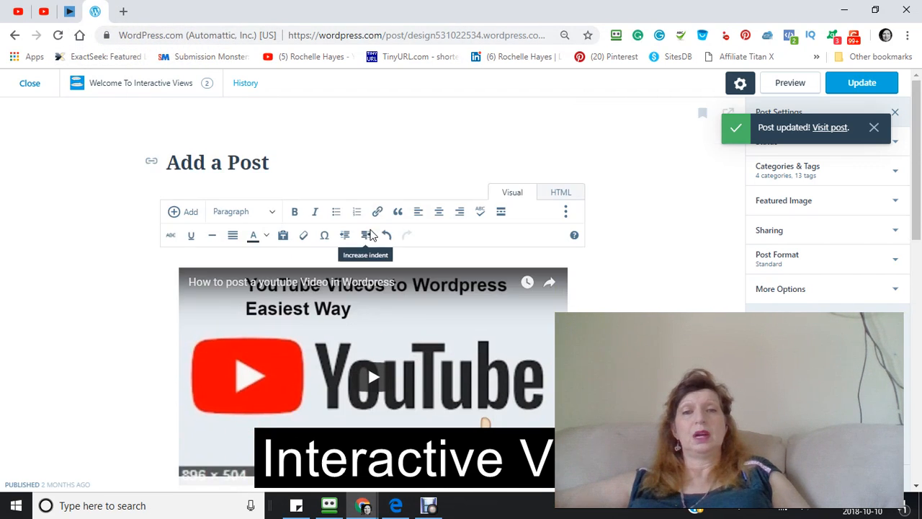
mouse_move(373, 120)
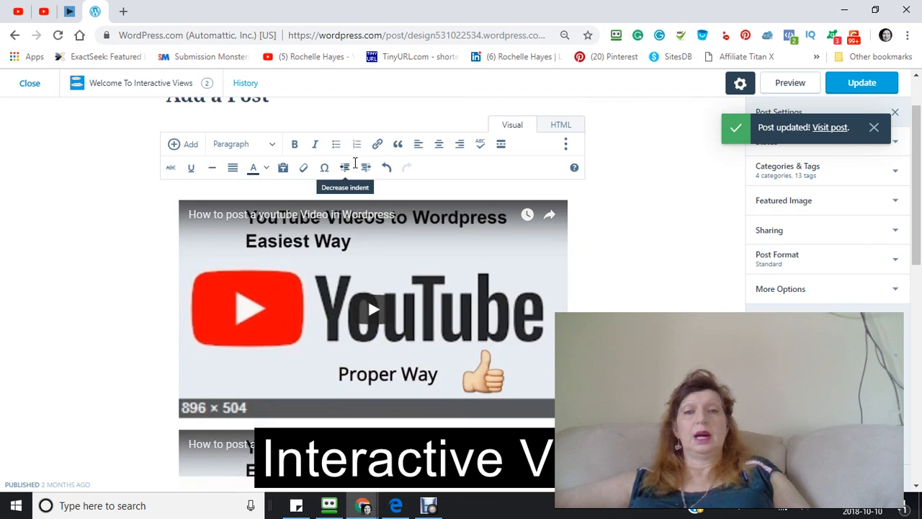
scroll("down", 3)
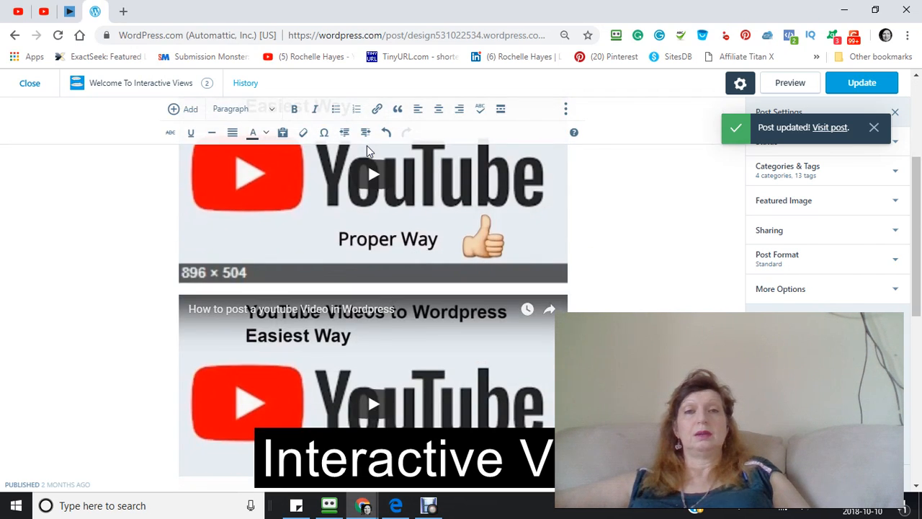
mouse_move(394, 211)
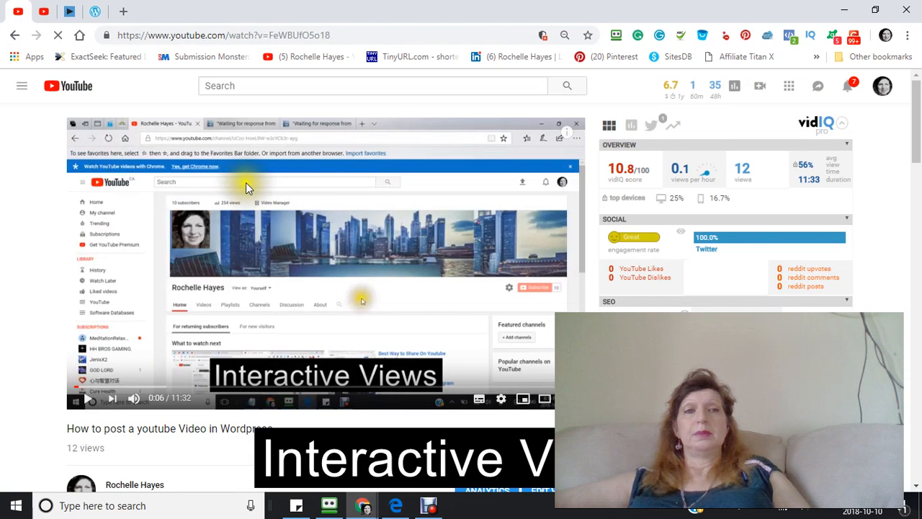
Scroll down the video's watch page to read its description
scroll("down", 3)
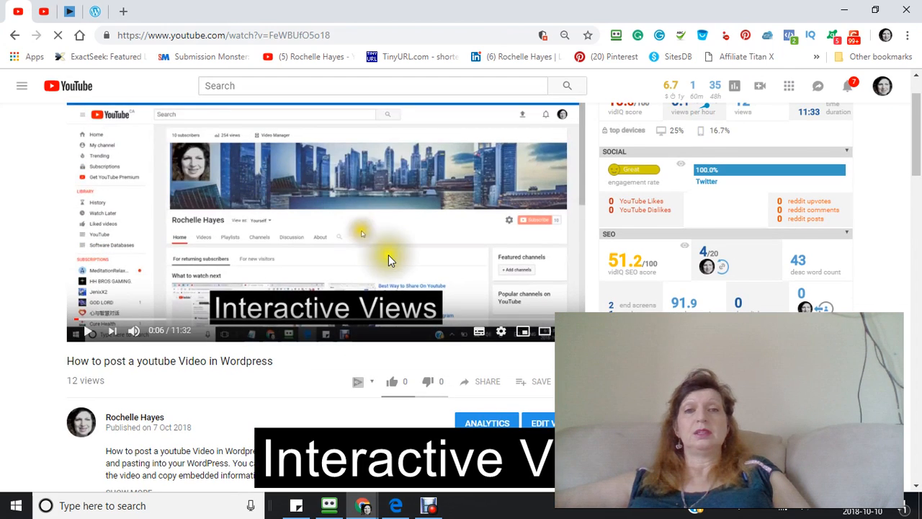
mouse_move(308, 351)
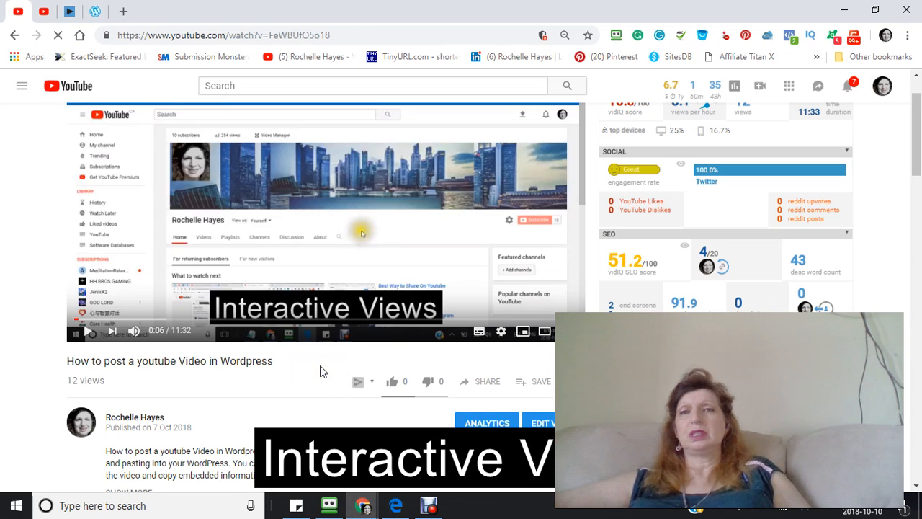
mouse_move(317, 360)
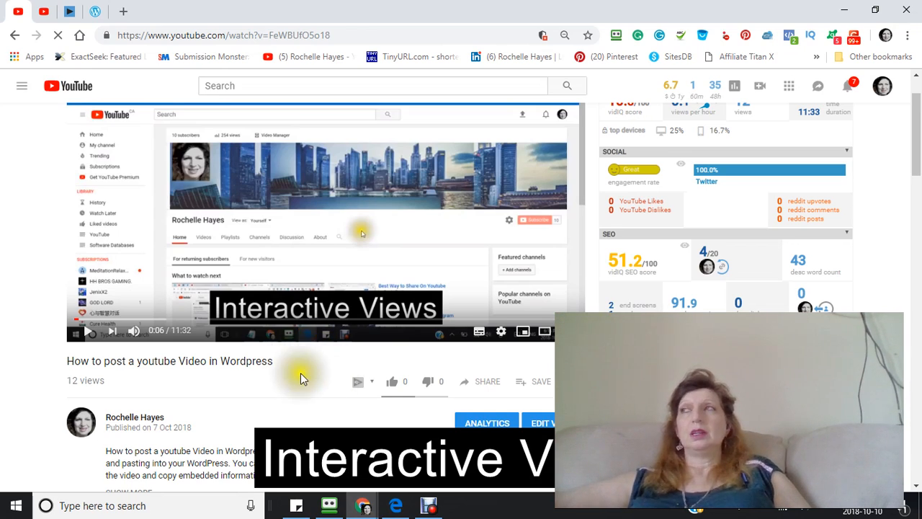
scroll("down", 3)
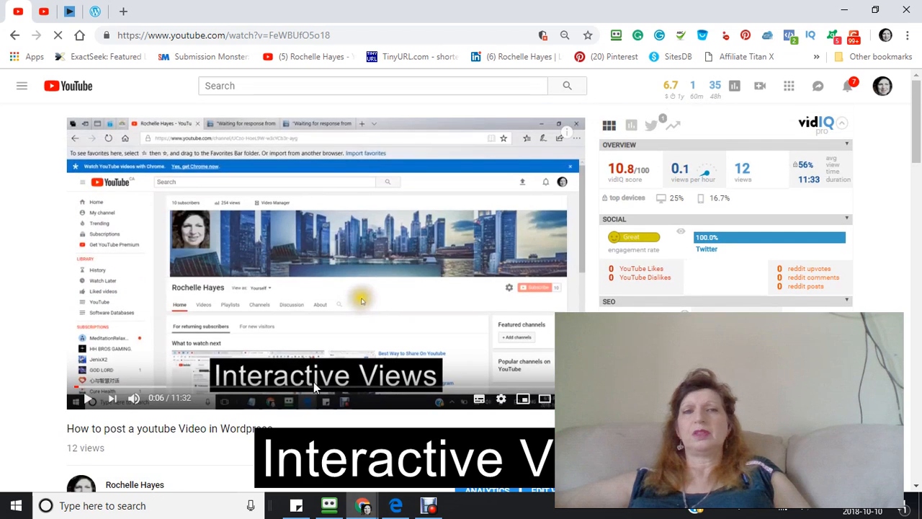
scroll("down", 3)
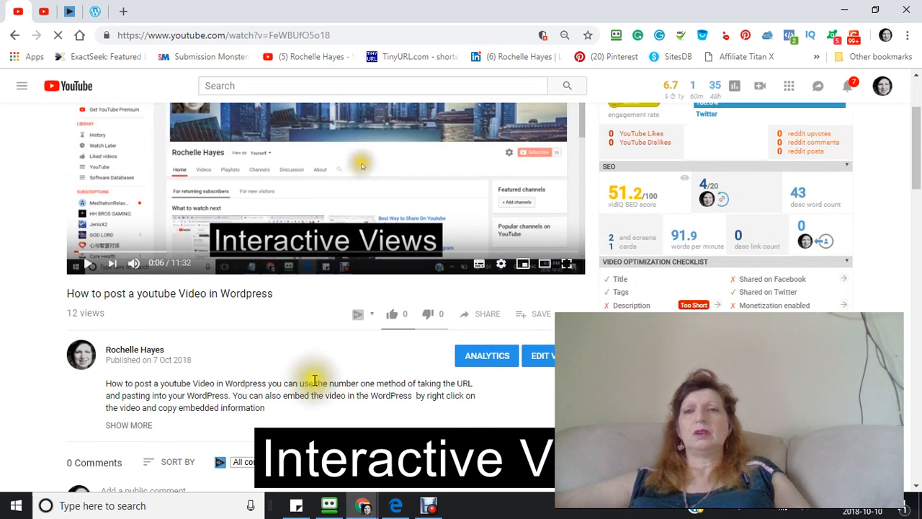
mouse_move(625, 195)
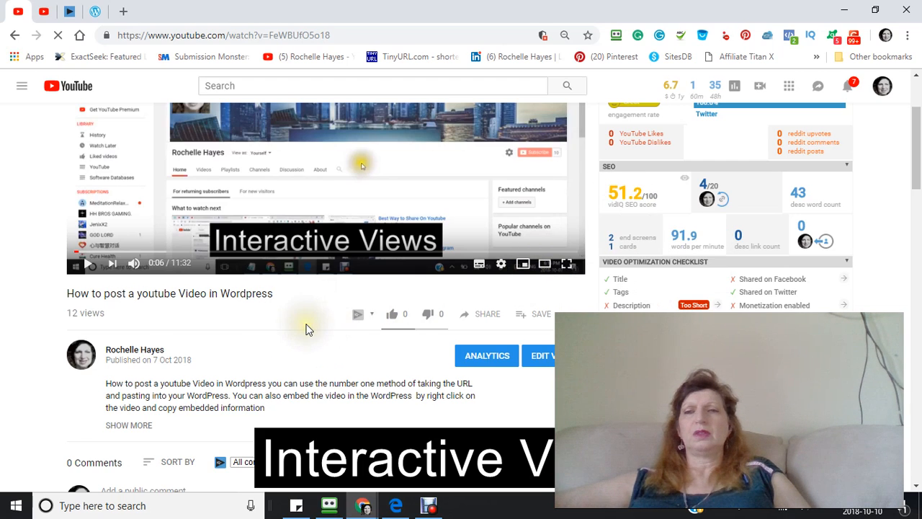
scroll("down", 3)
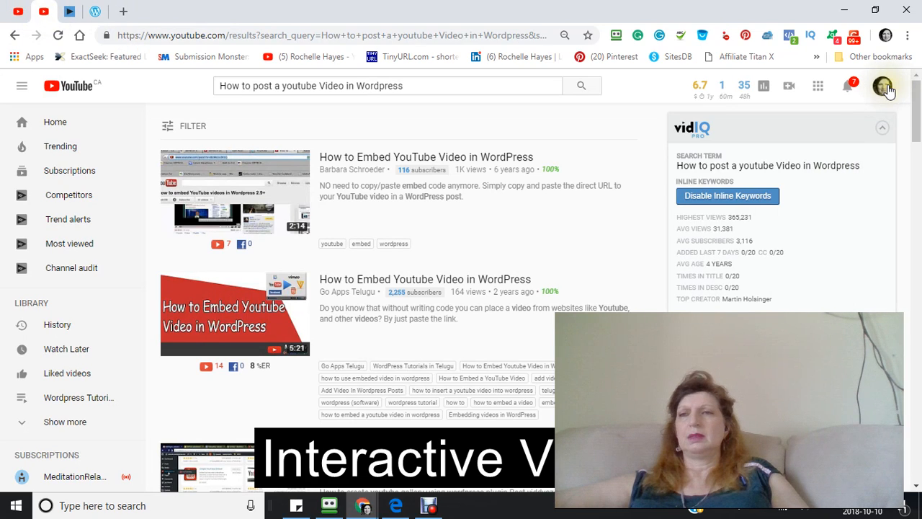
Go to My channel's Videos tab and play the 'interactive Views' upload
left_click(882, 86)
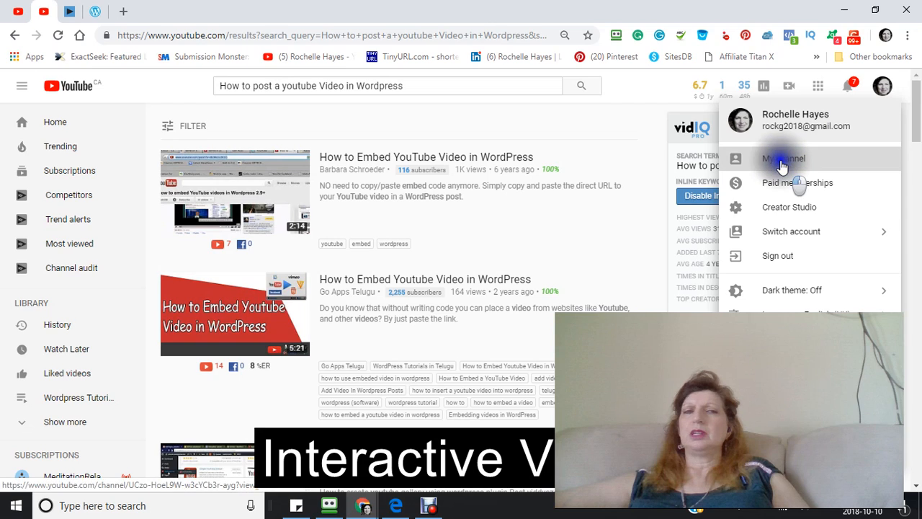
left_click(783, 158)
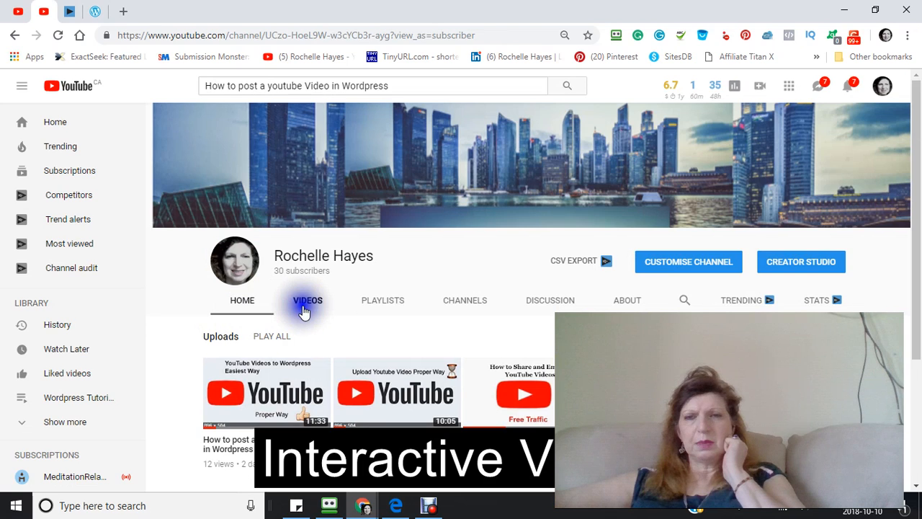
left_click(308, 300)
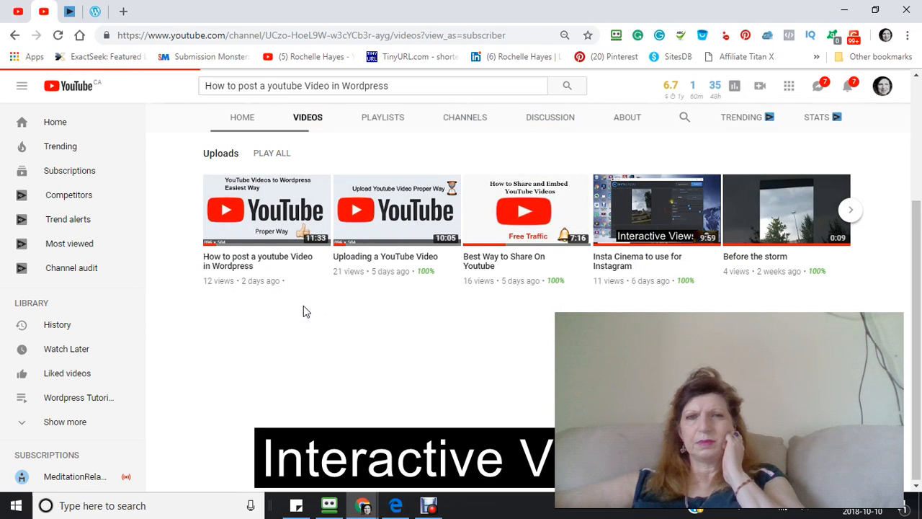
scroll("down", 3)
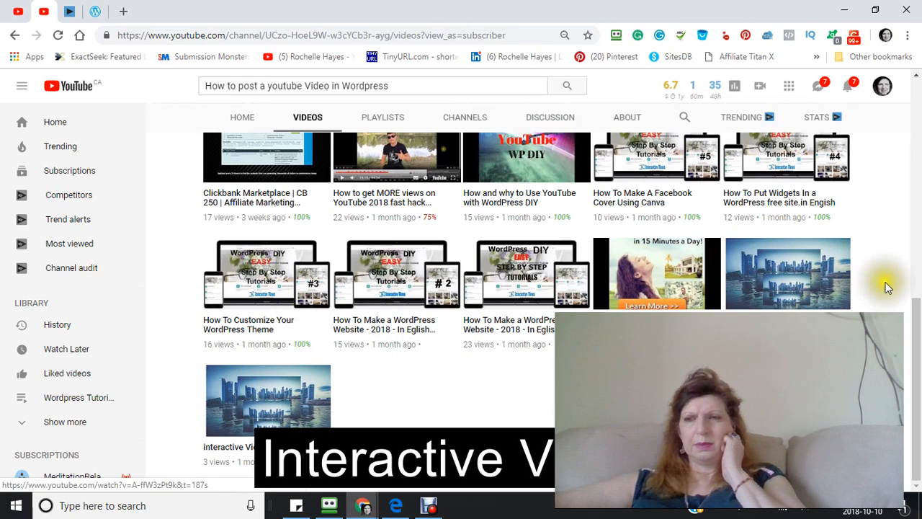
mouse_move(298, 407)
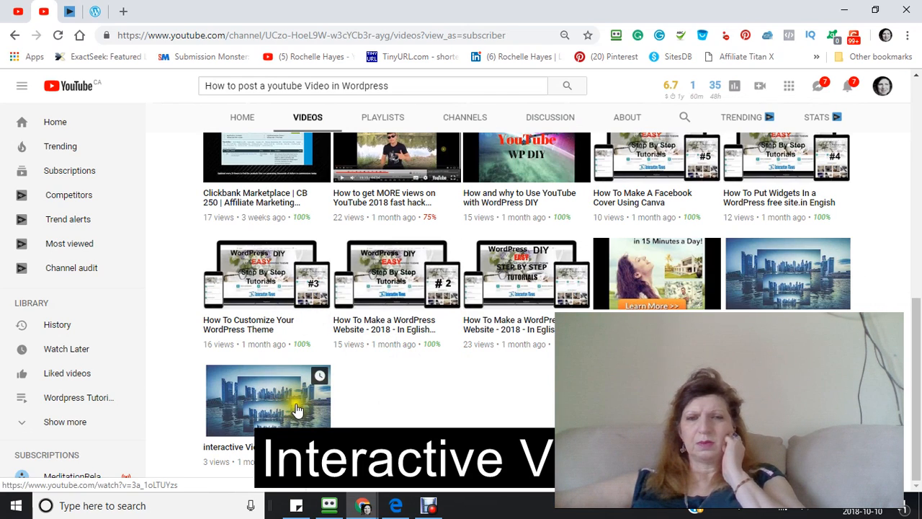
left_click(269, 399)
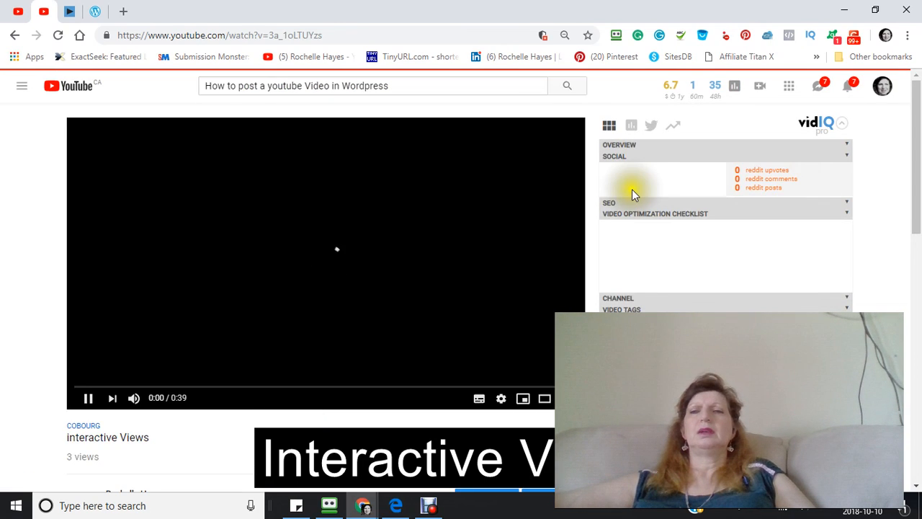
Open the 'interactive Views' edit page and scroll down to its tags
scroll("down", 3)
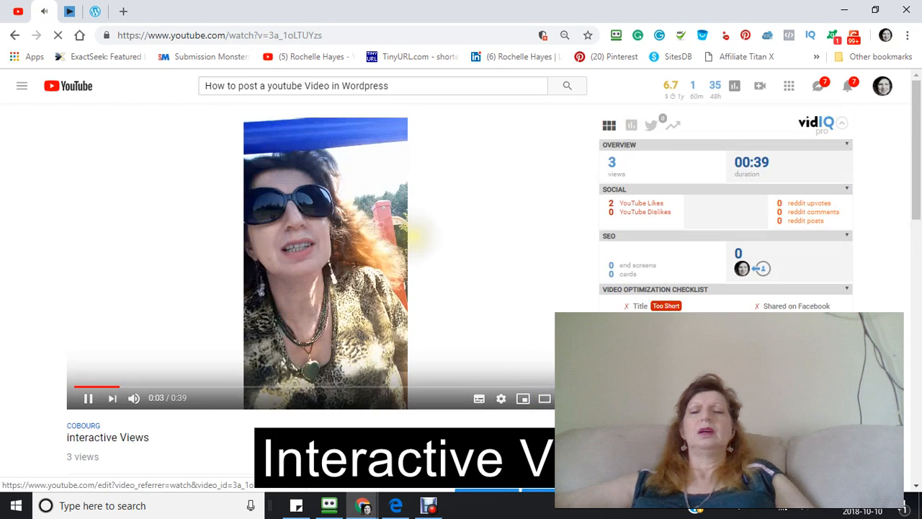
scroll("down", 3)
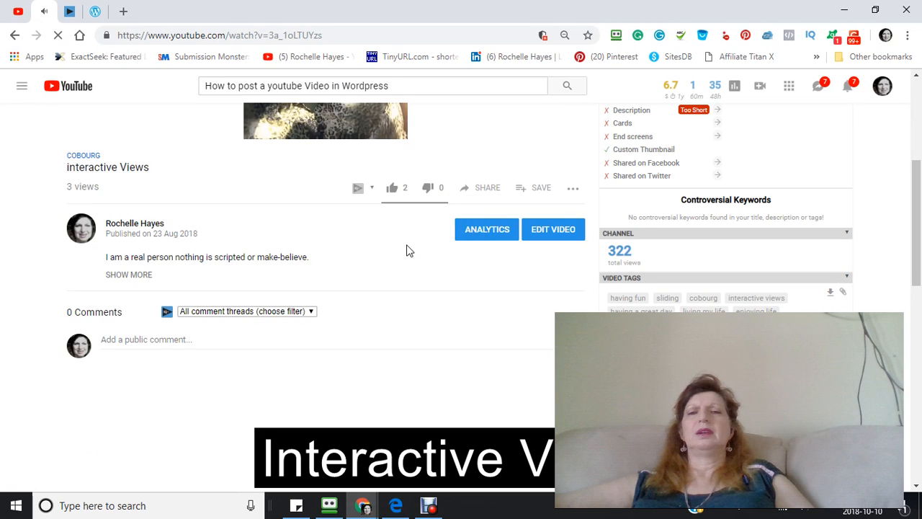
left_click(421, 237)
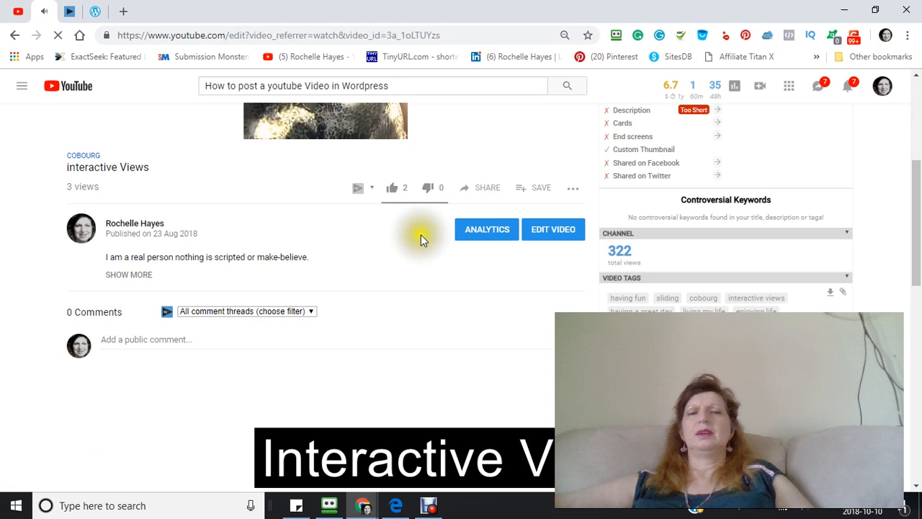
left_click(554, 229)
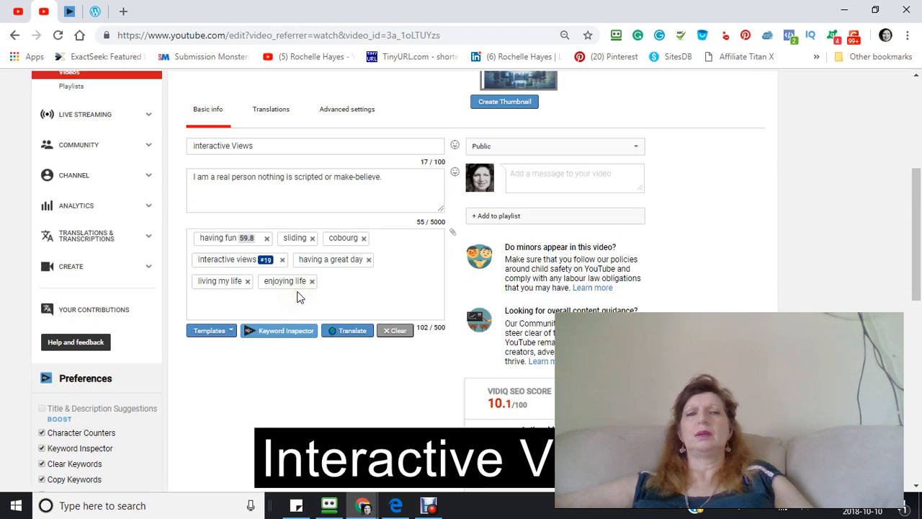
scroll("down", 3)
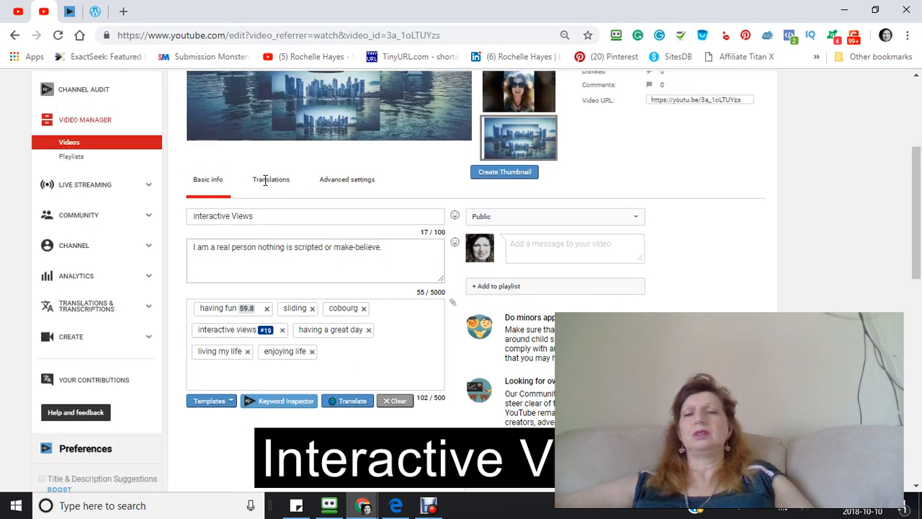
scroll("down", 3)
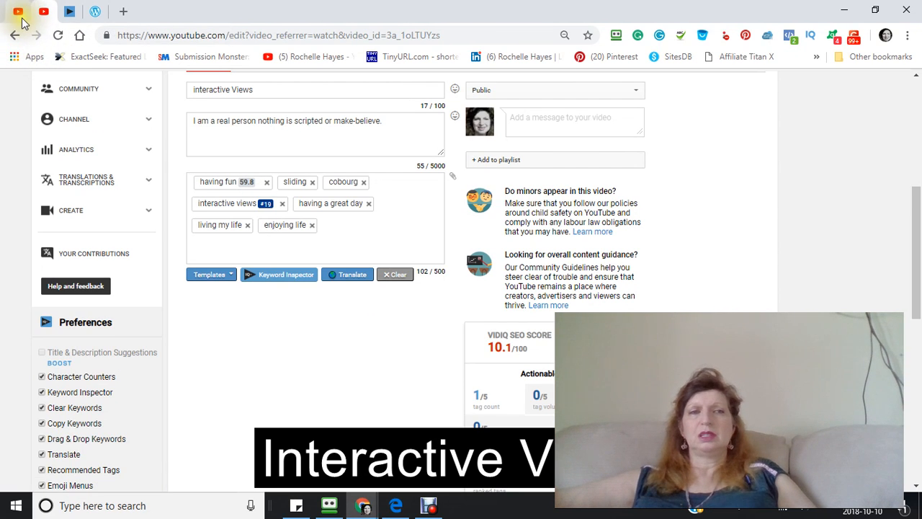
Return to the first tab, open the channel home page, and bring up Debut
left_click(14, 34)
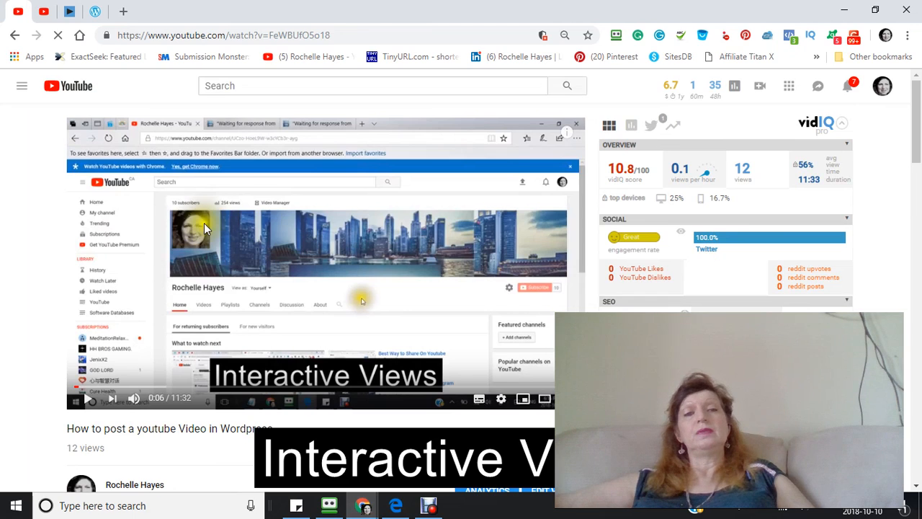
mouse_move(192, 109)
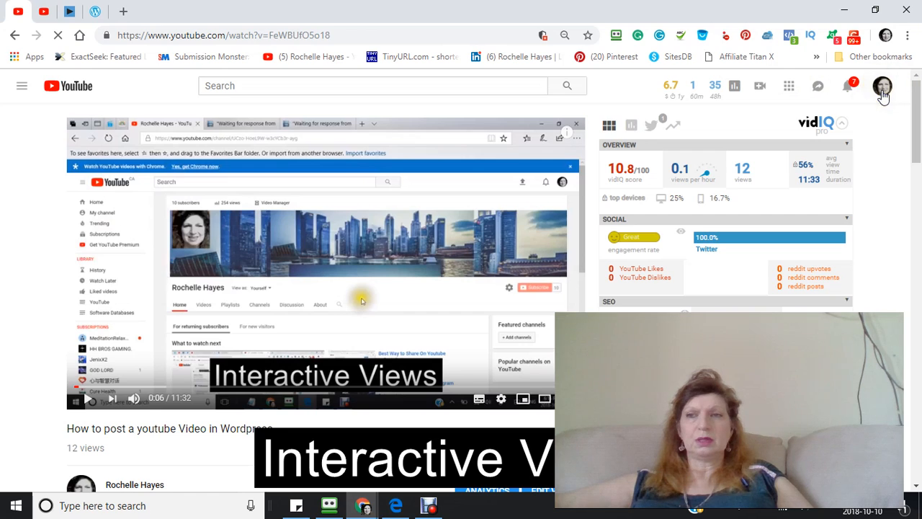
left_click(883, 86)
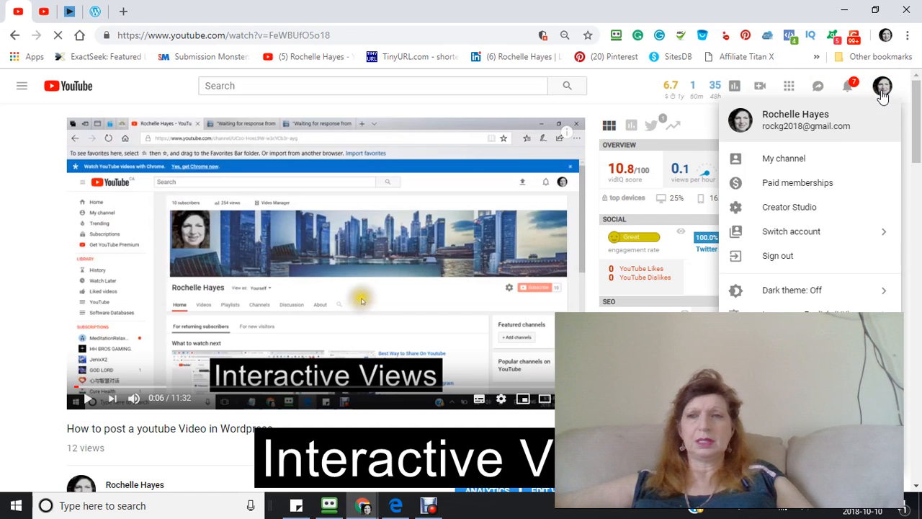
mouse_move(784, 157)
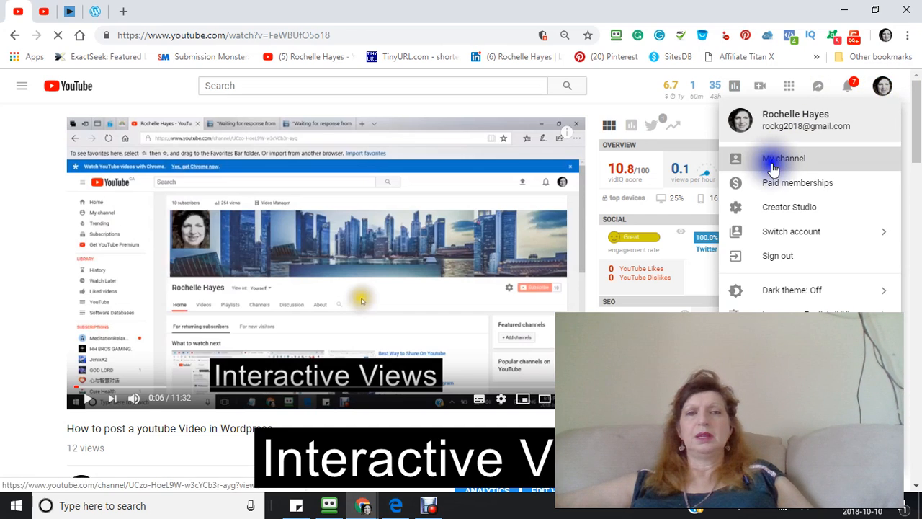
left_click(783, 157)
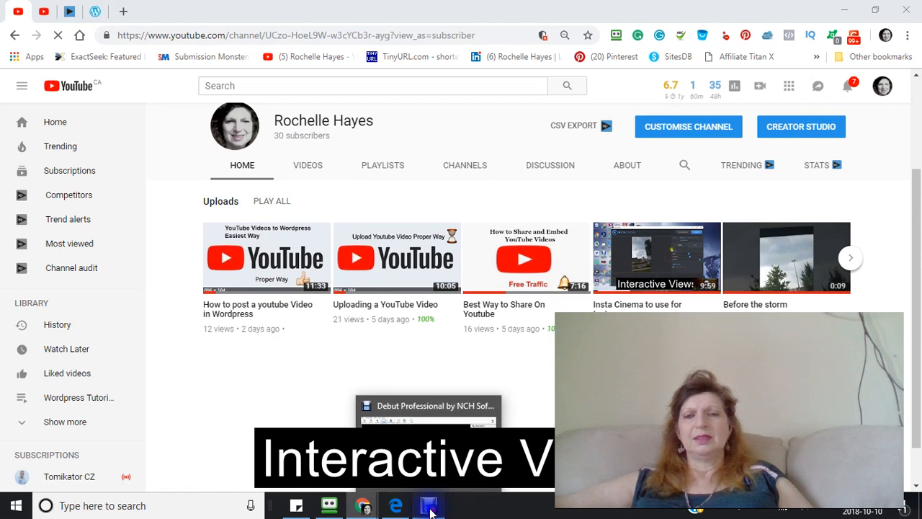
left_click(428, 505)
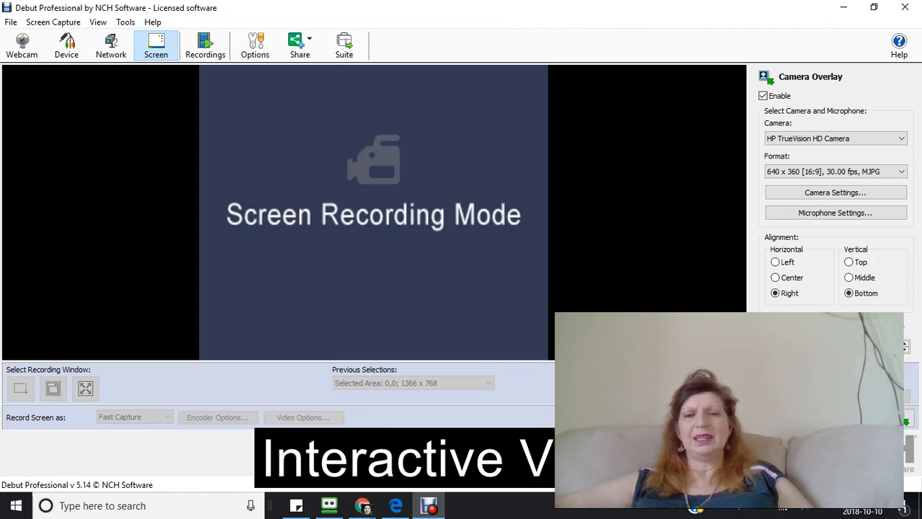